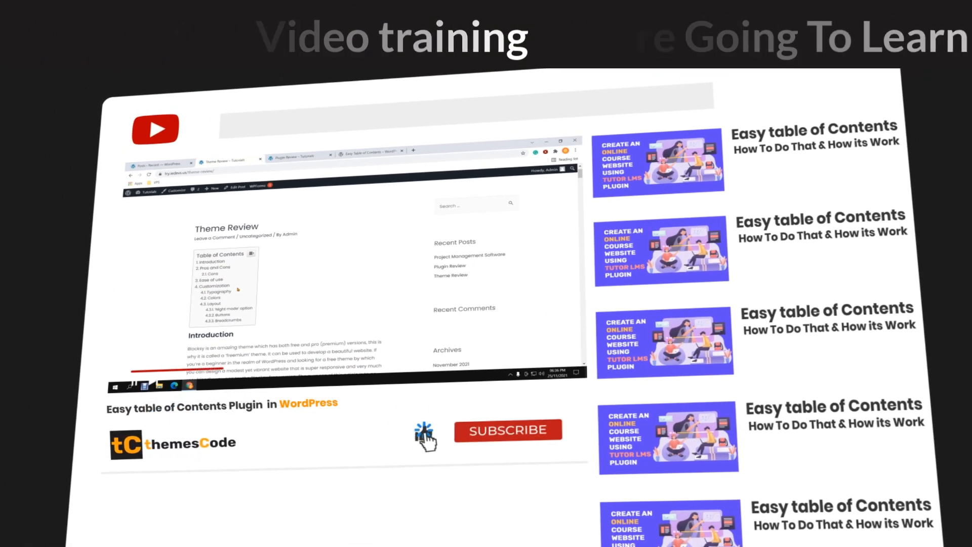
# - Bring up the wordpress.org/plugins/easy-table-of-contents page in the browser
pyautogui.click(508, 429)
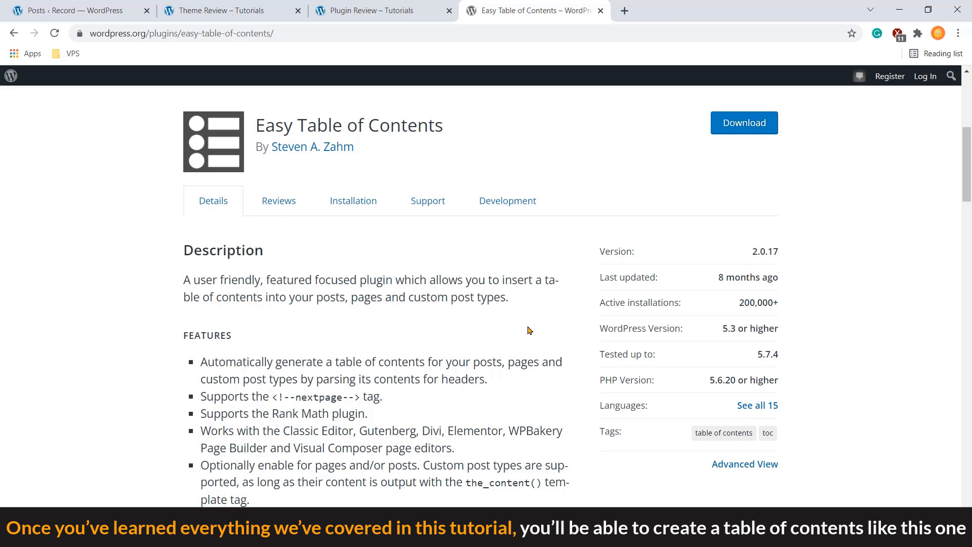
pyautogui.moveTo(303, 104)
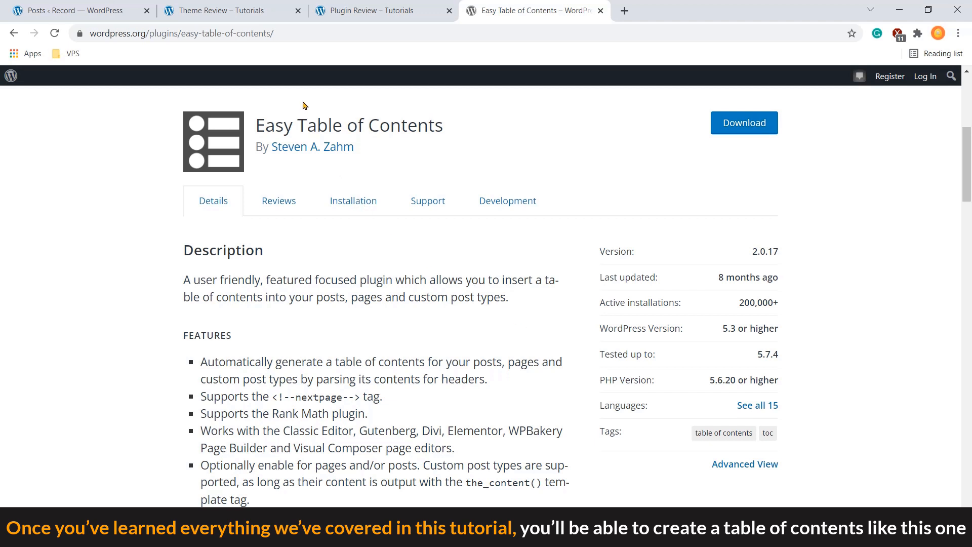
# - Go through the Theme Review tab to the Plugin Review post with its sidebar contents list
pyautogui.click(230, 11)
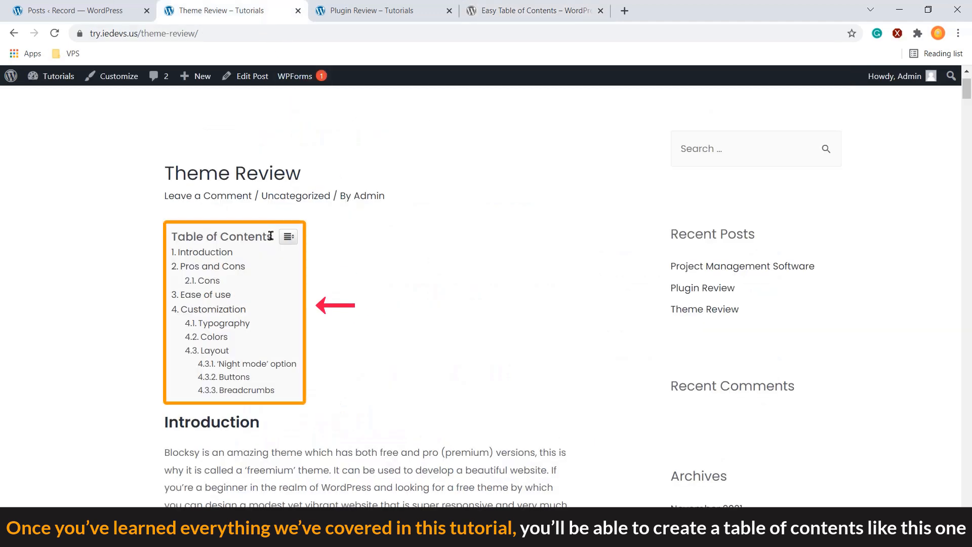
pyautogui.moveTo(262, 319)
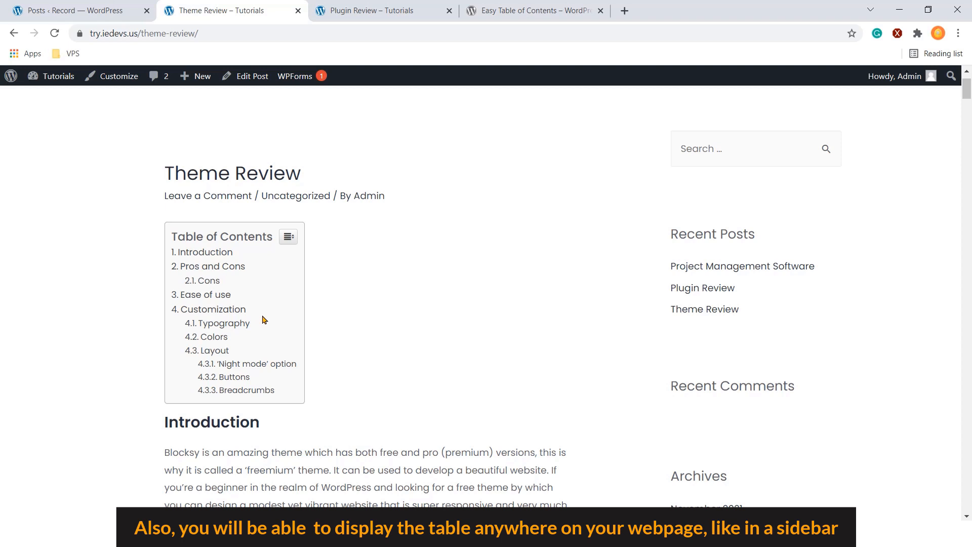
pyautogui.click(372, 11)
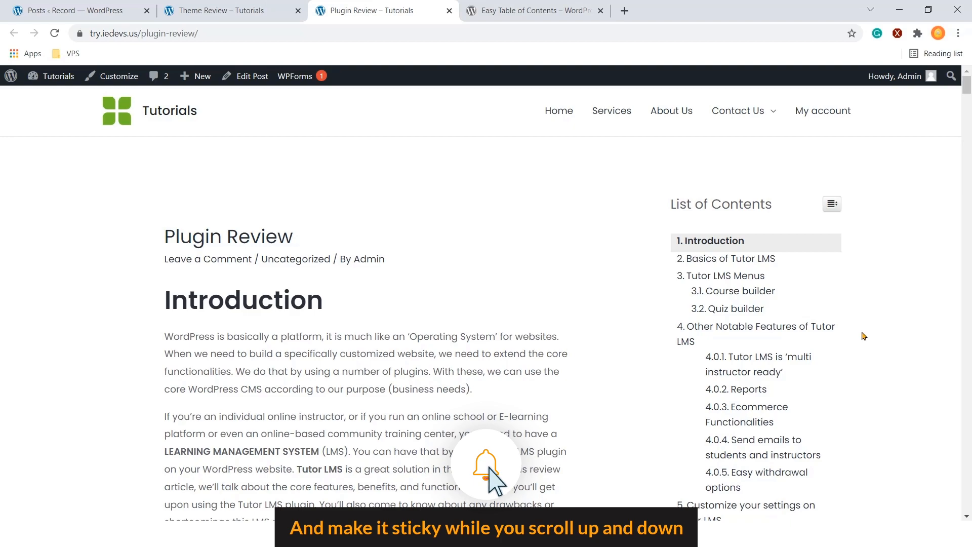
# - Select '3.2. Quiz builder' in the sidebar List of Contents and scroll that section
pyautogui.scroll(-3)
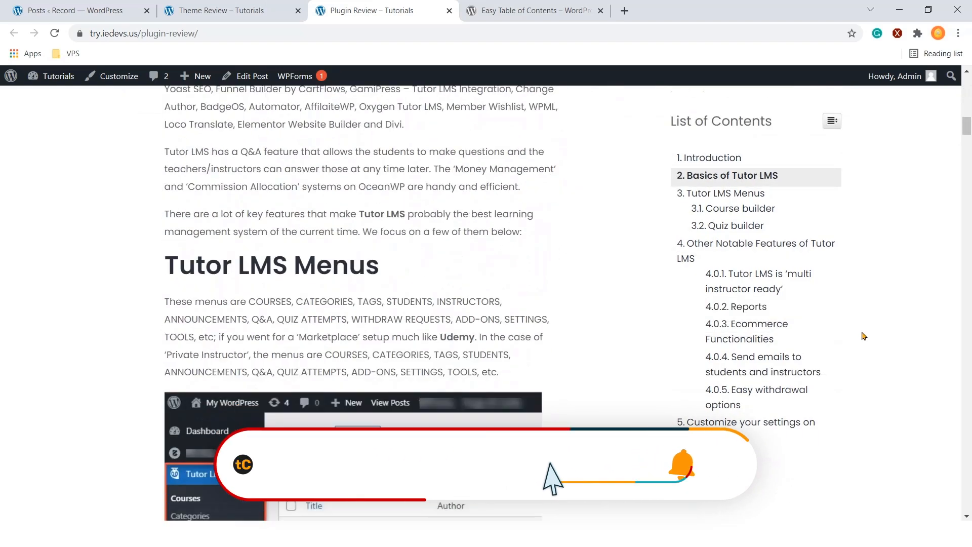
pyautogui.scroll(3)
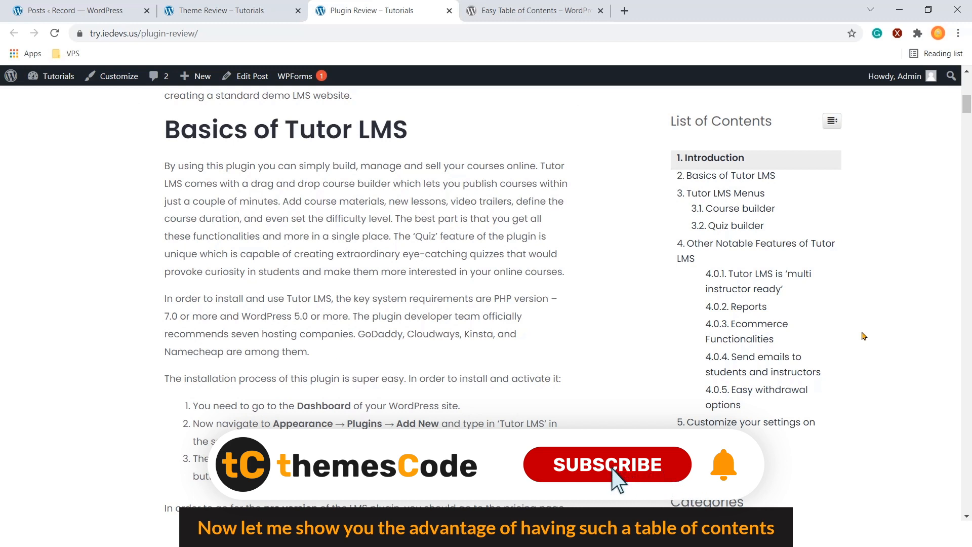
pyautogui.click(607, 464)
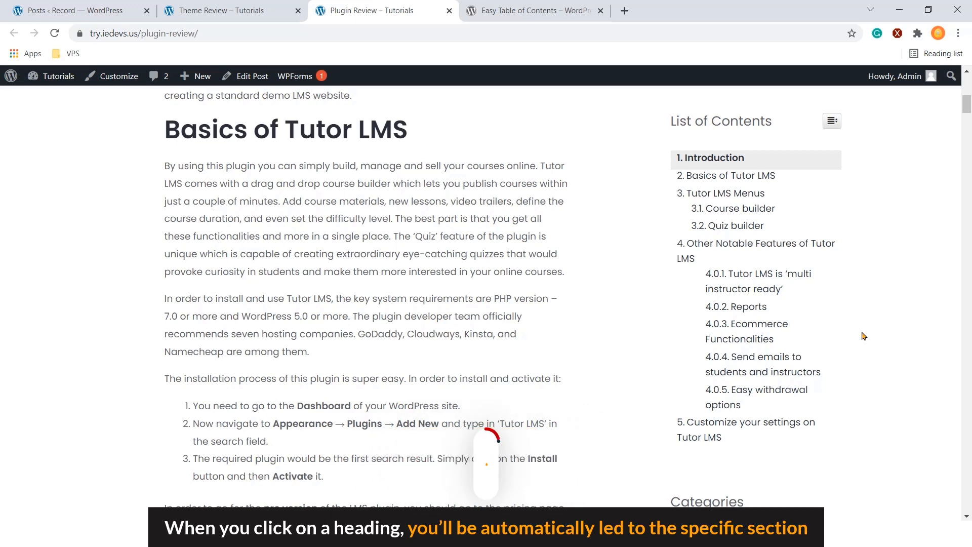
pyautogui.click(726, 225)
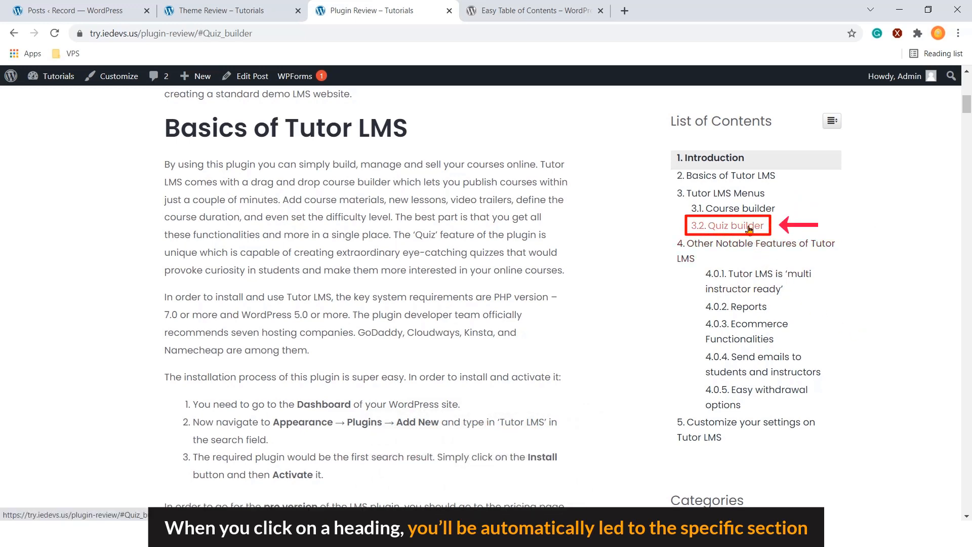
pyautogui.click(728, 225)
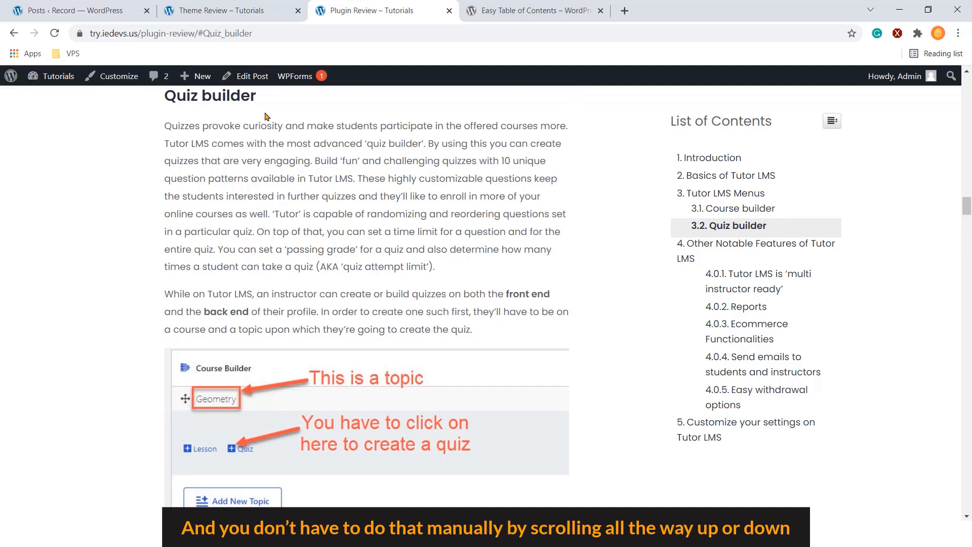
pyautogui.scroll(-3)
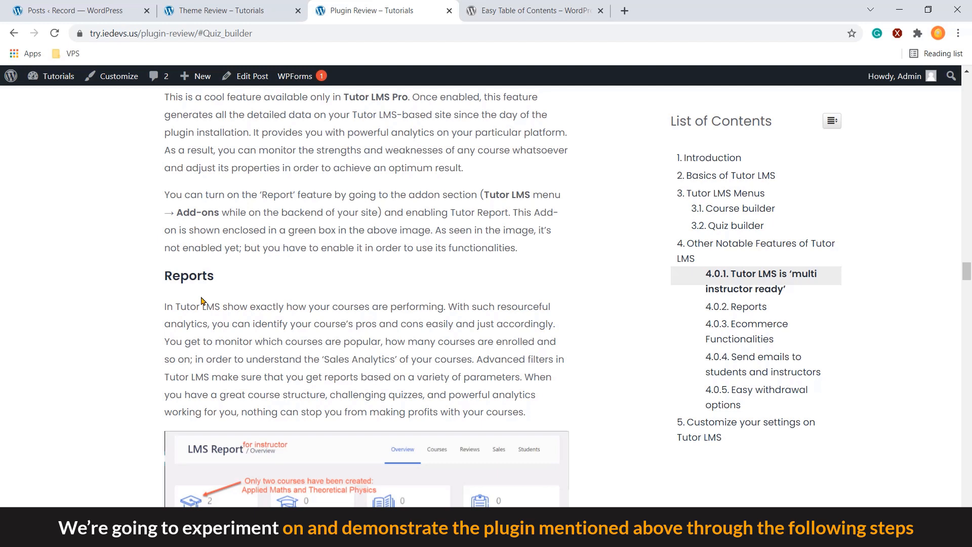
pyautogui.scroll(-3)
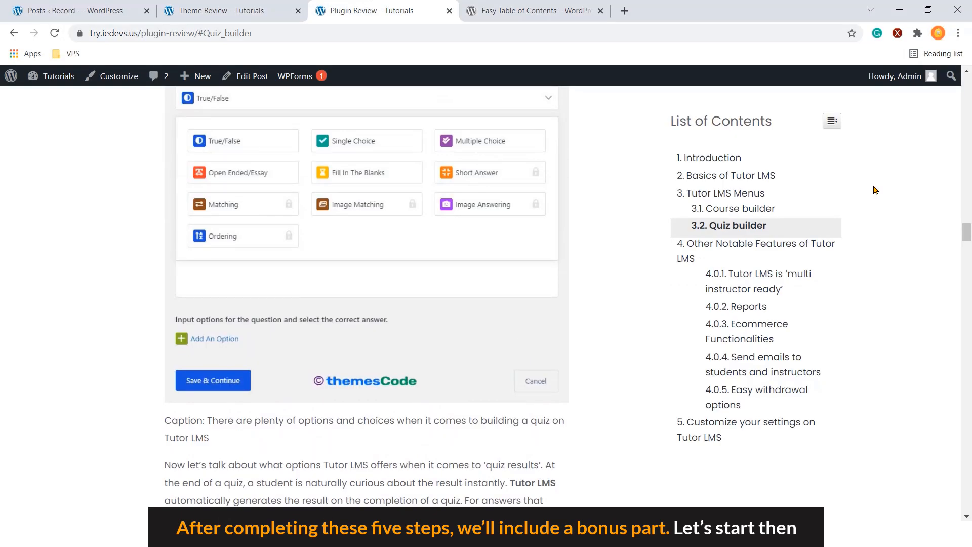
pyautogui.click(712, 157)
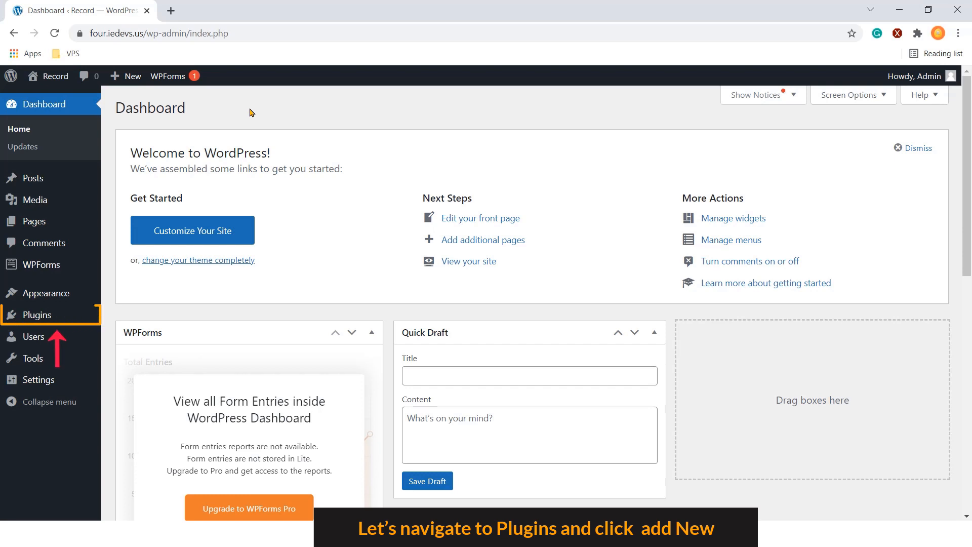
pyautogui.moveTo(91, 254)
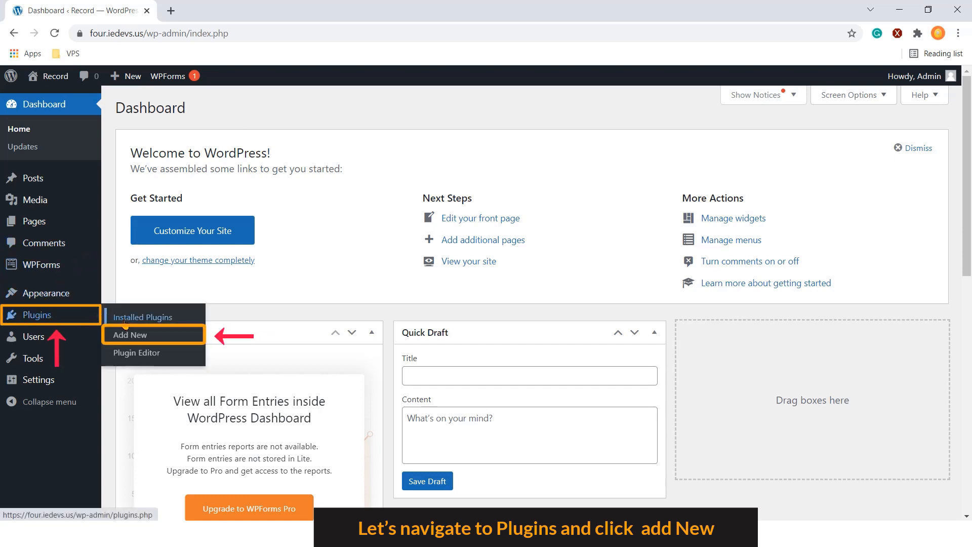
# - Open Plugins > Add New from the admin sidebar
pyautogui.click(130, 334)
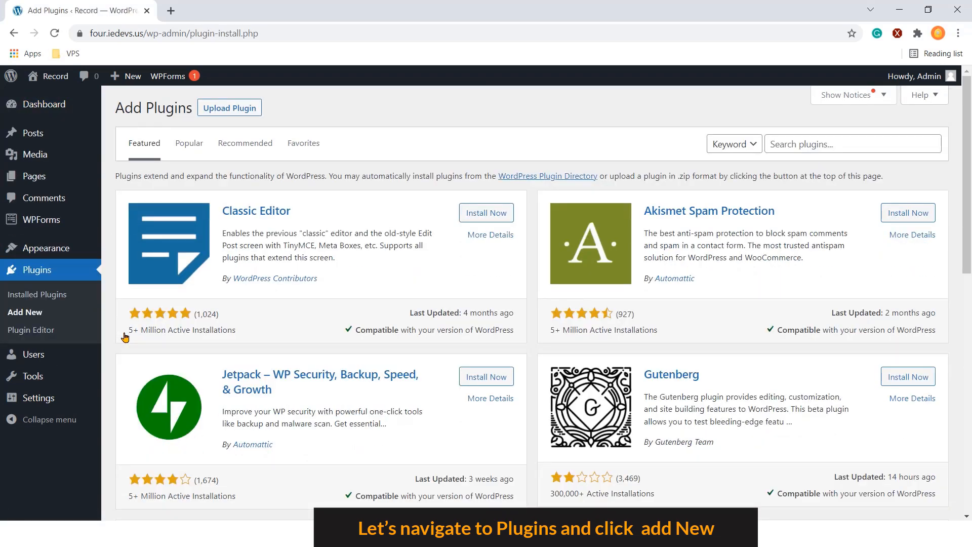
# - Search the plugin directory for 'Easy table of contents'
pyautogui.click(852, 144)
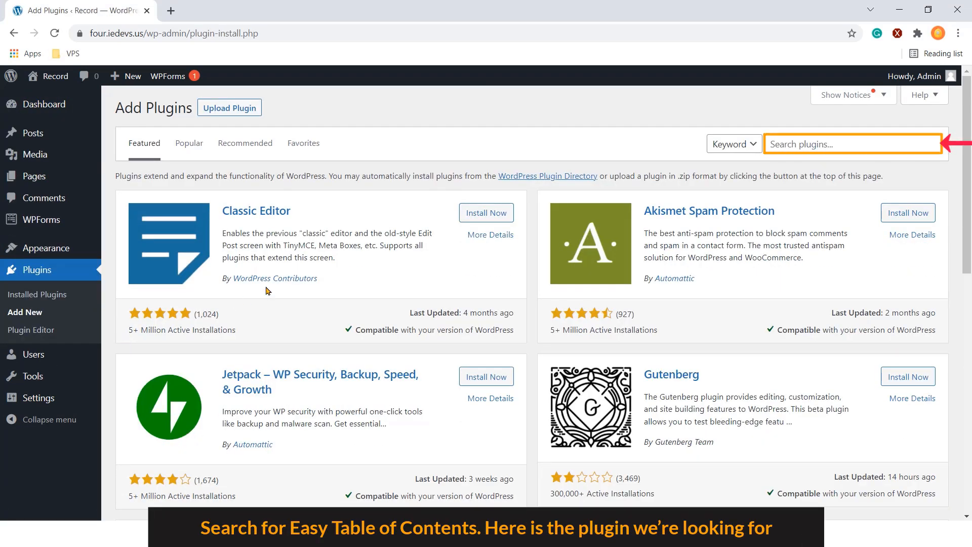
pyautogui.click(852, 144)
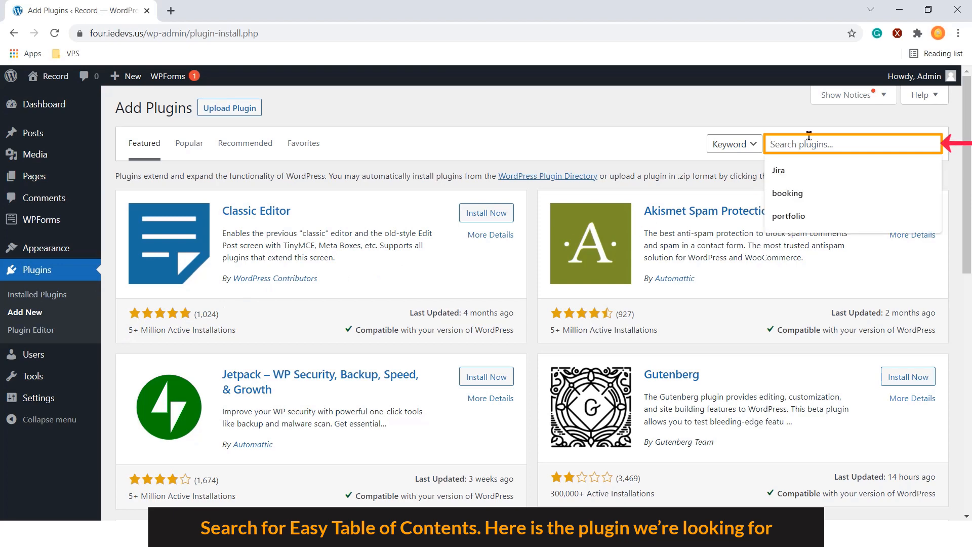
pyautogui.write('Easy table of con')
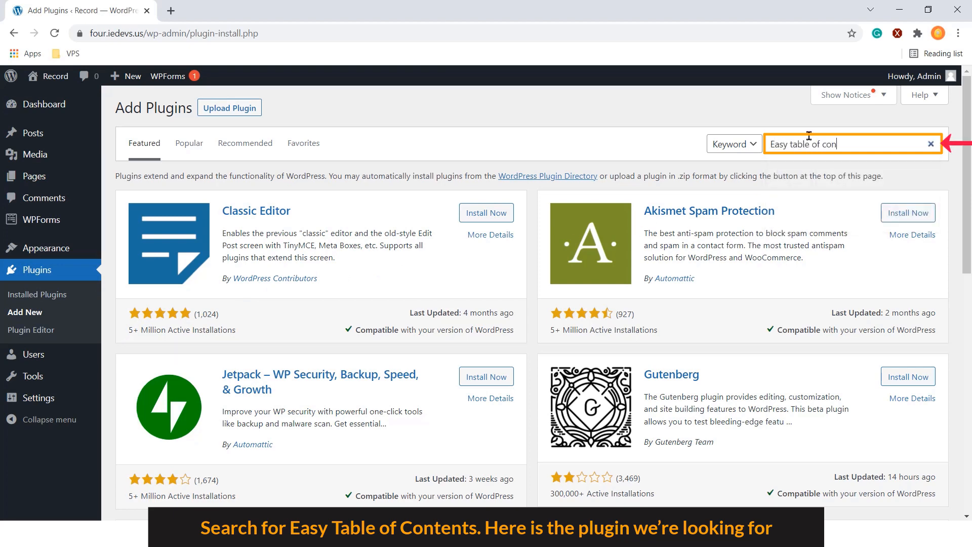
pyautogui.press('Return')
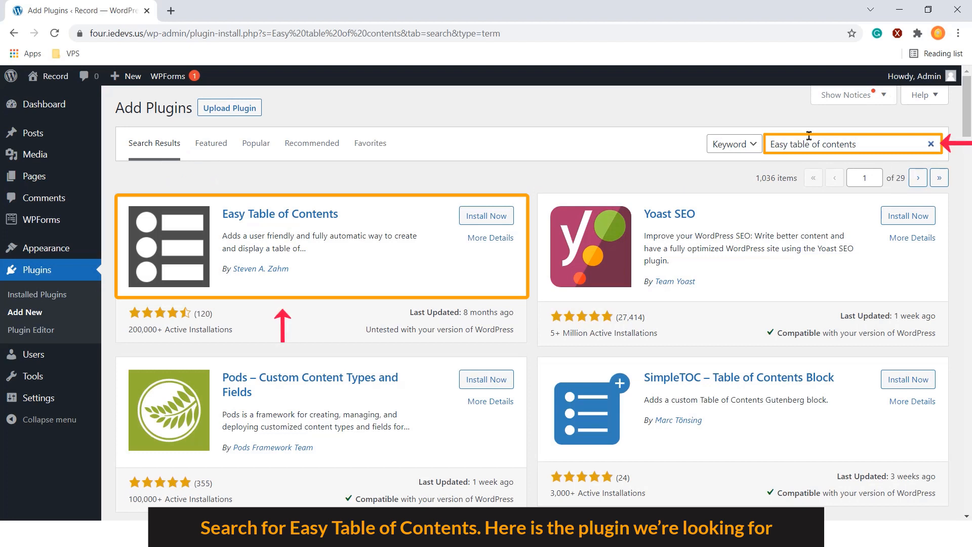
pyautogui.moveTo(536, 211)
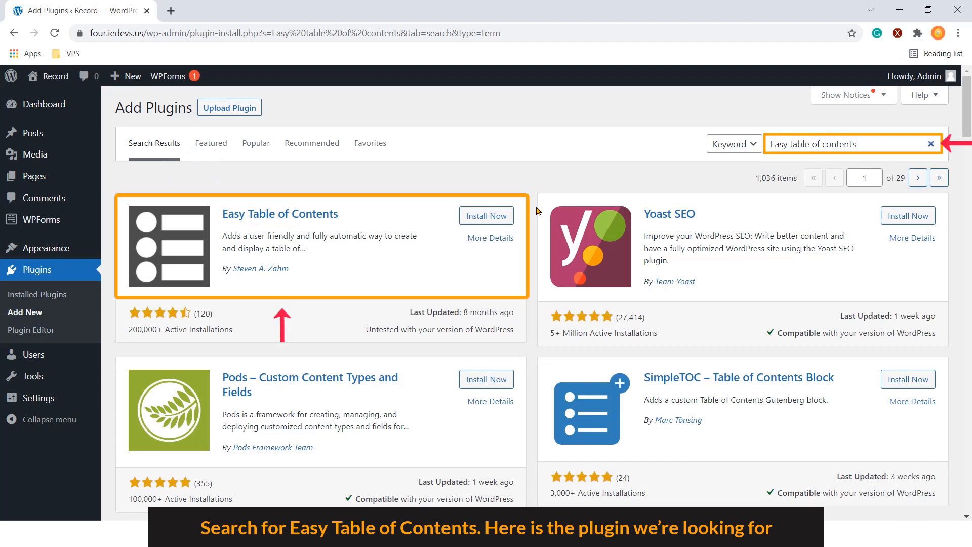
pyautogui.moveTo(347, 222)
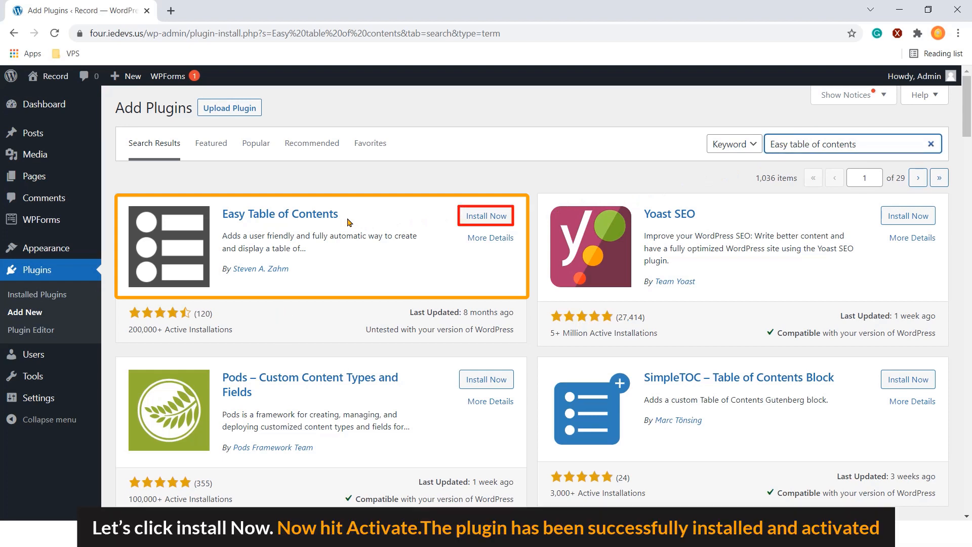
# - Install and activate the Easy Table of Contents plugin
pyautogui.click(485, 215)
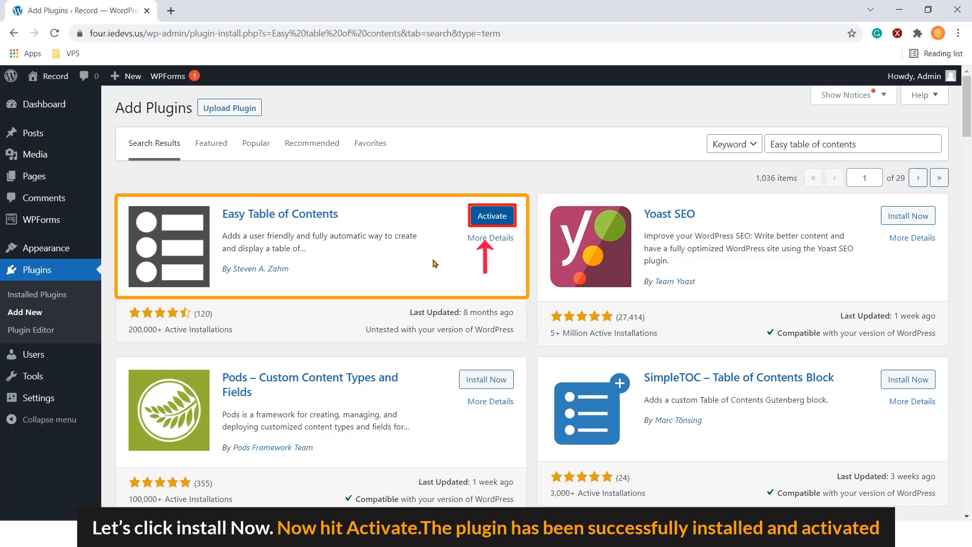
pyautogui.click(491, 216)
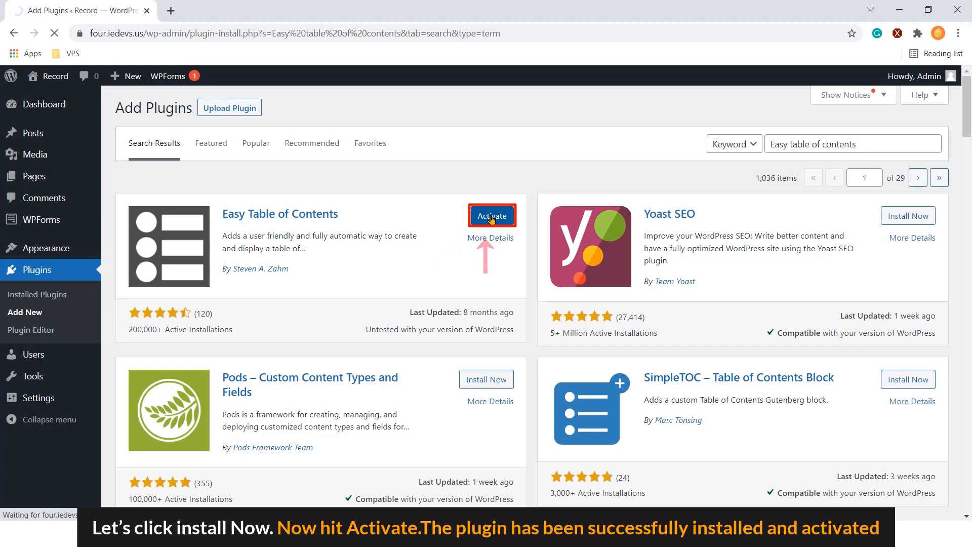
pyautogui.click(492, 216)
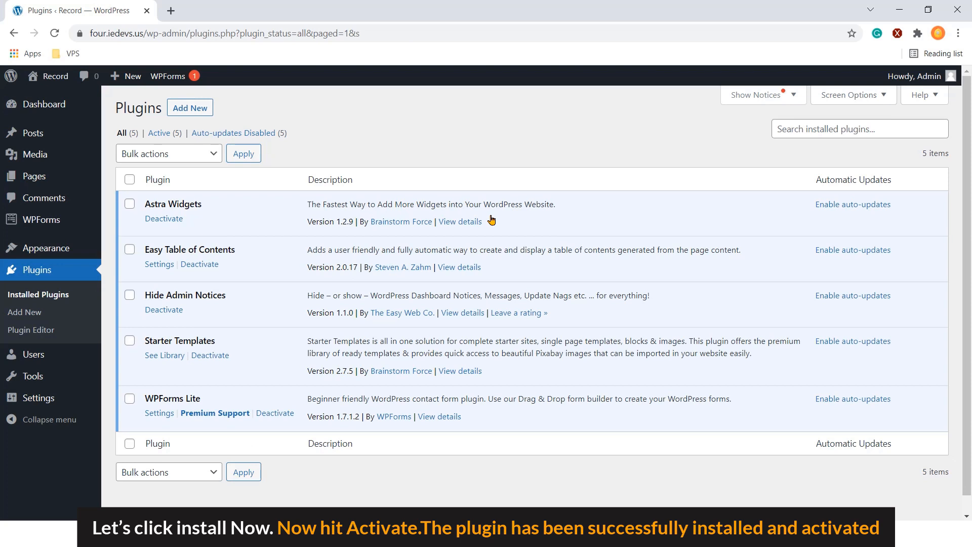
pyautogui.moveTo(244, 263)
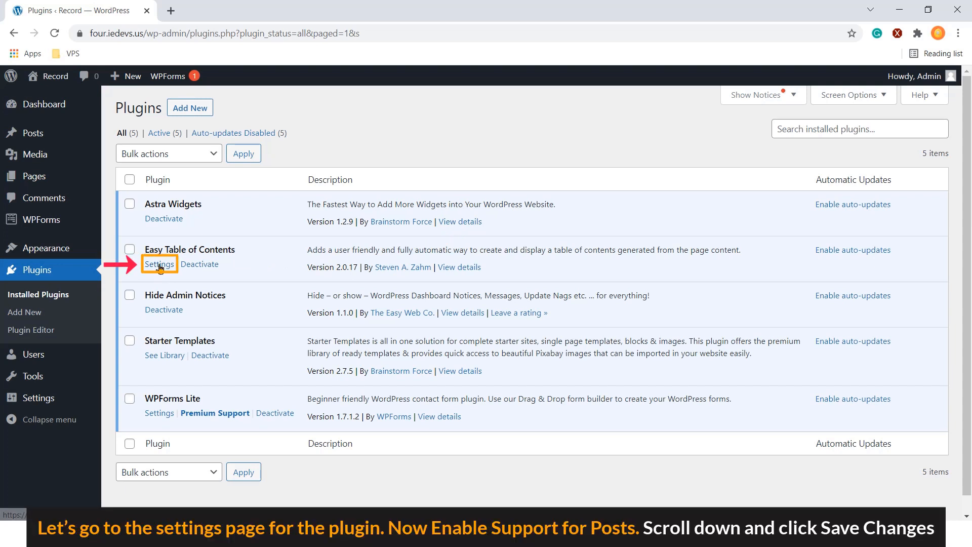
# - Enable Table of Contents support for Posts in Settings > Table of Contents
pyautogui.click(159, 265)
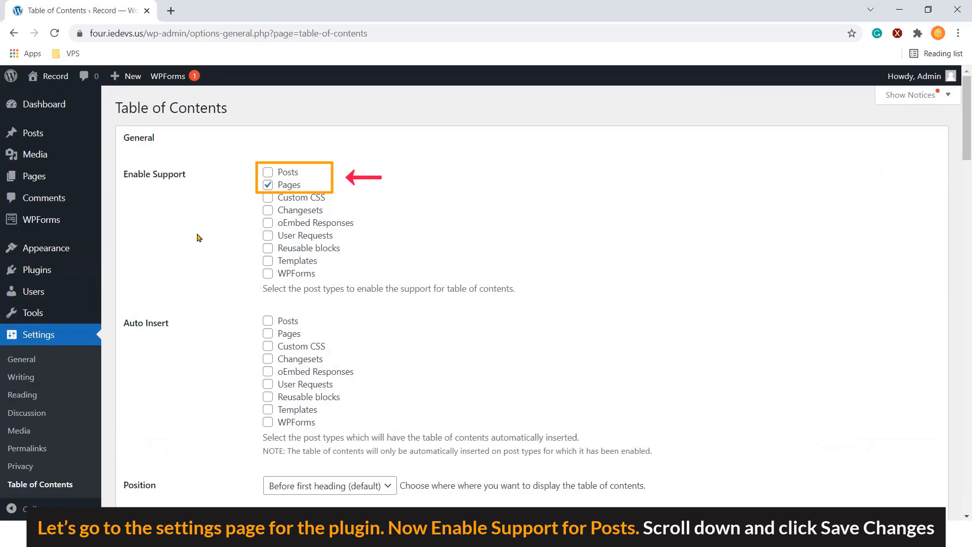
pyautogui.click(268, 172)
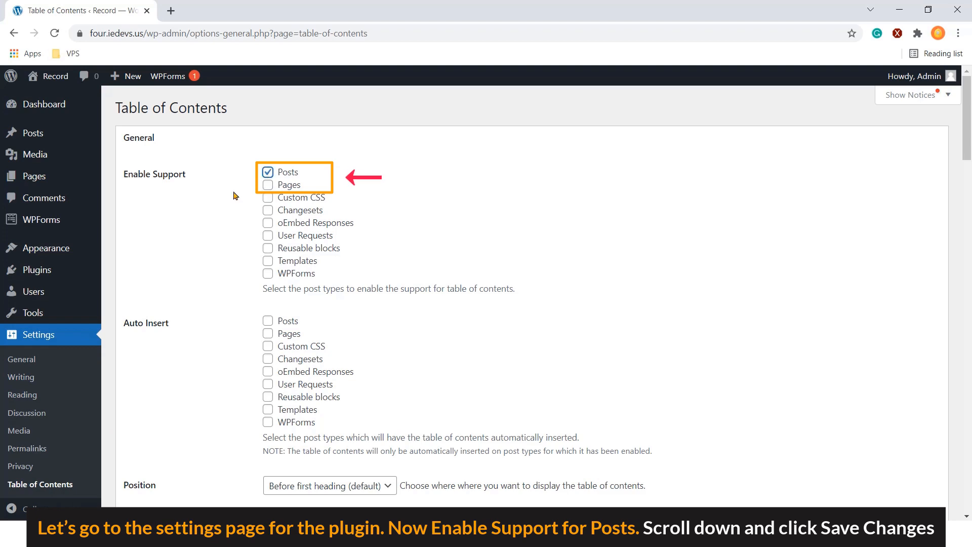
pyautogui.scroll(-3)
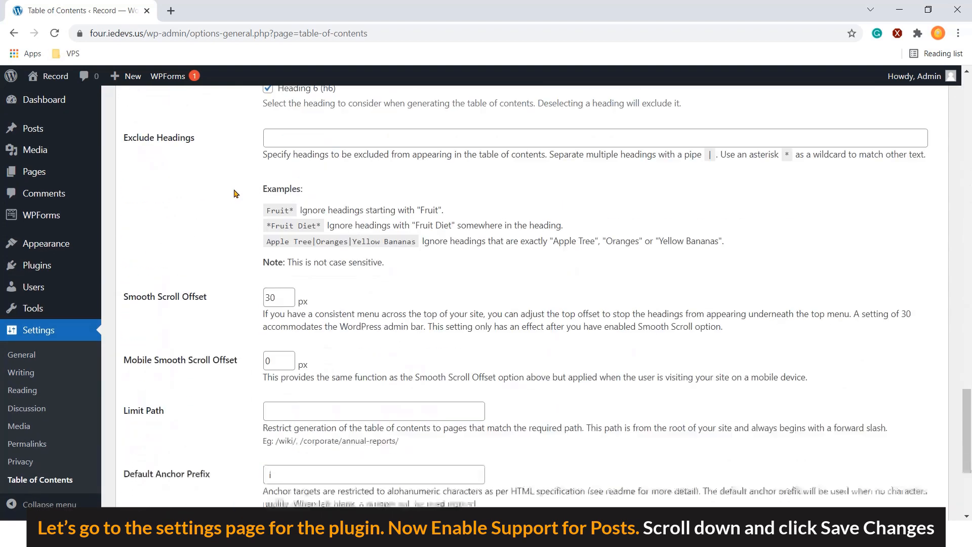
pyautogui.scroll(3)
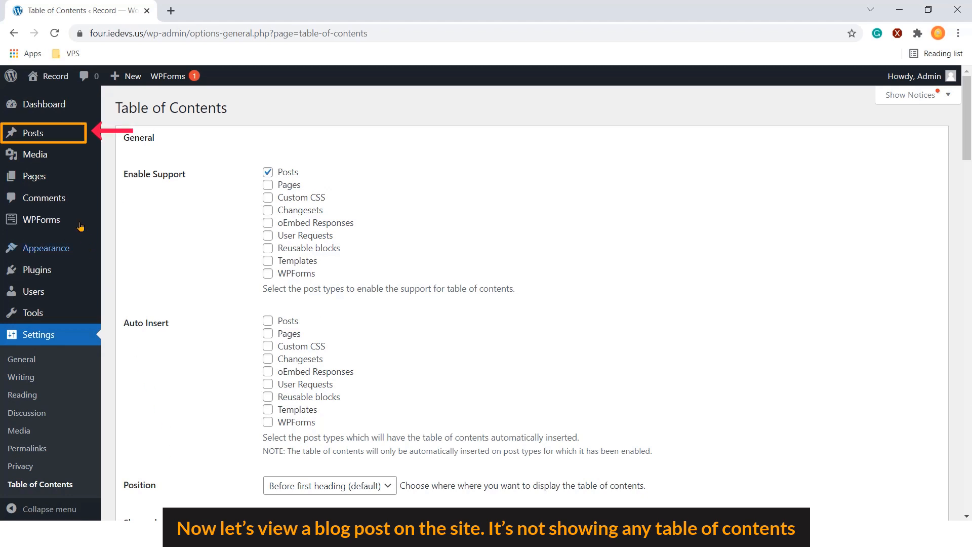
# - View the Theme Review post from the Posts list and scroll it, finding no contents
pyautogui.click(33, 133)
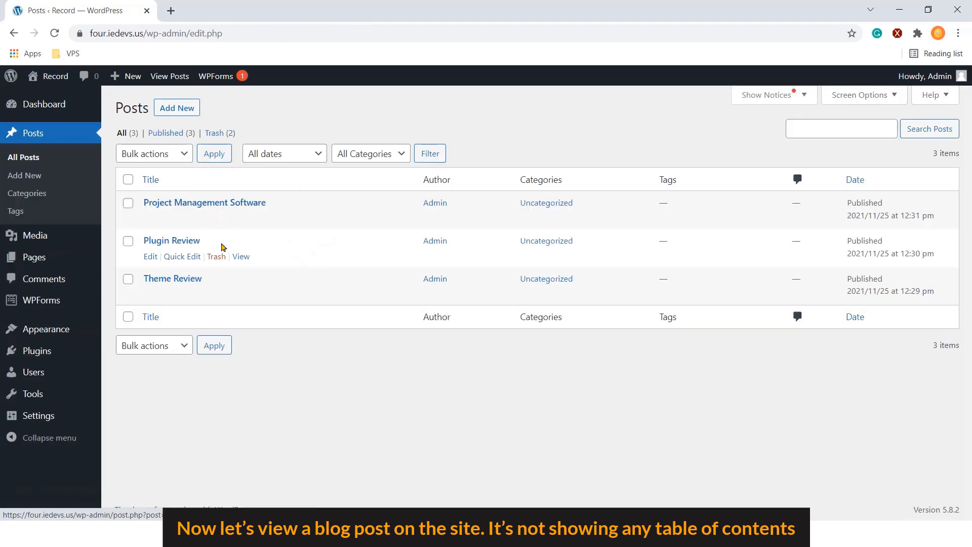
pyautogui.click(241, 293)
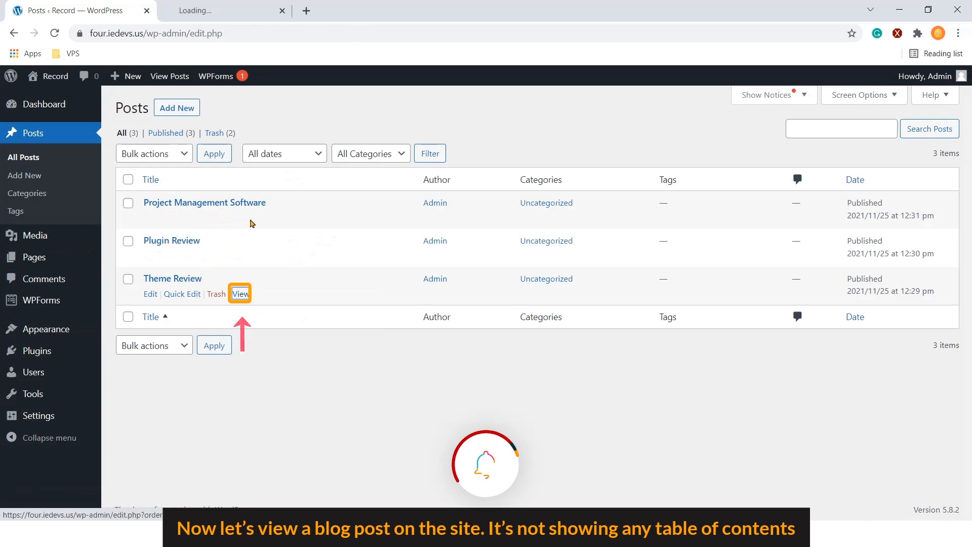
pyautogui.click(240, 294)
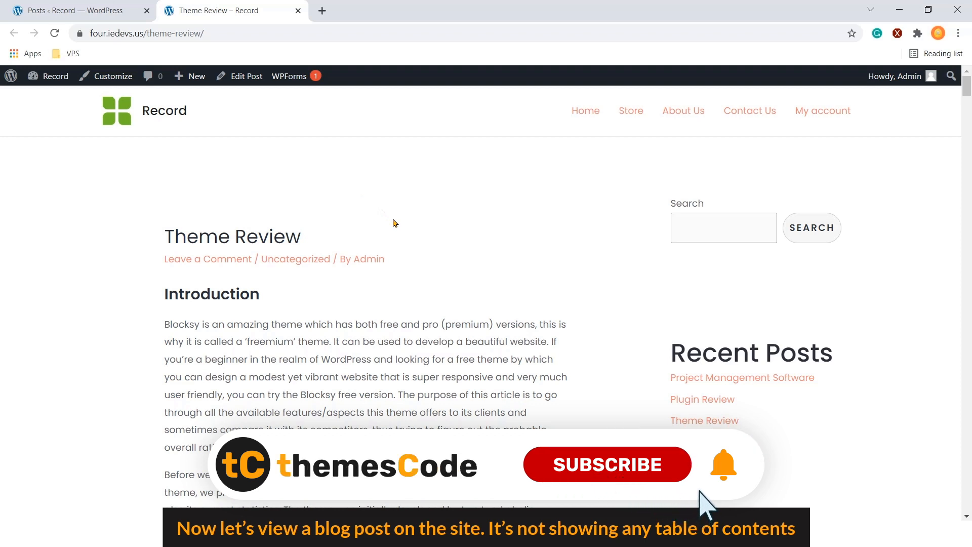
pyautogui.click(607, 463)
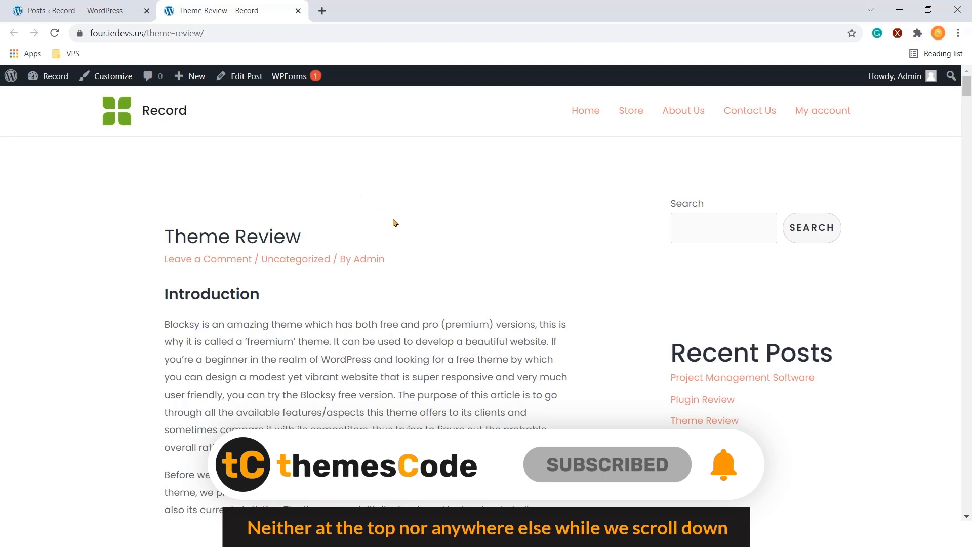
pyautogui.scroll(-3)
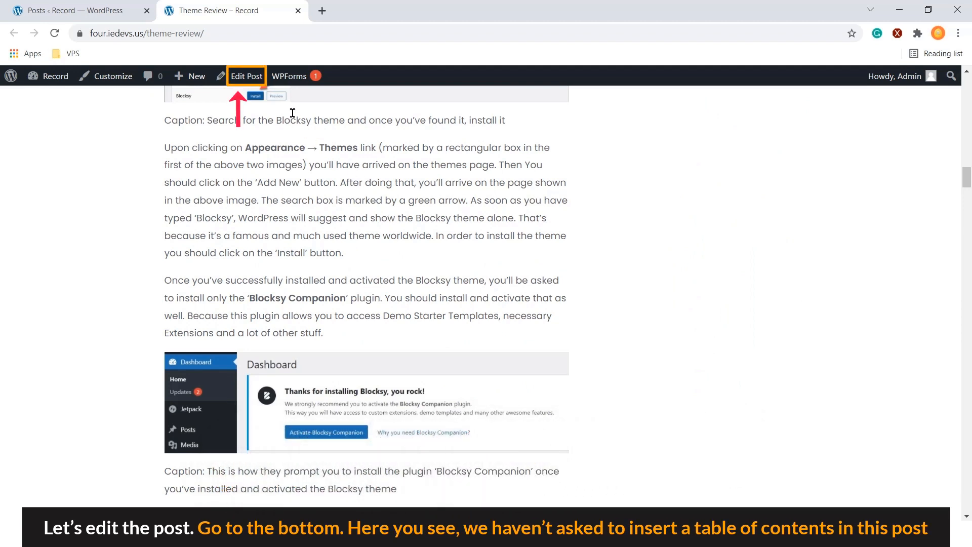
# - Edit the Theme Review post and scroll to its Table of Contents meta box
pyautogui.click(246, 75)
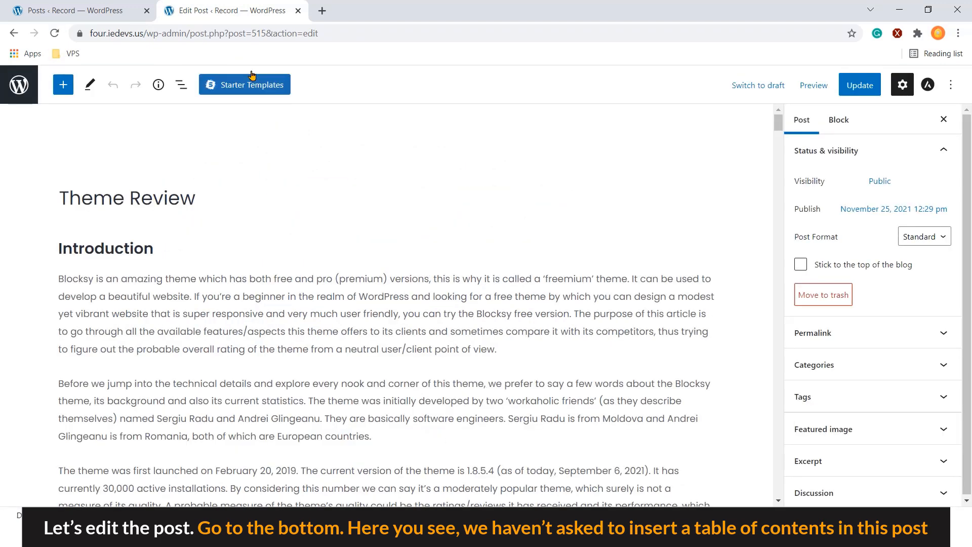
pyautogui.scroll(-3)
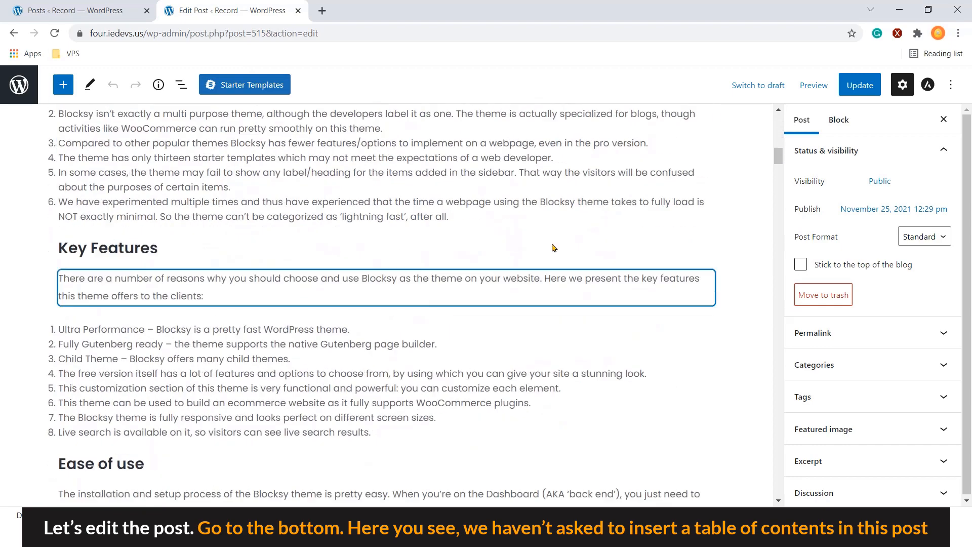
pyautogui.scroll(-3)
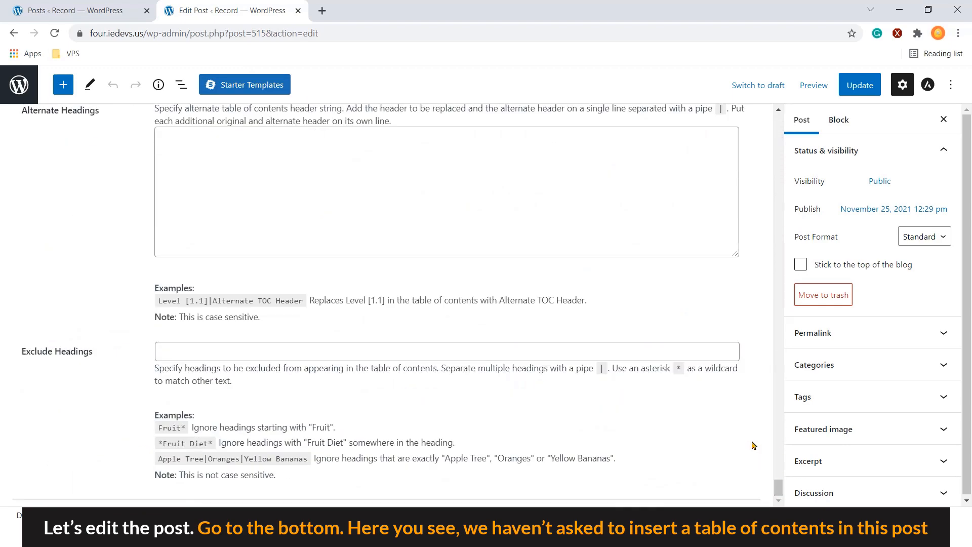
pyautogui.scroll(3)
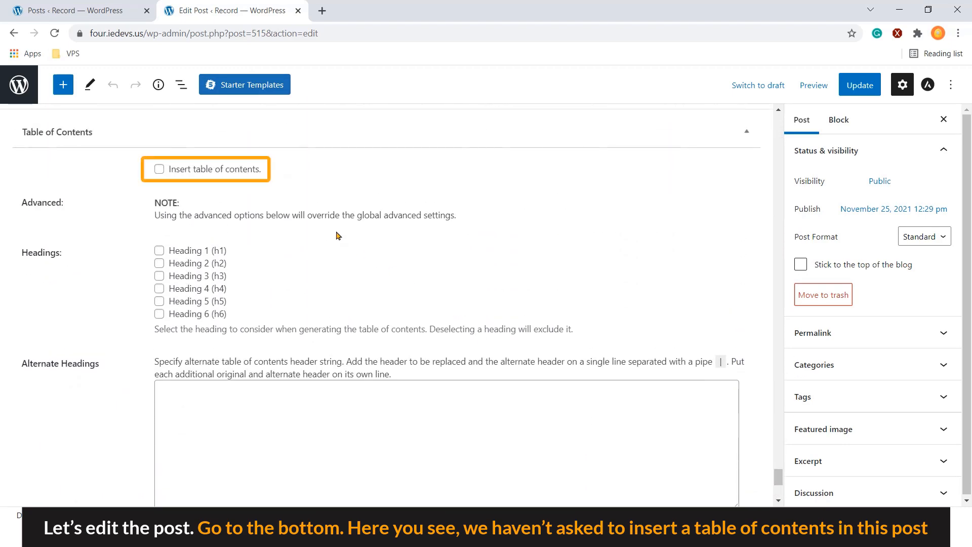
pyautogui.moveTo(308, 219)
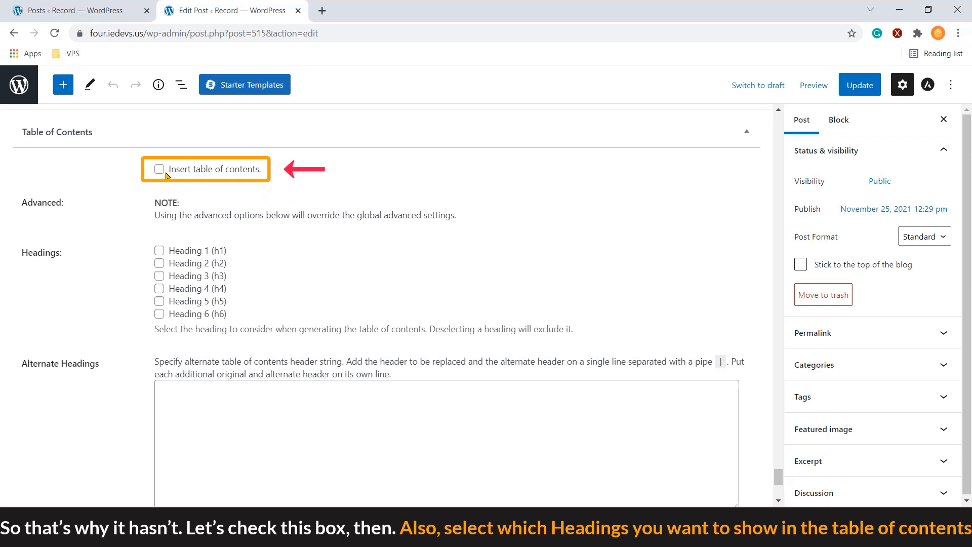
# - Tick 'Insert table of contents.' and include headings H2 through H5
pyautogui.click(160, 168)
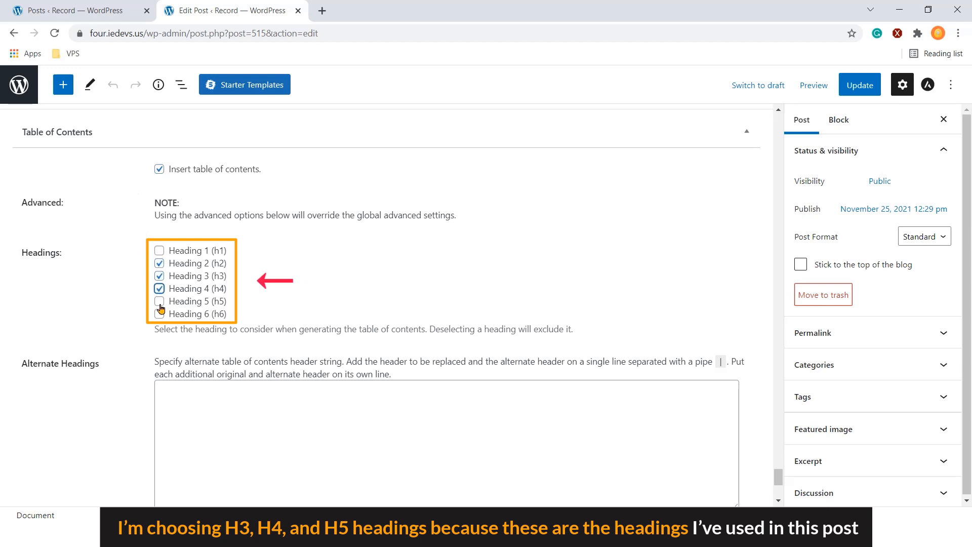
pyautogui.click(159, 301)
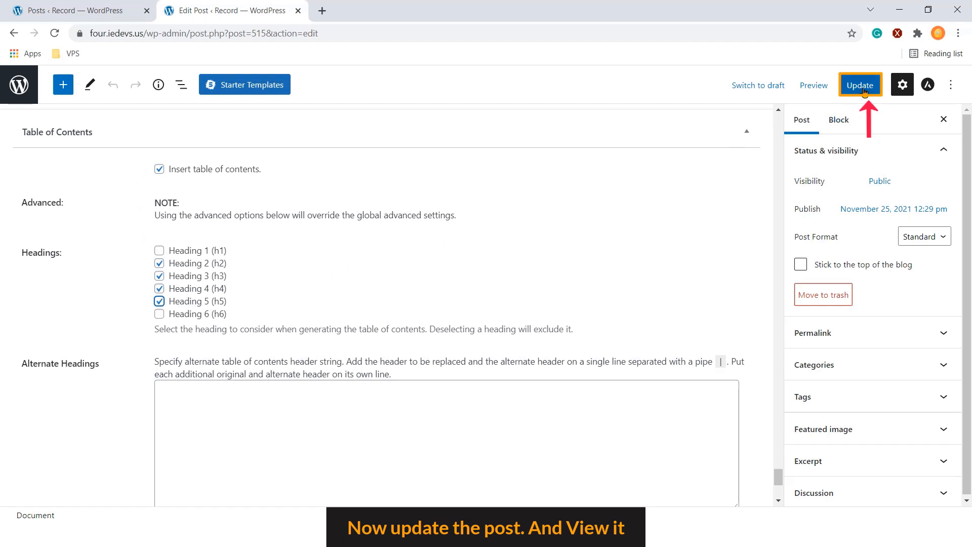
# - Update the Theme Review post and view it on the live site
pyautogui.click(860, 85)
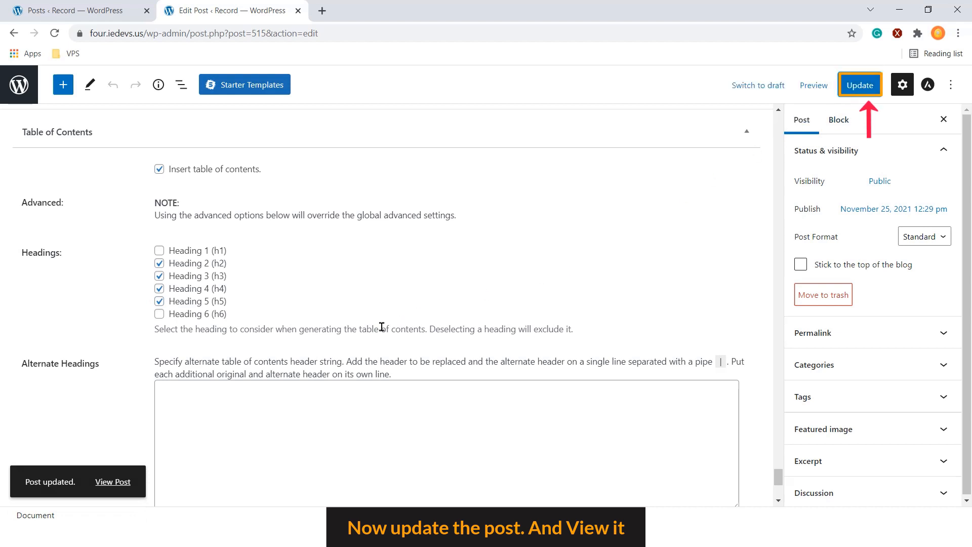
pyautogui.click(113, 481)
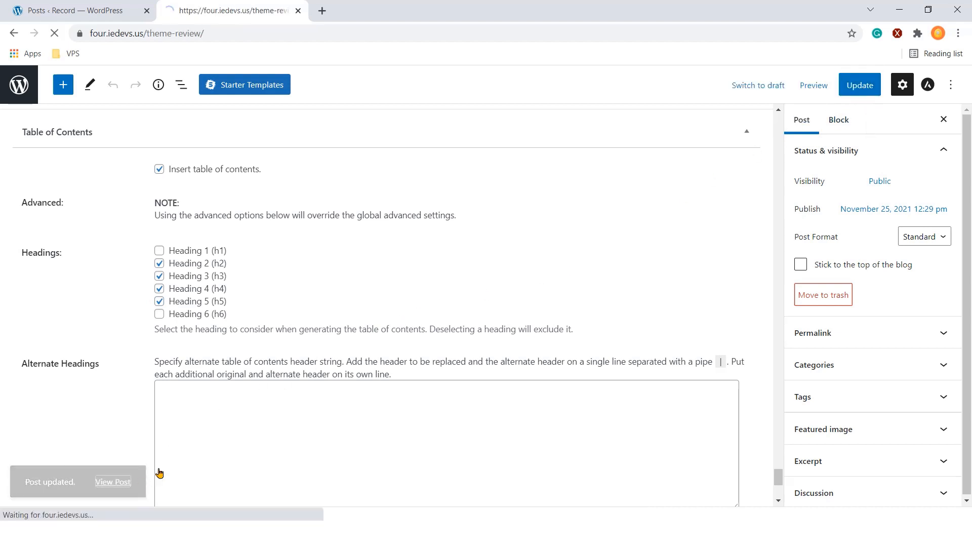
# - Open the live Theme Review post and jump to 'Ease of use' from its nested contents
pyautogui.click(113, 482)
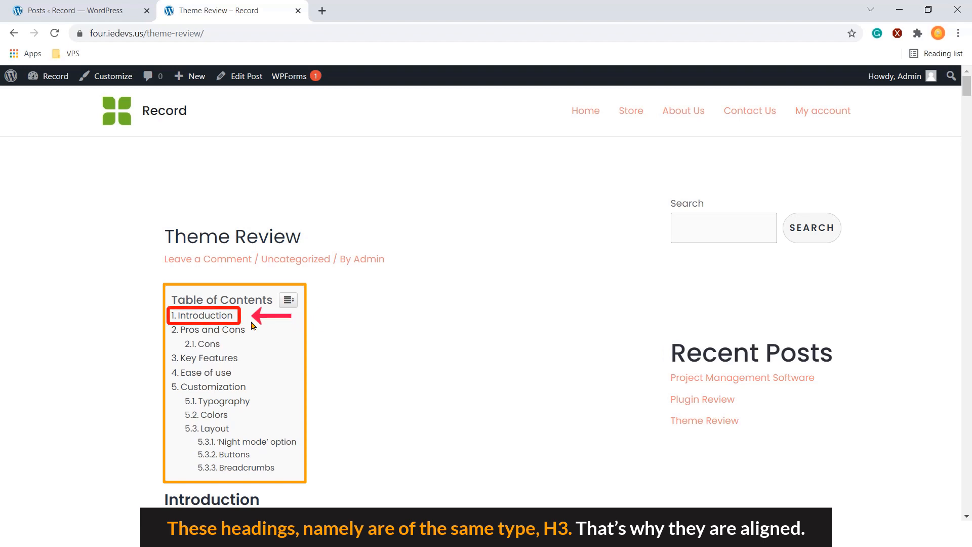
pyautogui.moveTo(208, 329)
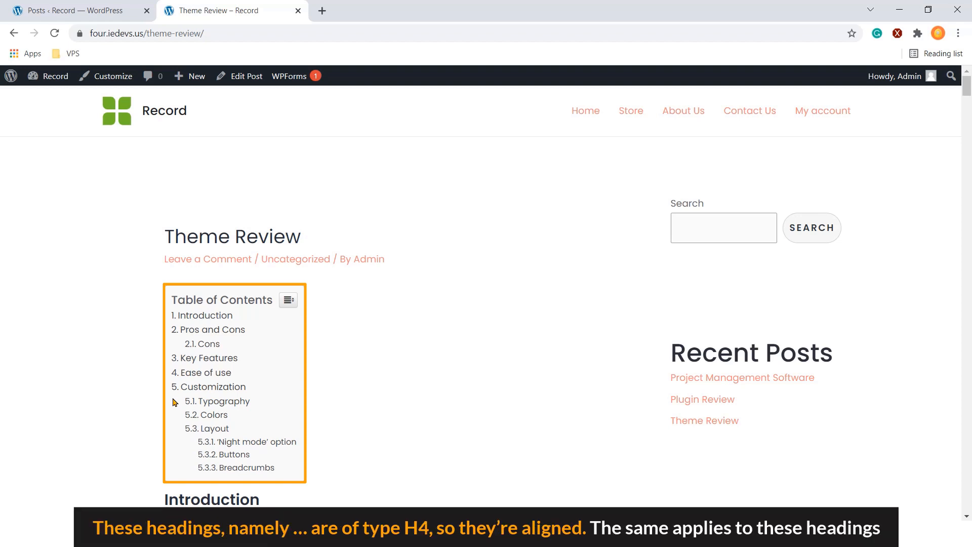
pyautogui.moveTo(213, 387)
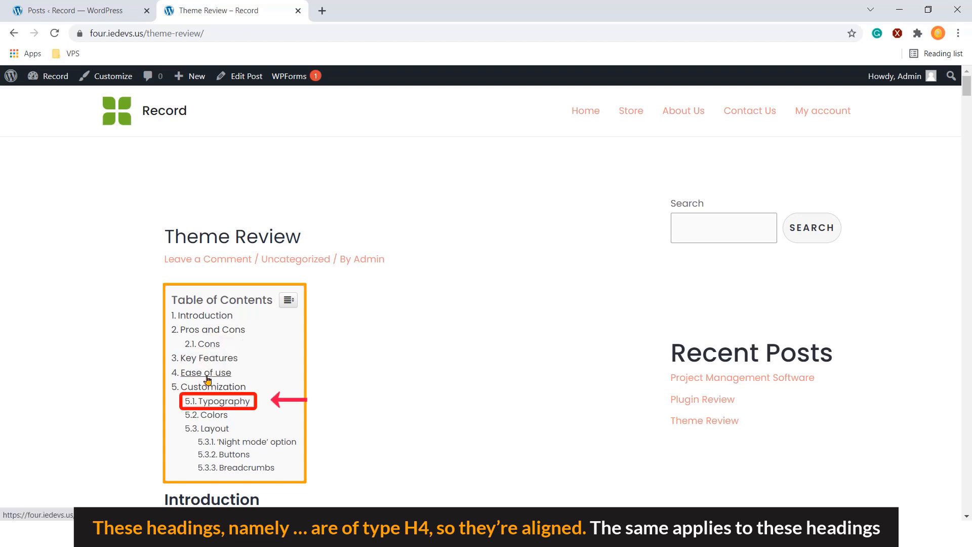
pyautogui.moveTo(206, 420)
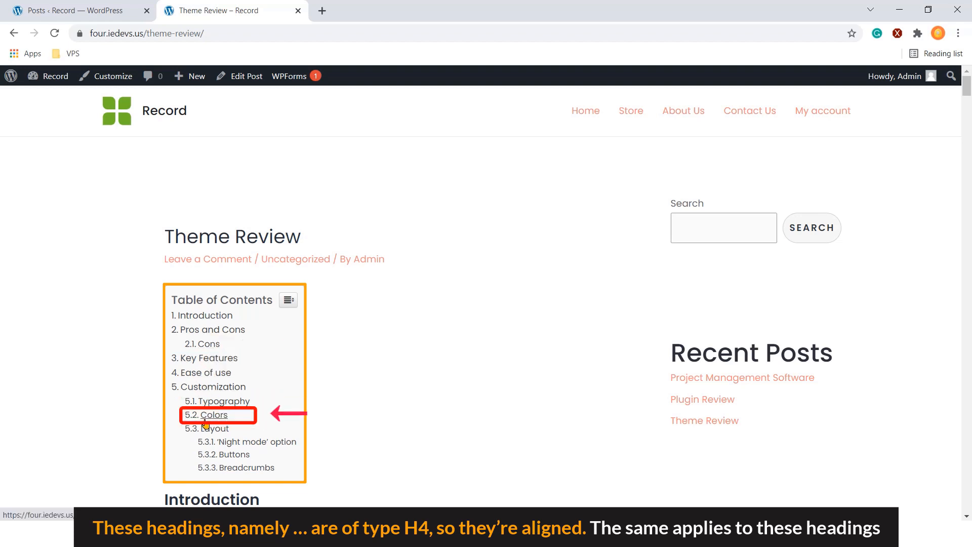
pyautogui.moveTo(215, 428)
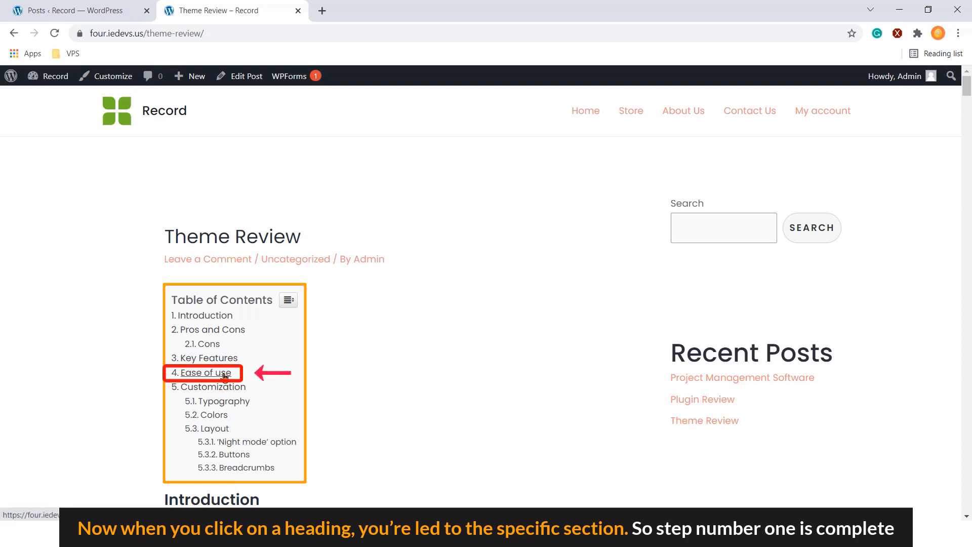
pyautogui.click(205, 372)
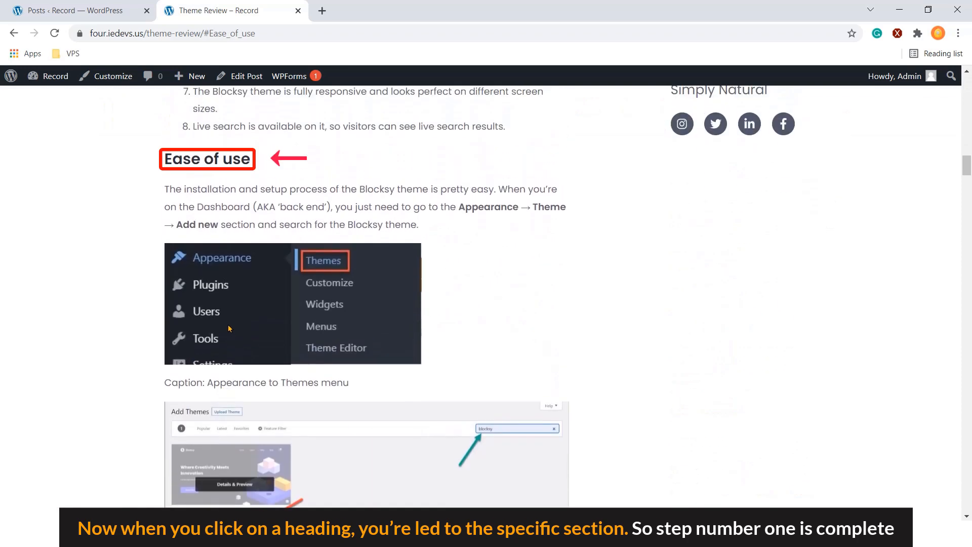
pyautogui.moveTo(251, 173)
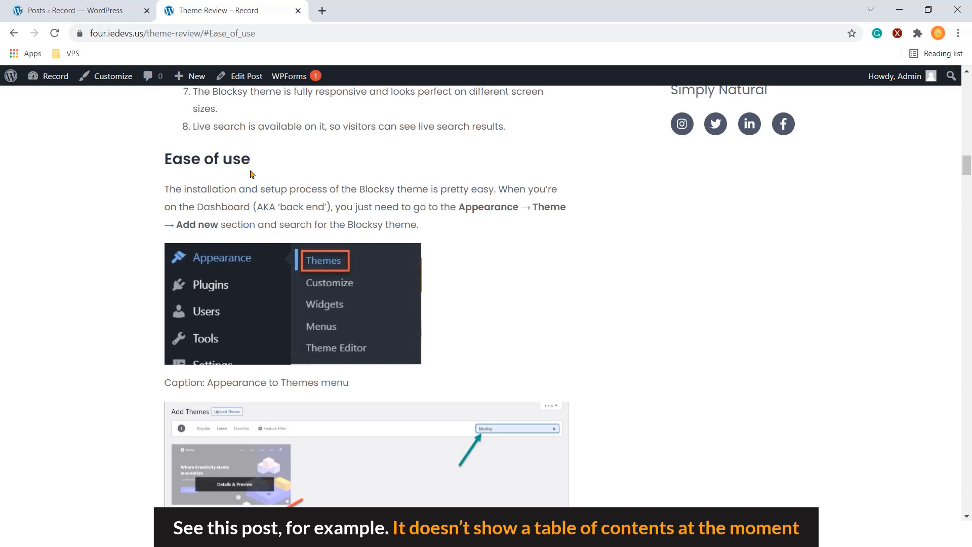
# - Open the Plugin Review post in the editor; 'Insert table of contents' is unchecked there
pyautogui.click(75, 11)
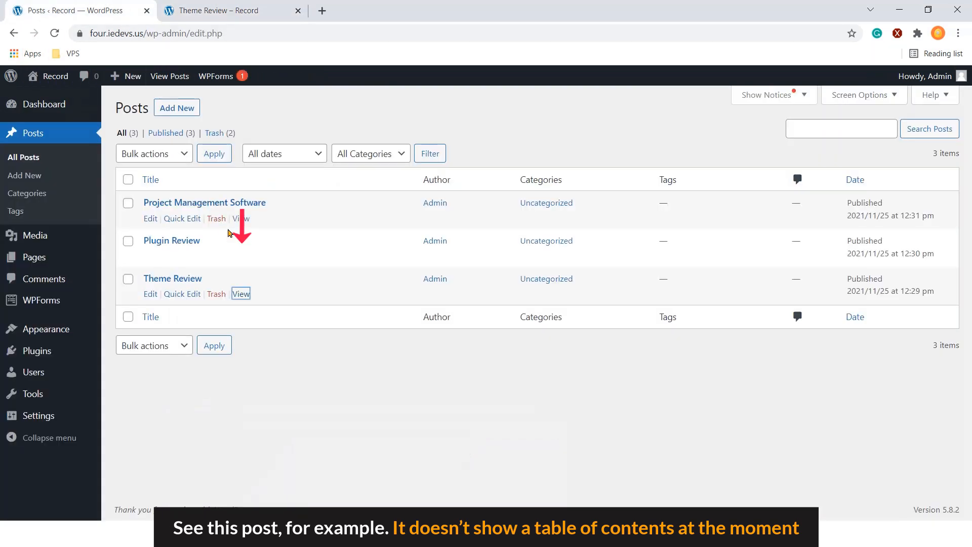
pyautogui.click(240, 256)
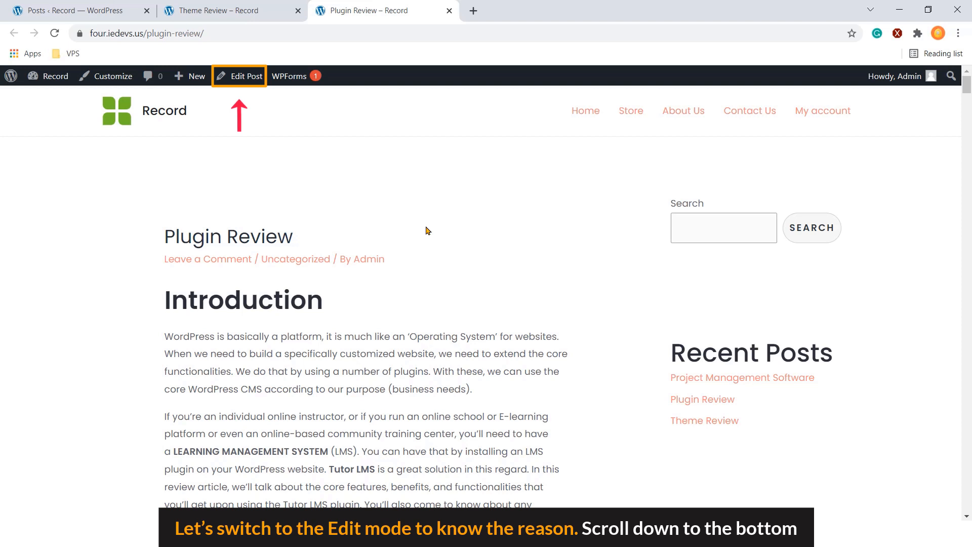
pyautogui.click(245, 76)
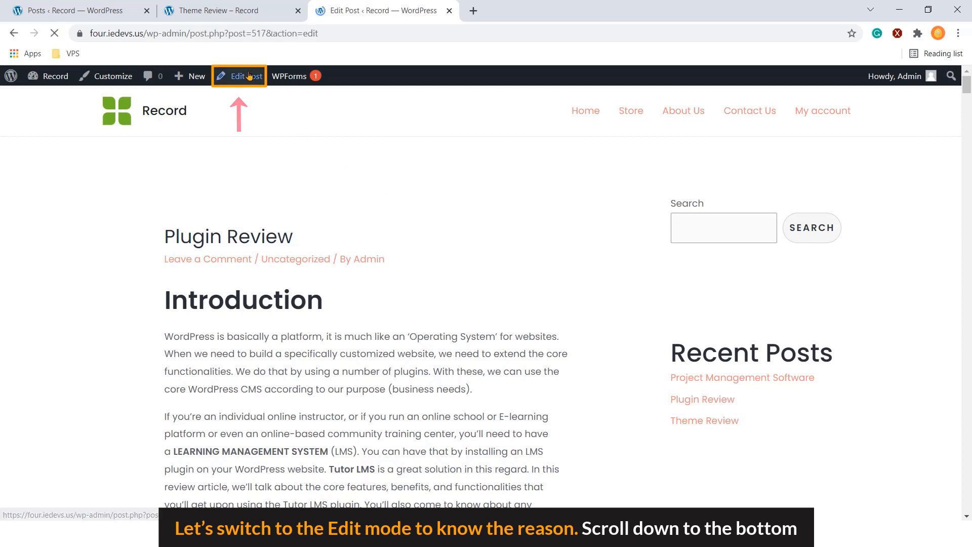
pyautogui.click(238, 77)
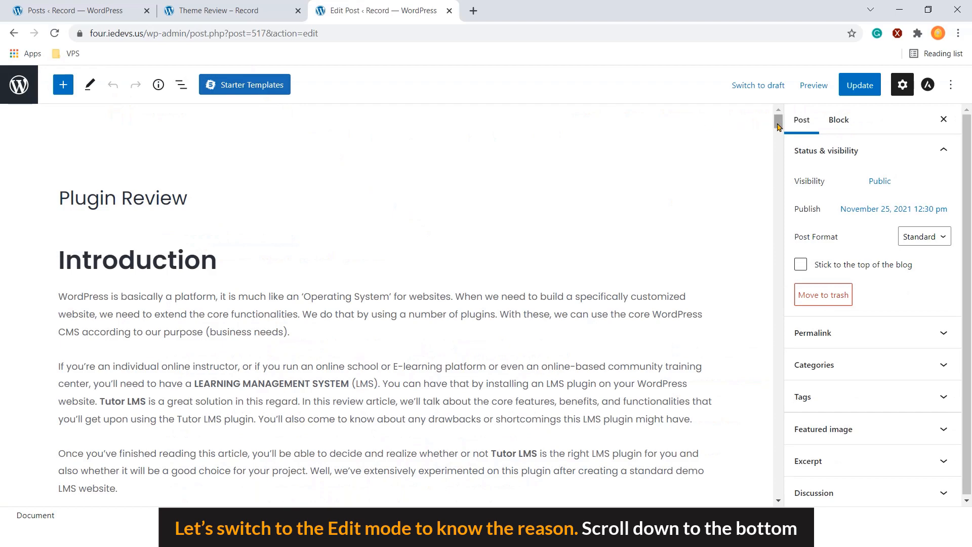
pyautogui.scroll(-3)
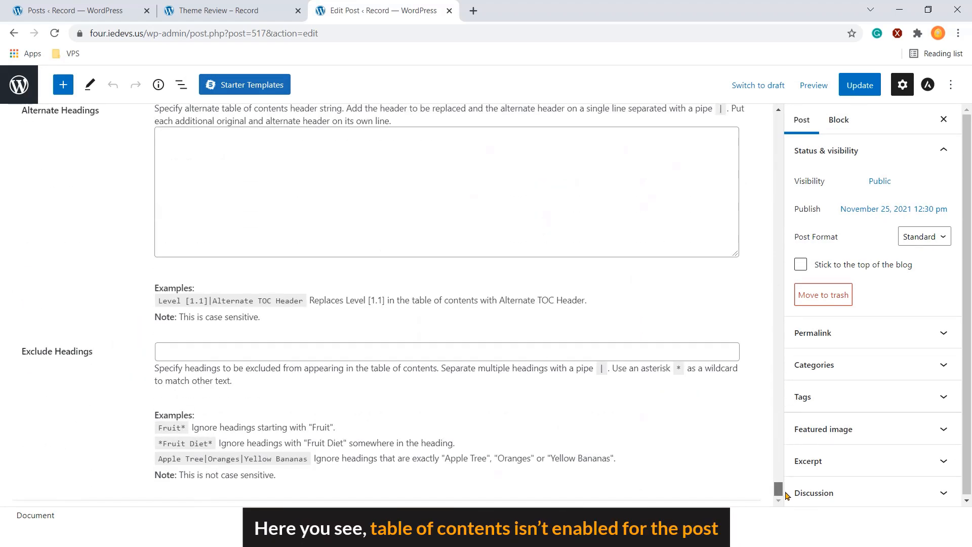
pyautogui.scroll(3)
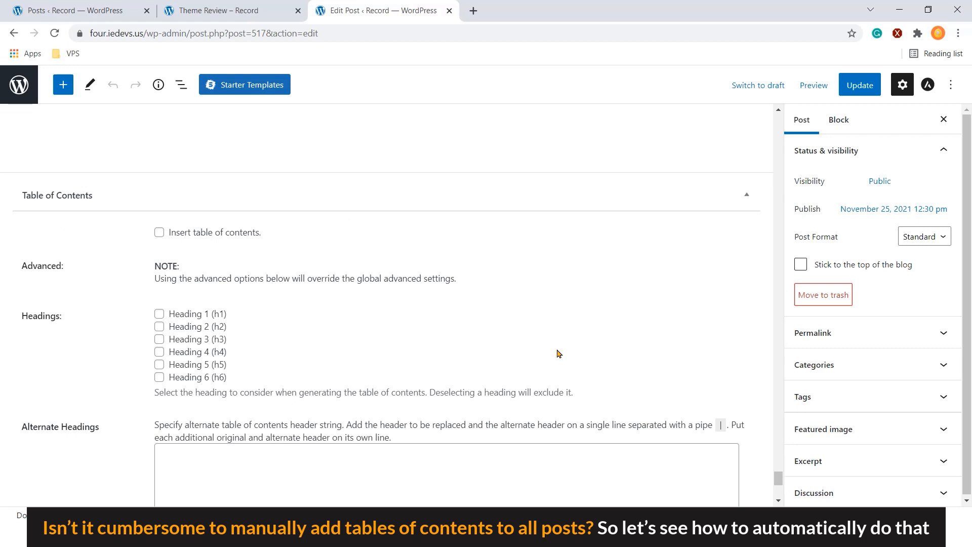
pyautogui.moveTo(168, 248)
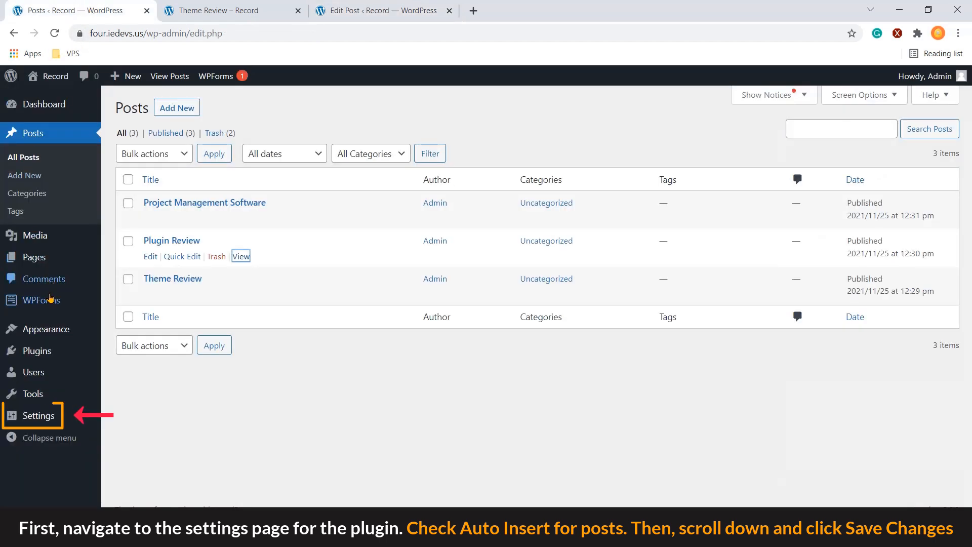
# - Tick Posts under Auto Insert in the Table of Contents settings and save
pyautogui.click(37, 414)
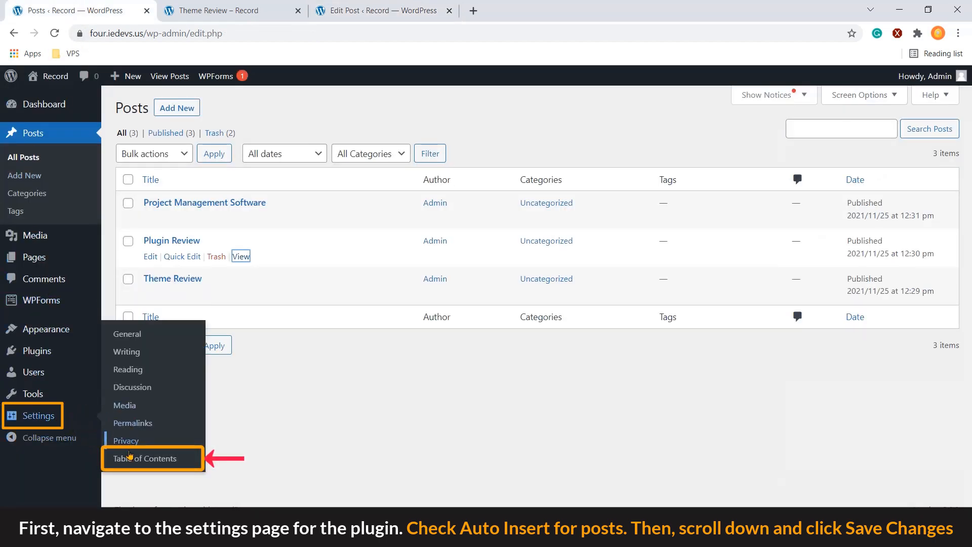
pyautogui.click(145, 458)
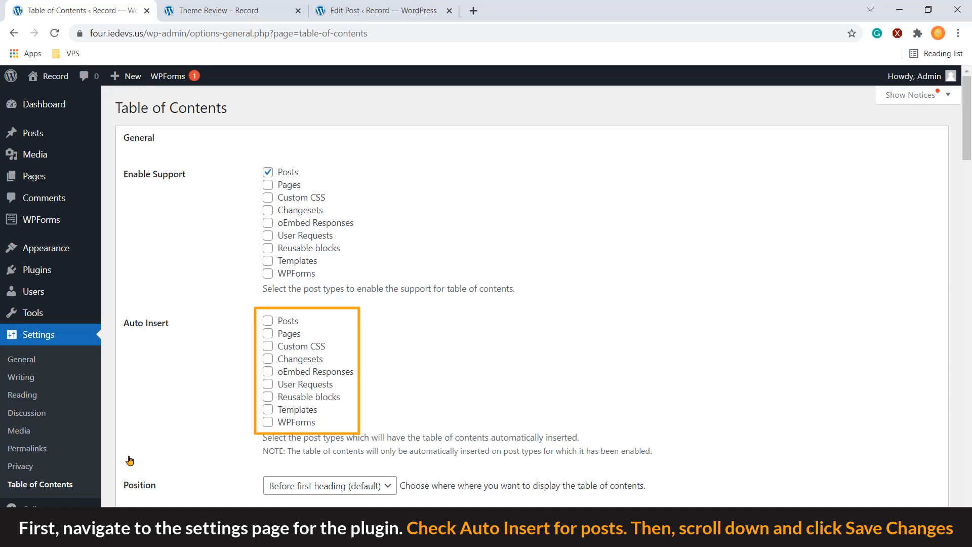
pyautogui.click(268, 321)
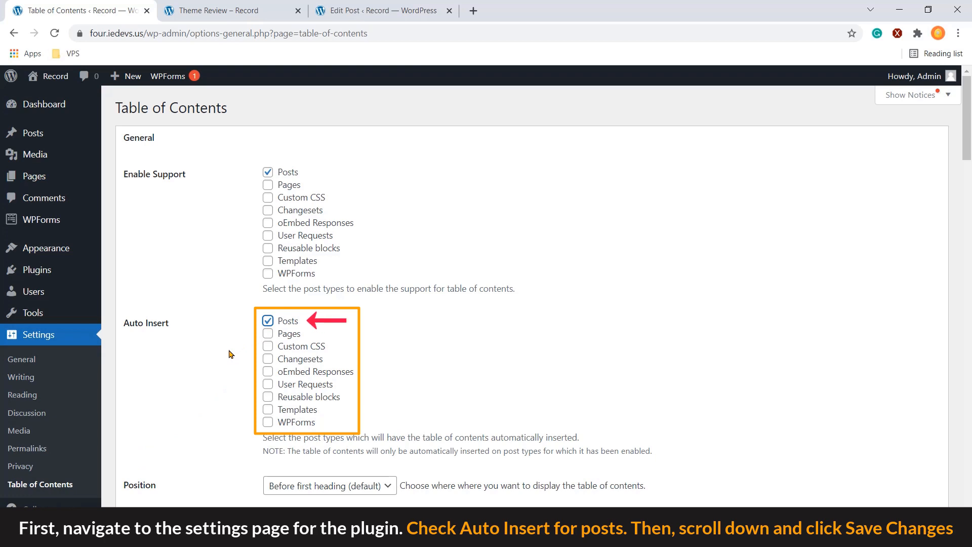
pyautogui.scroll(-3)
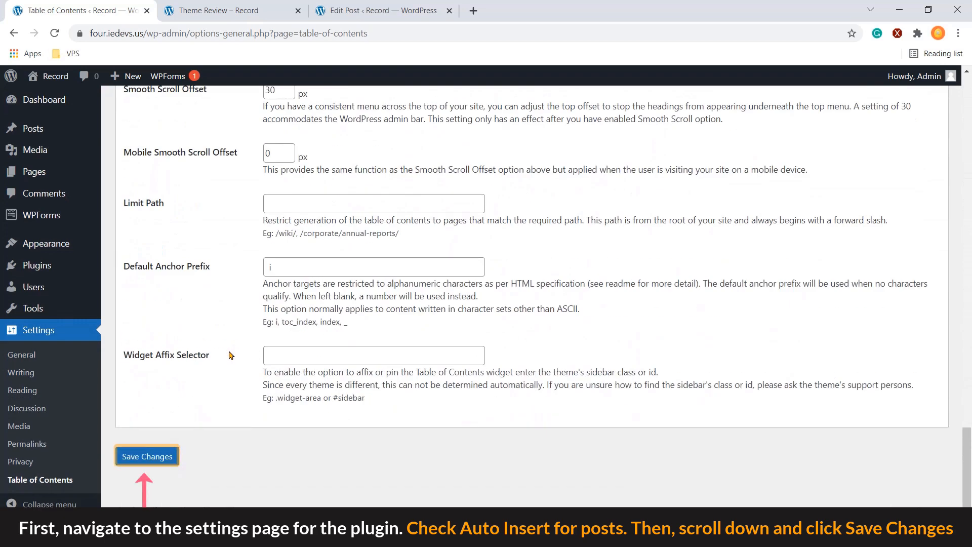
pyautogui.click(147, 455)
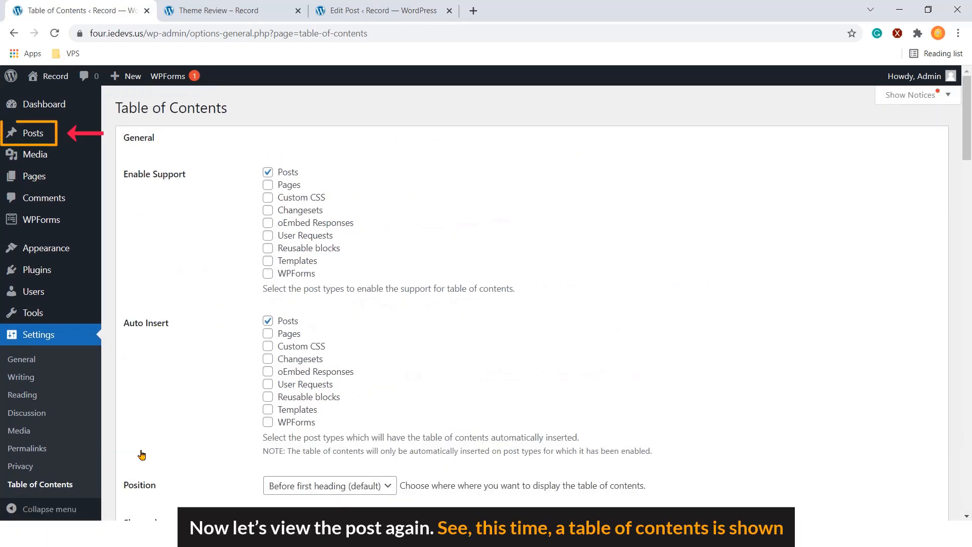
pyautogui.moveTo(141, 450)
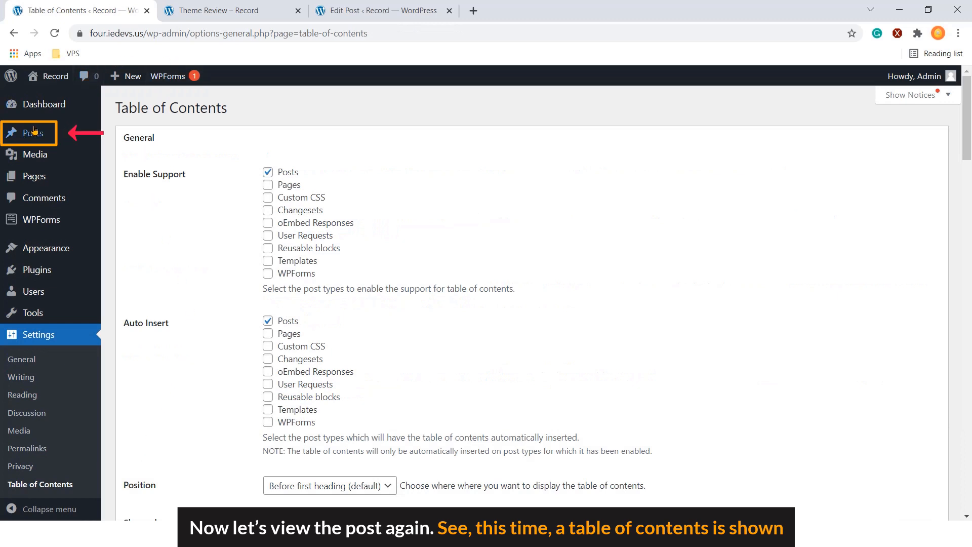
# - View the live Plugin Review and Project Management Software posts with their automatic tables of contents
pyautogui.click(28, 133)
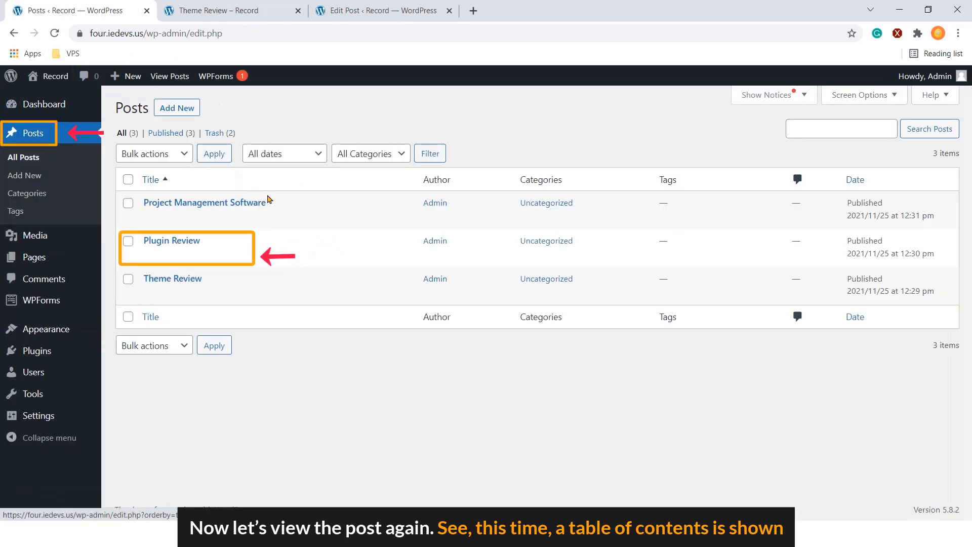
pyautogui.moveTo(172, 240)
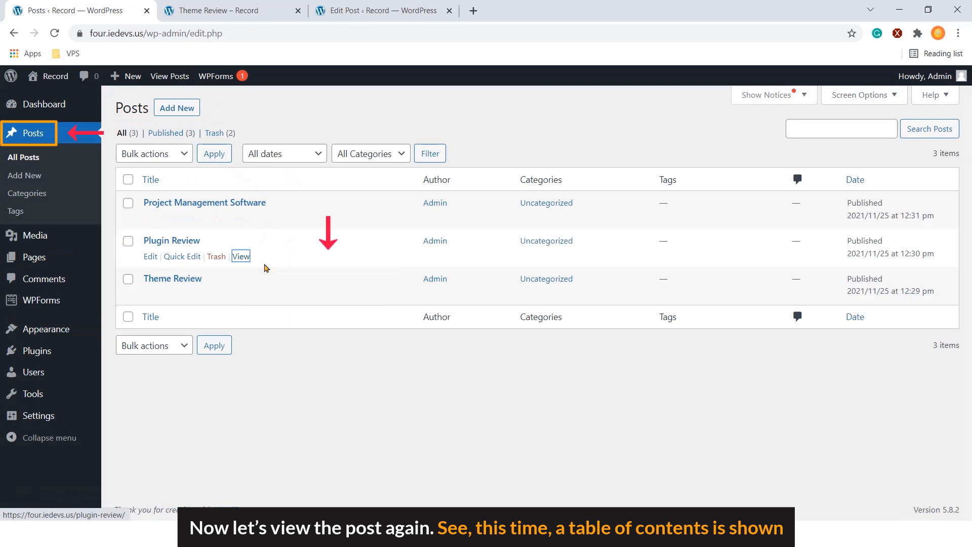
pyautogui.click(241, 256)
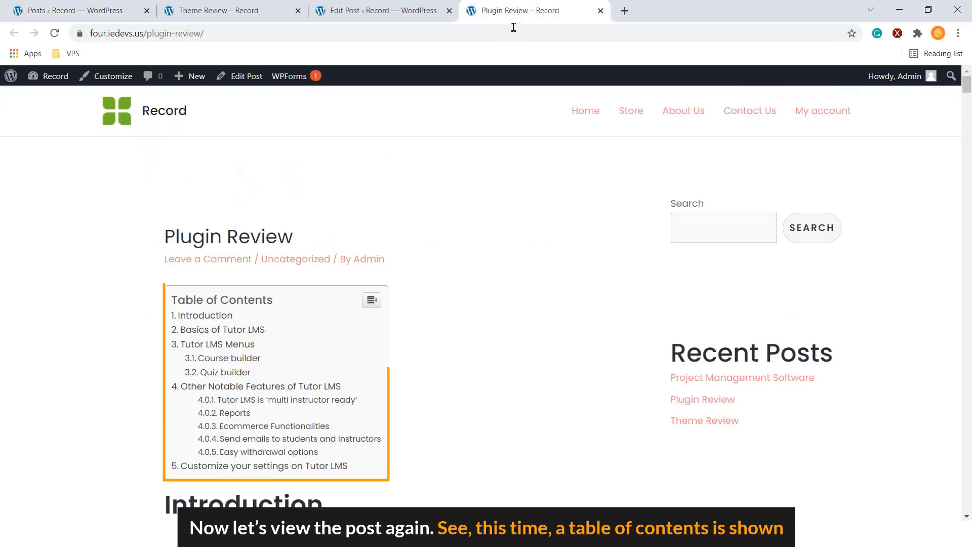
pyautogui.moveTo(501, 172)
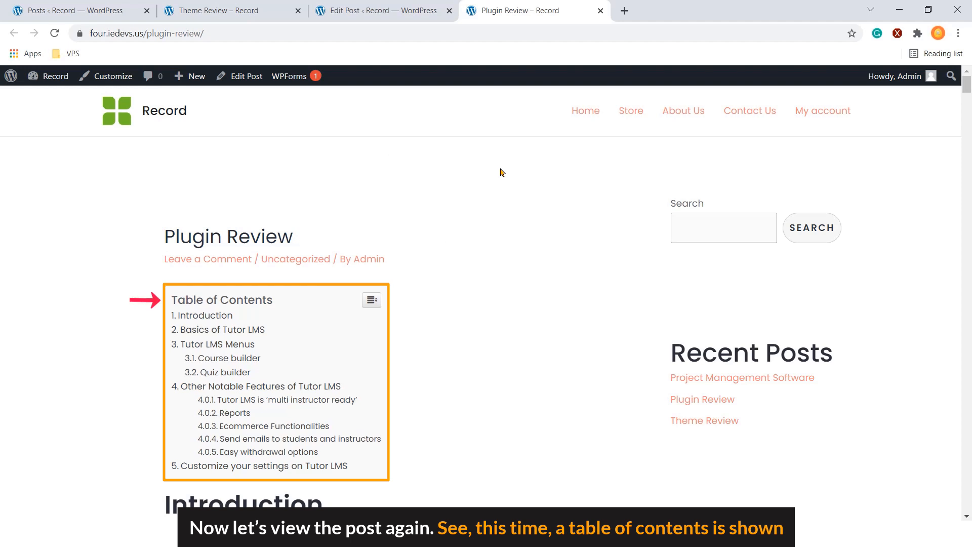
pyautogui.moveTo(500, 173)
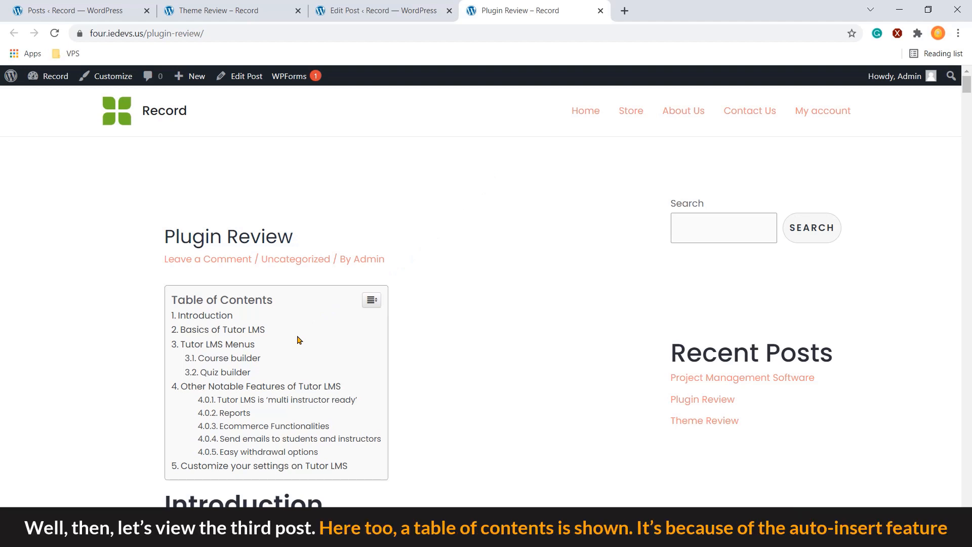
pyautogui.moveTo(207, 182)
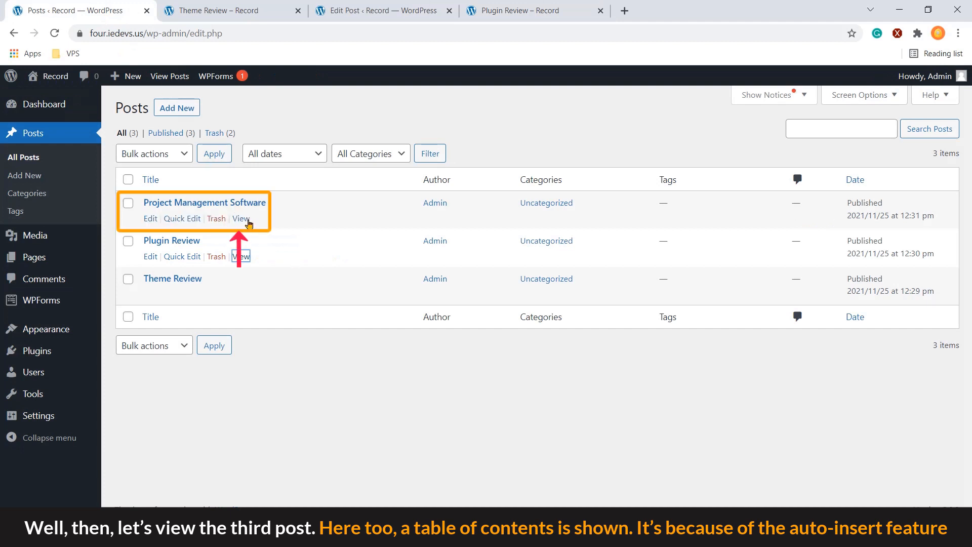
pyautogui.click(240, 218)
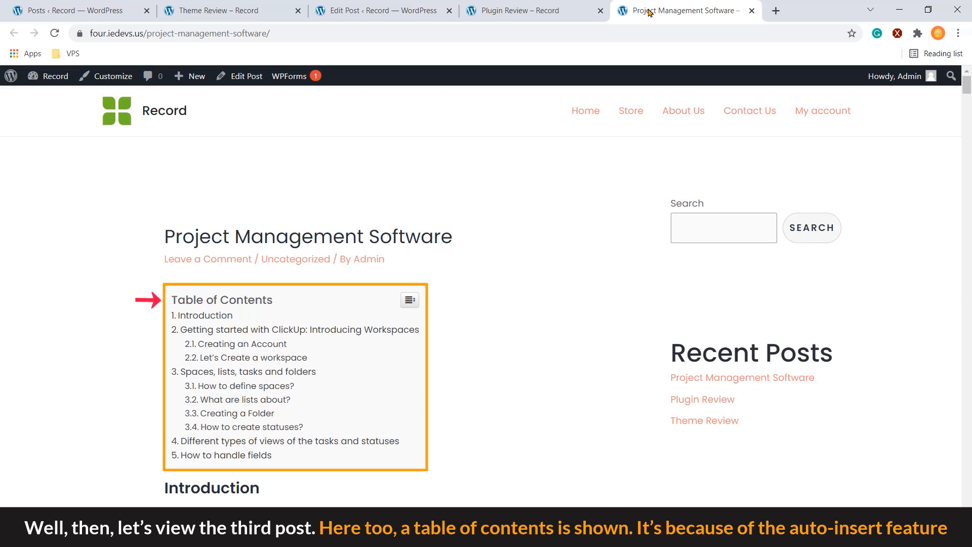
pyautogui.moveTo(356, 360)
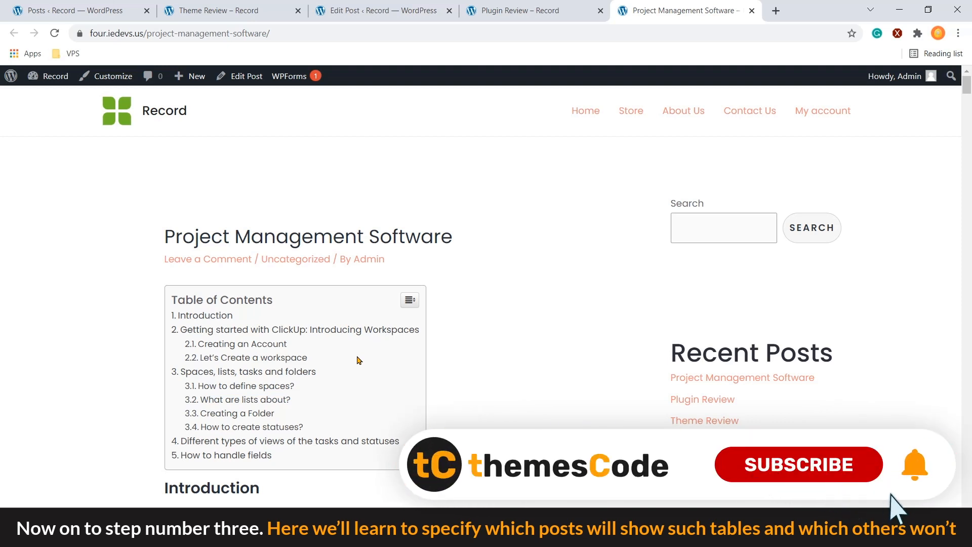
# - Copy the Project Management Software post's path from the browser address bar
pyautogui.click(798, 463)
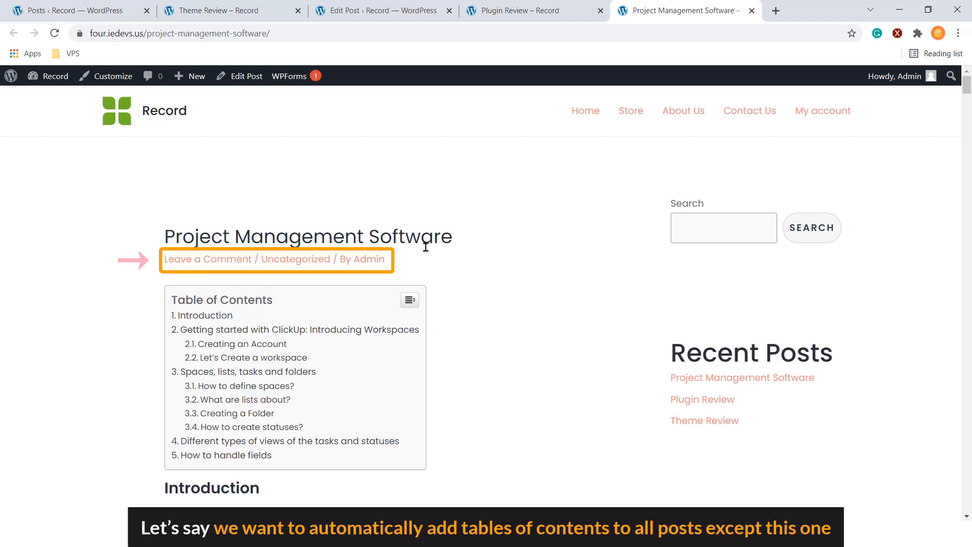
pyautogui.click(173, 33)
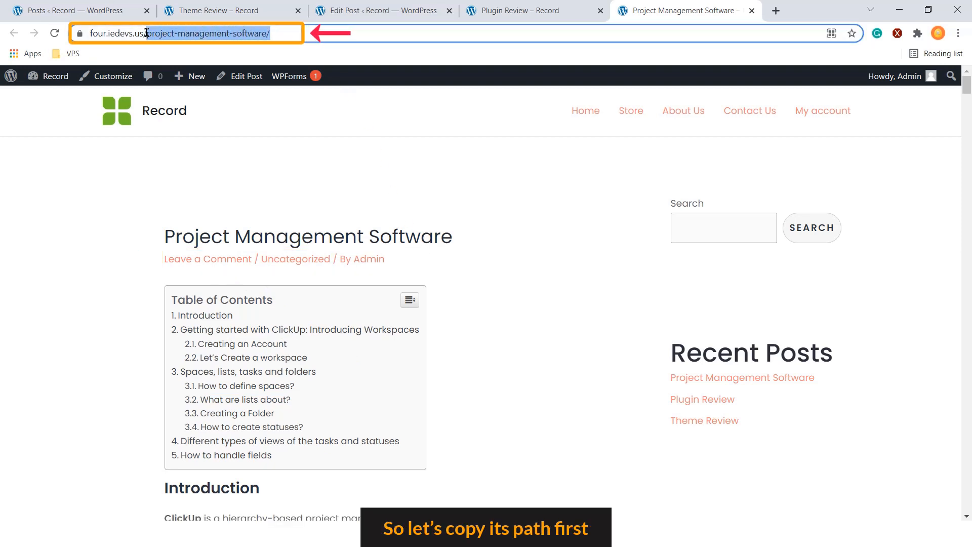
pyautogui.rightClick(186, 33)
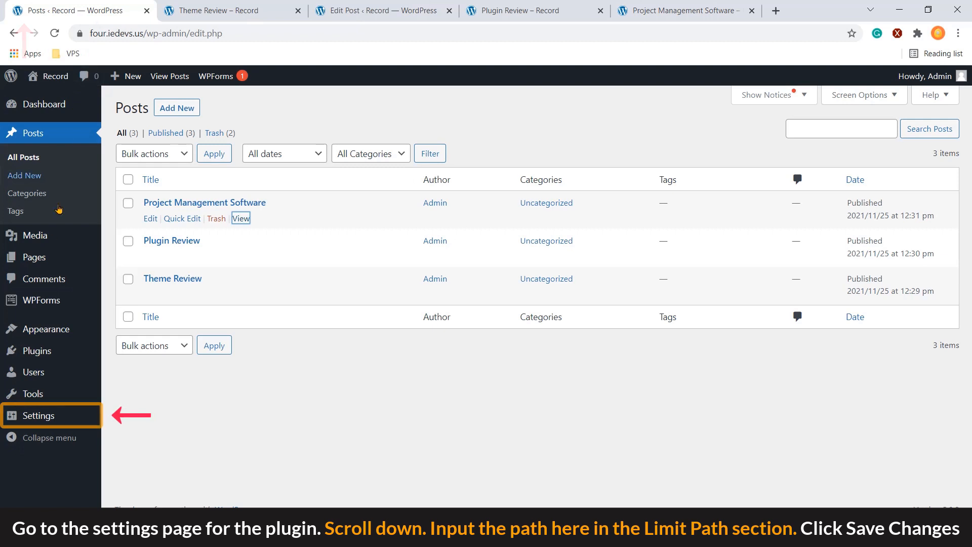
# - Limit the table of contents plugin to the path /project-management-software/ and save
pyautogui.click(38, 415)
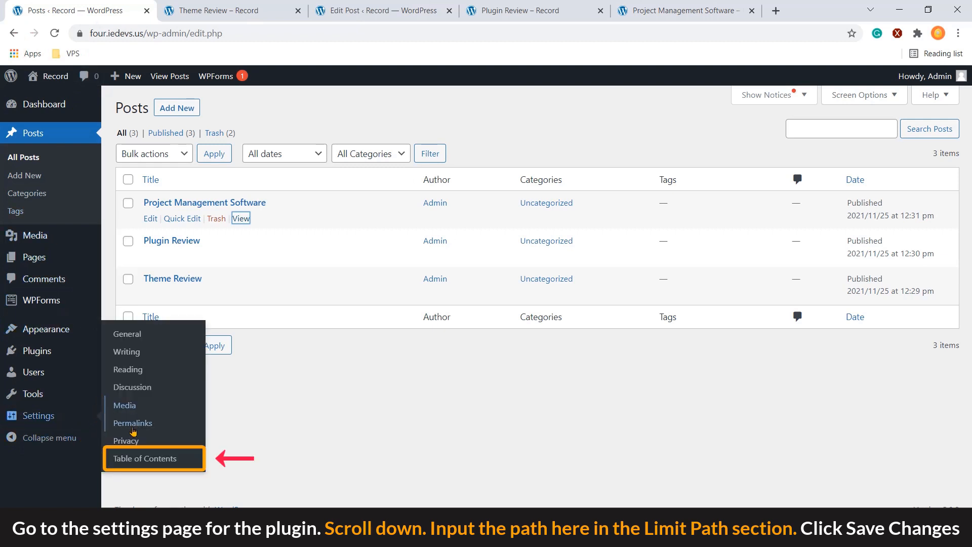
pyautogui.click(144, 458)
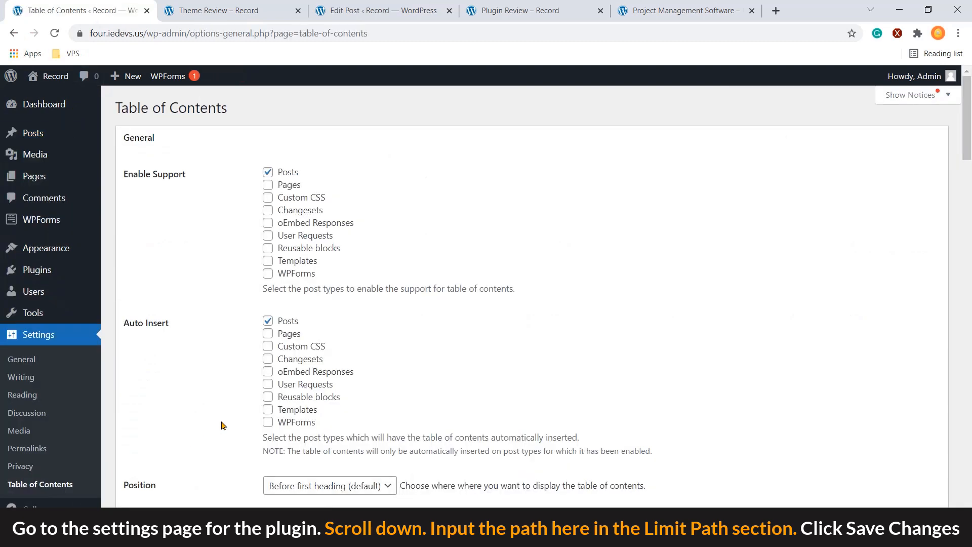
pyautogui.scroll(-3)
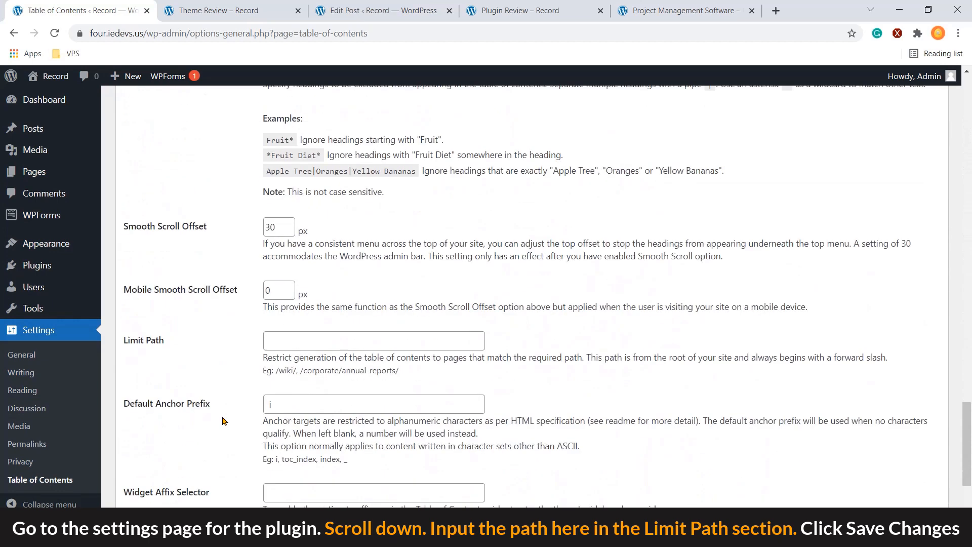
pyautogui.scroll(-3)
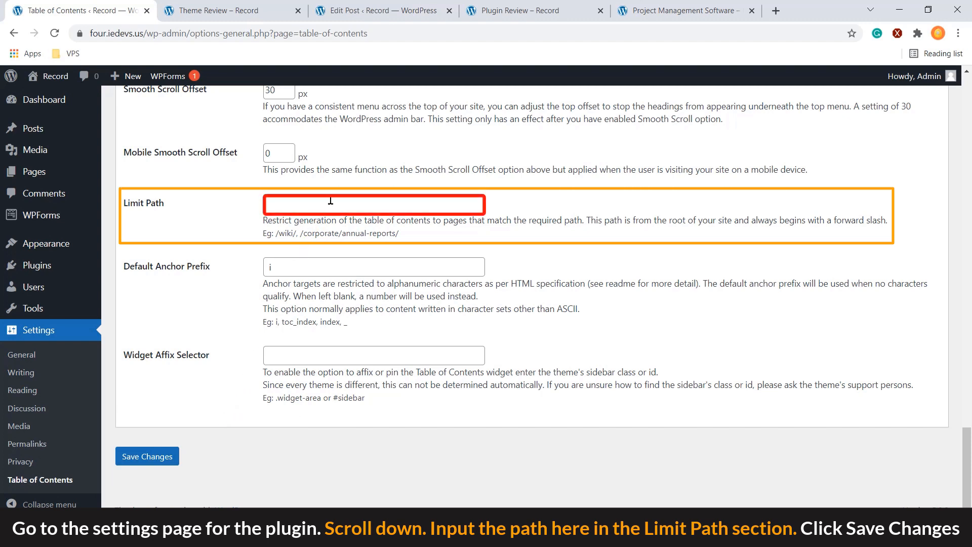
pyautogui.write('/project-management-software/')
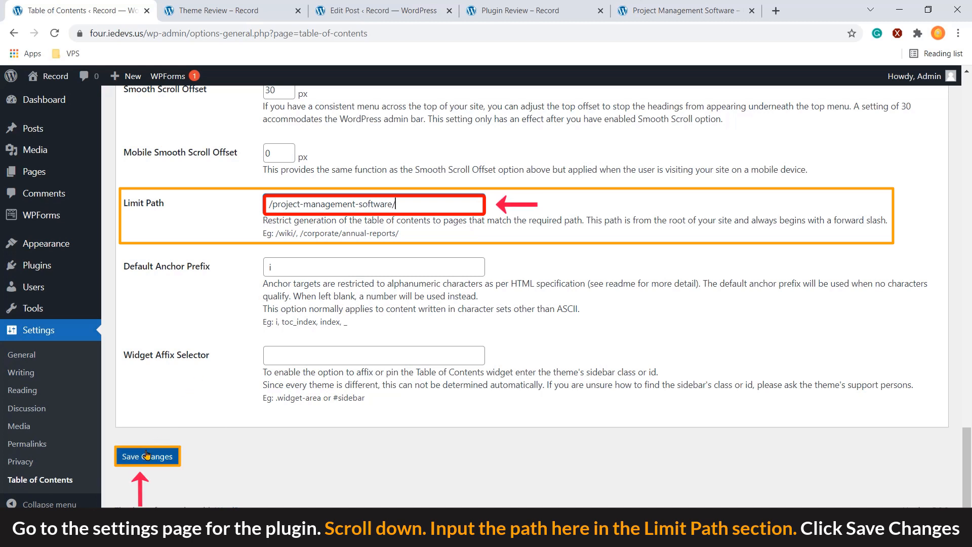
pyautogui.click(146, 456)
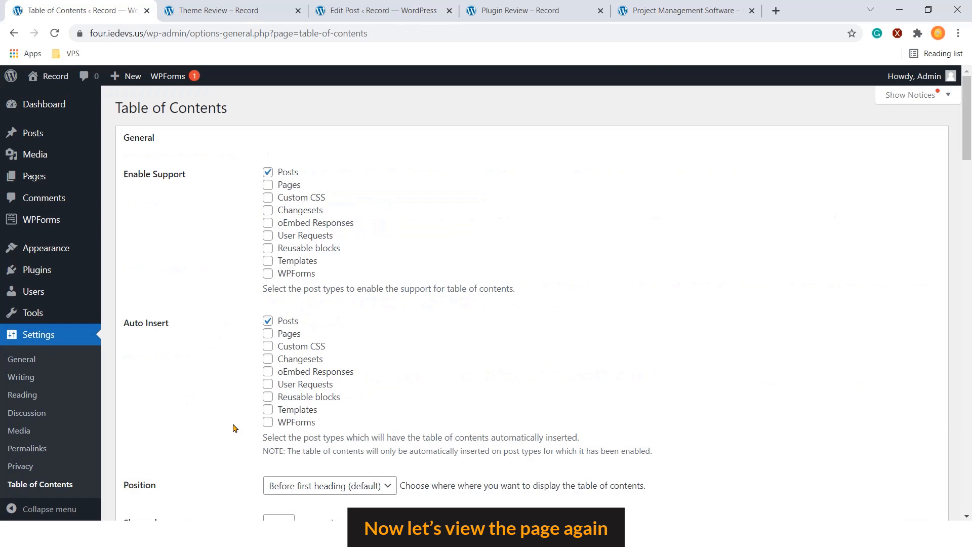
# - Reload the Plugin Review and Theme Review post tabs to compare their tables of contents
pyautogui.click(524, 11)
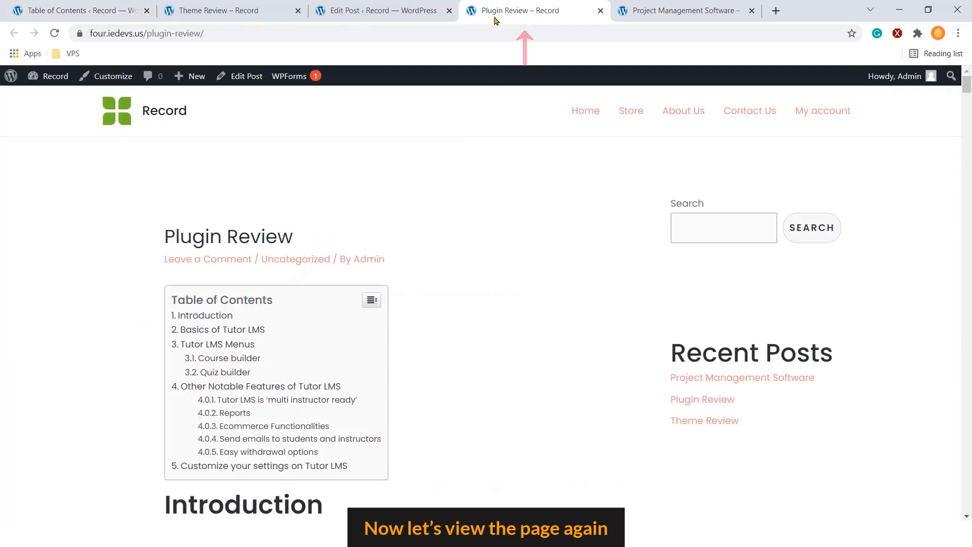
pyautogui.click(54, 34)
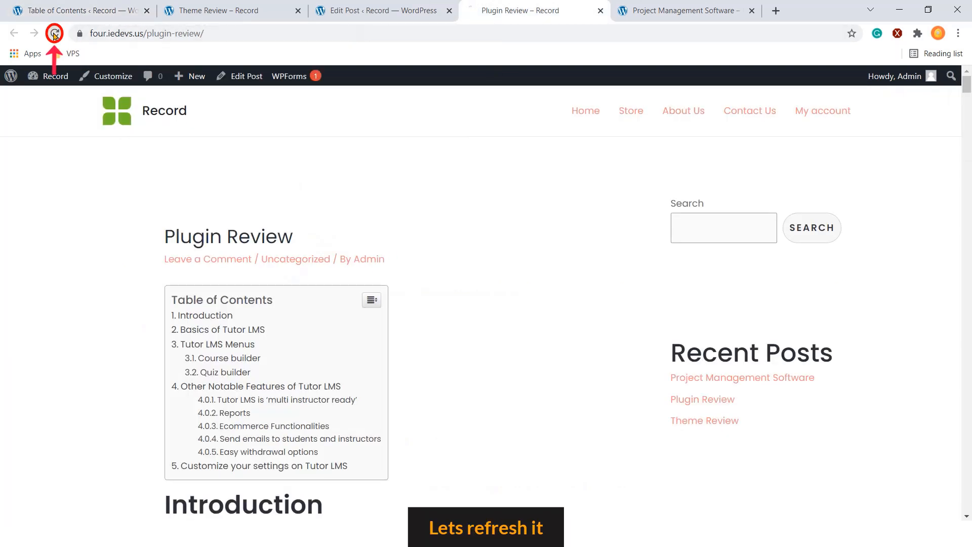
pyautogui.click(681, 10)
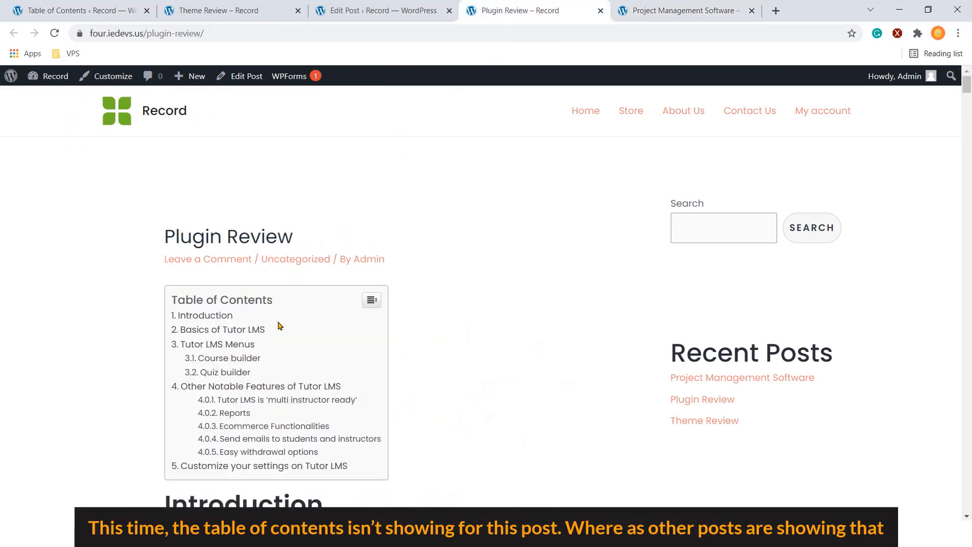
pyautogui.click(55, 33)
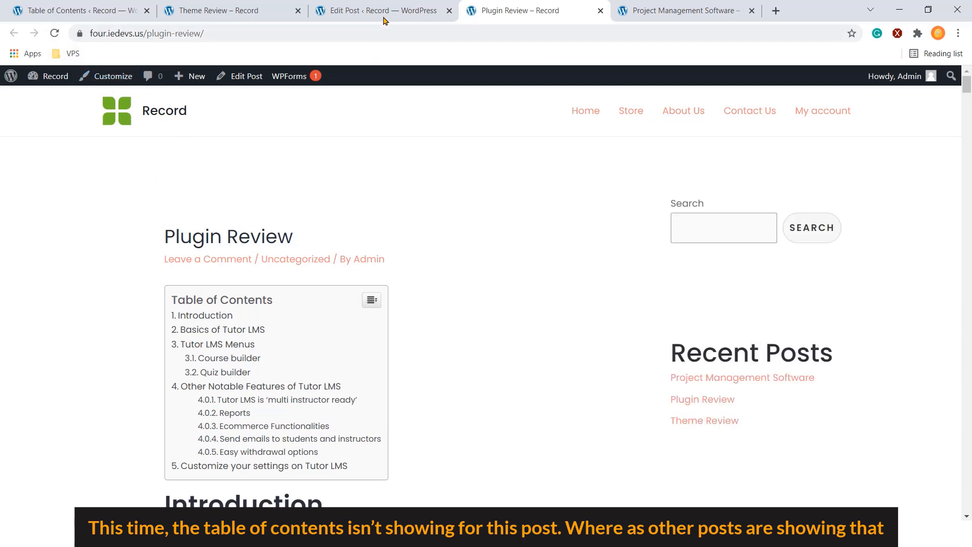
pyautogui.click(229, 11)
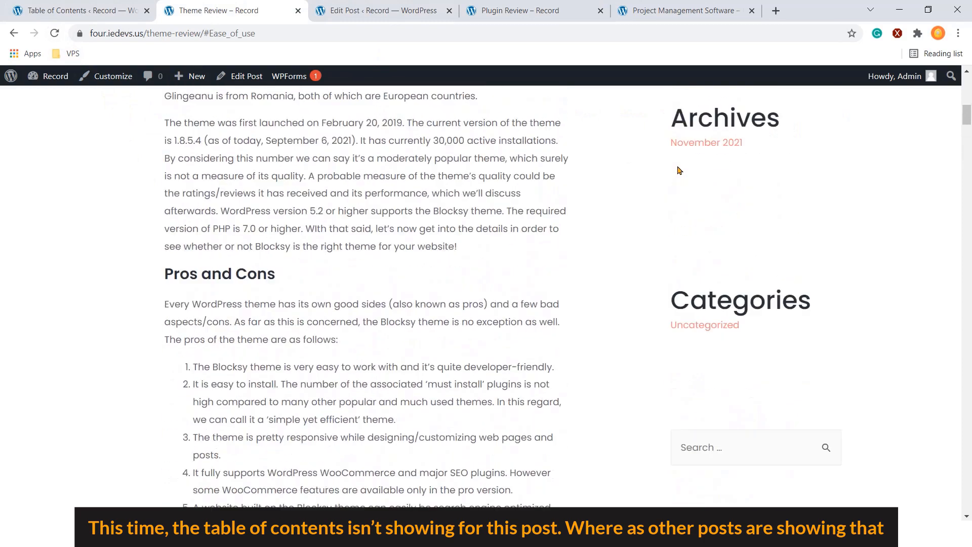
pyautogui.click(54, 33)
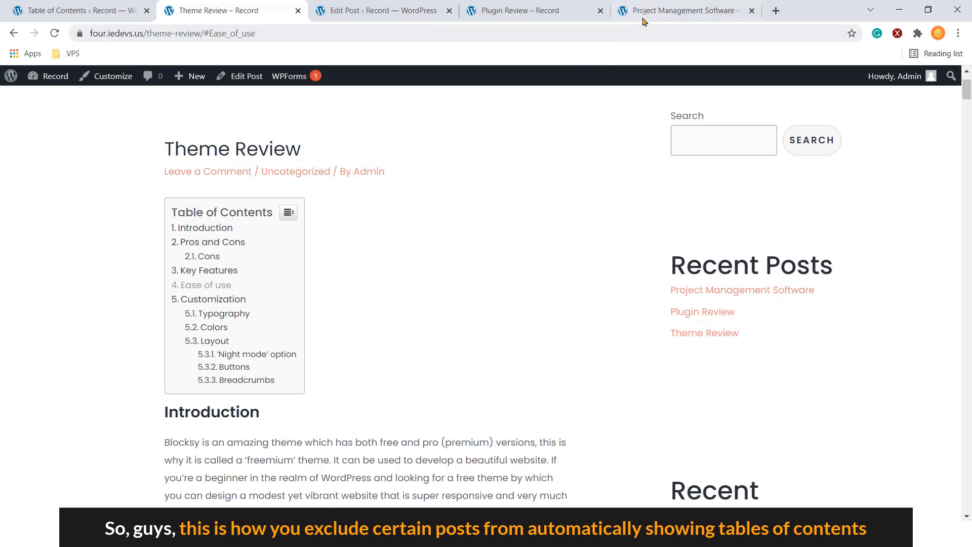
pyautogui.click(682, 10)
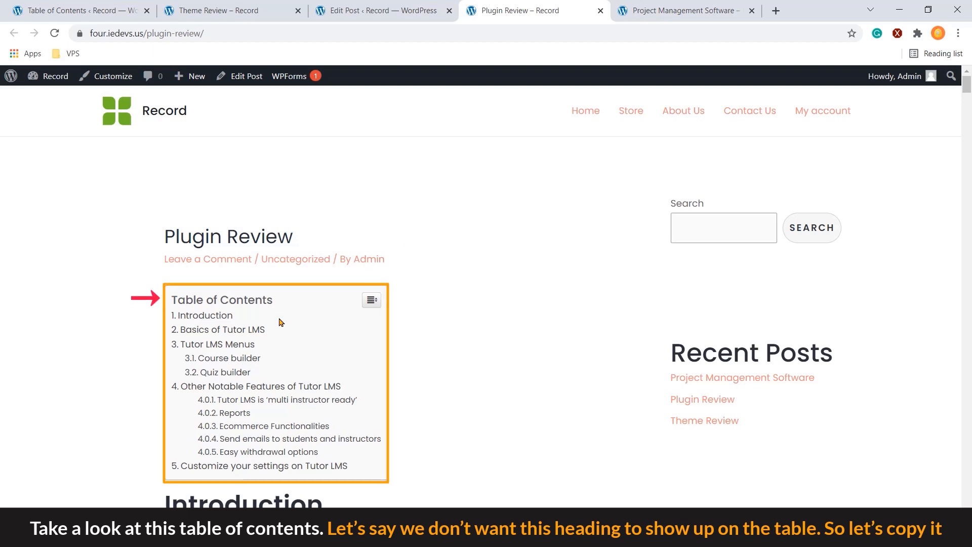
pyautogui.moveTo(235, 413)
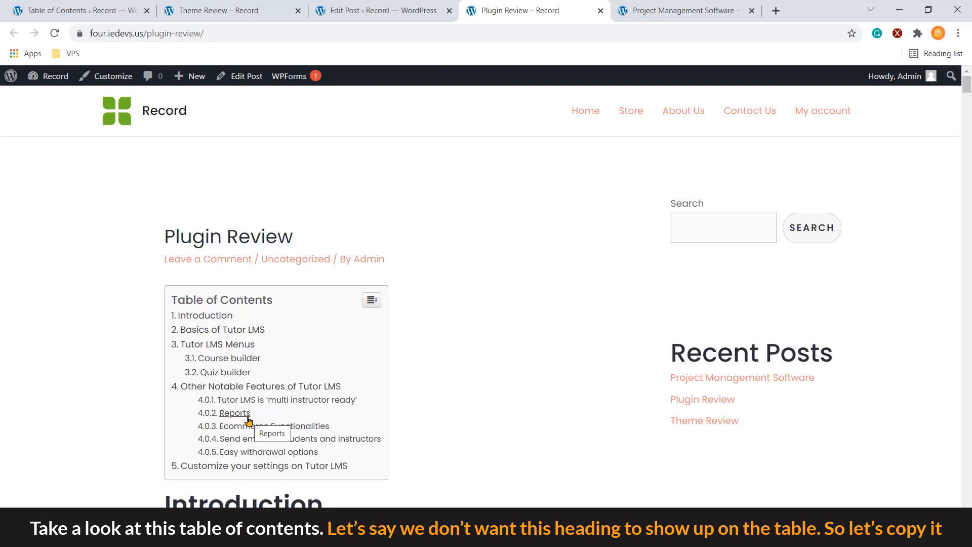
pyautogui.moveTo(221, 329)
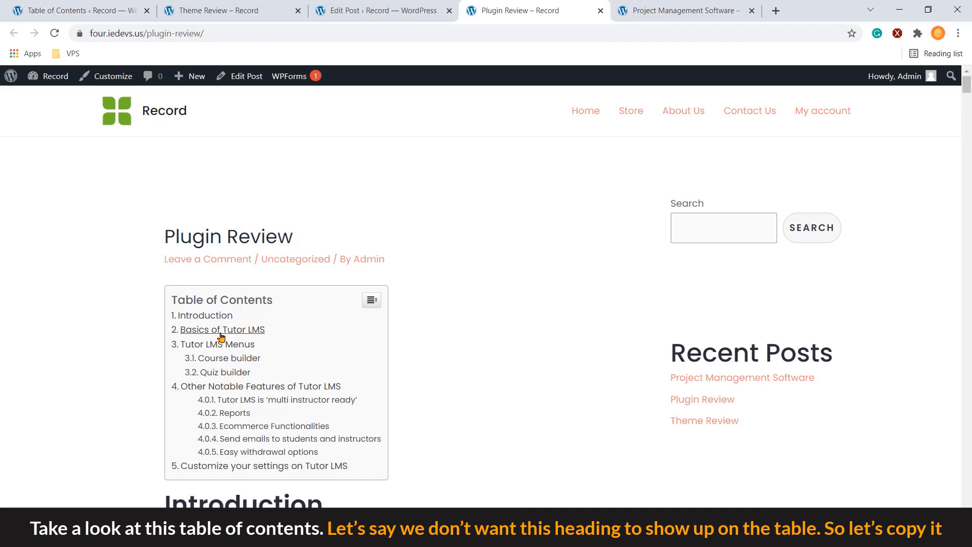
# - Jump to 'Basics of Tutor LMS' from the Plugin Review contents, then edit the post
pyautogui.click(222, 329)
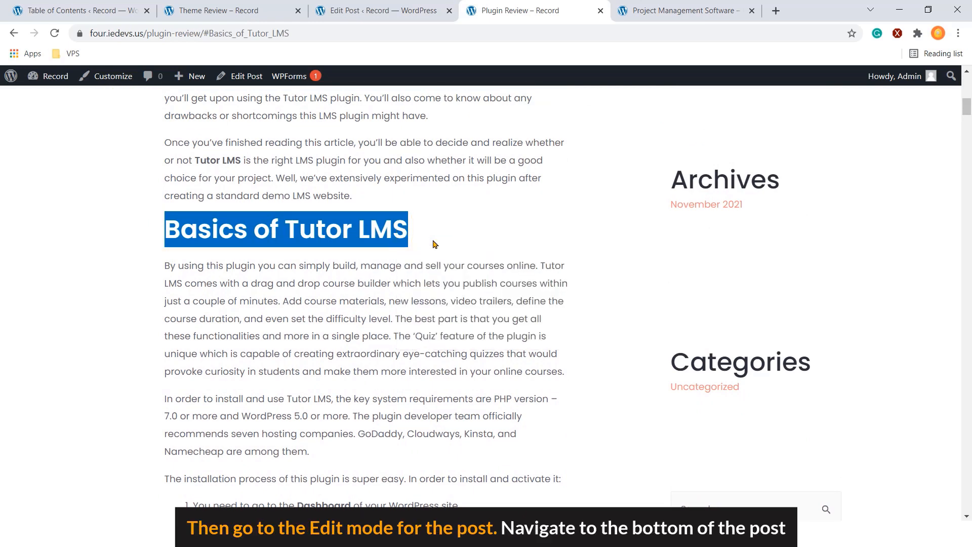
pyautogui.click(246, 75)
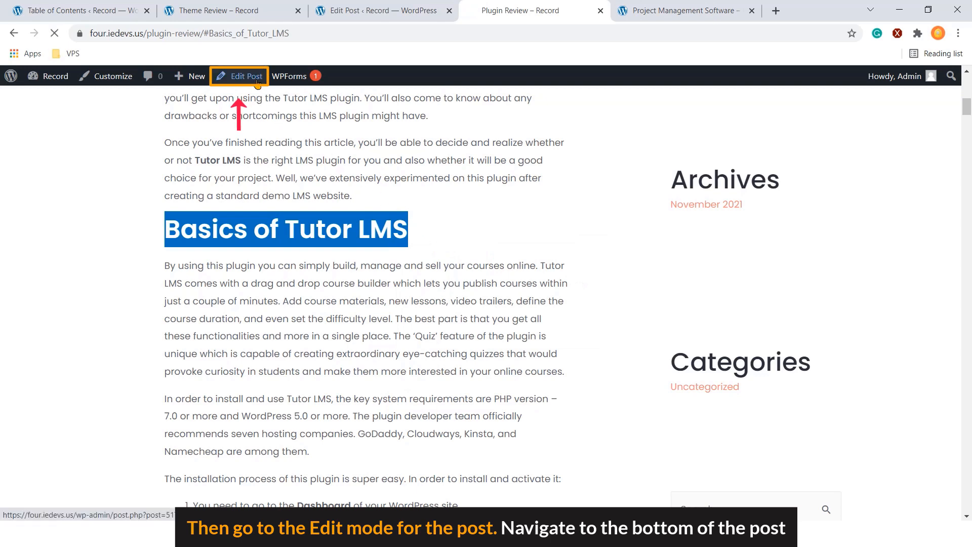
# - Paste 'Basics of Tutor LMS' into the post's Exclude Headings field and update
pyautogui.click(245, 75)
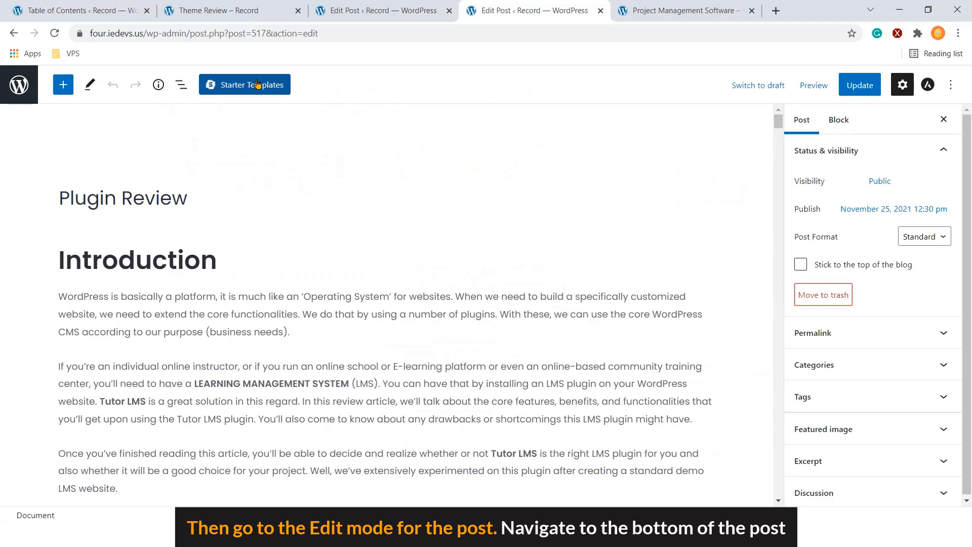
pyautogui.scroll(-3)
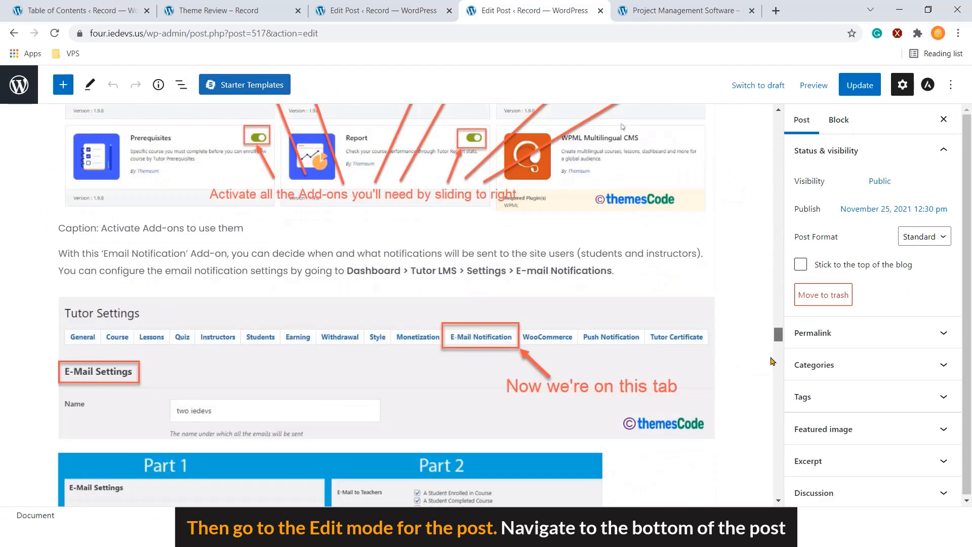
pyautogui.scroll(-3)
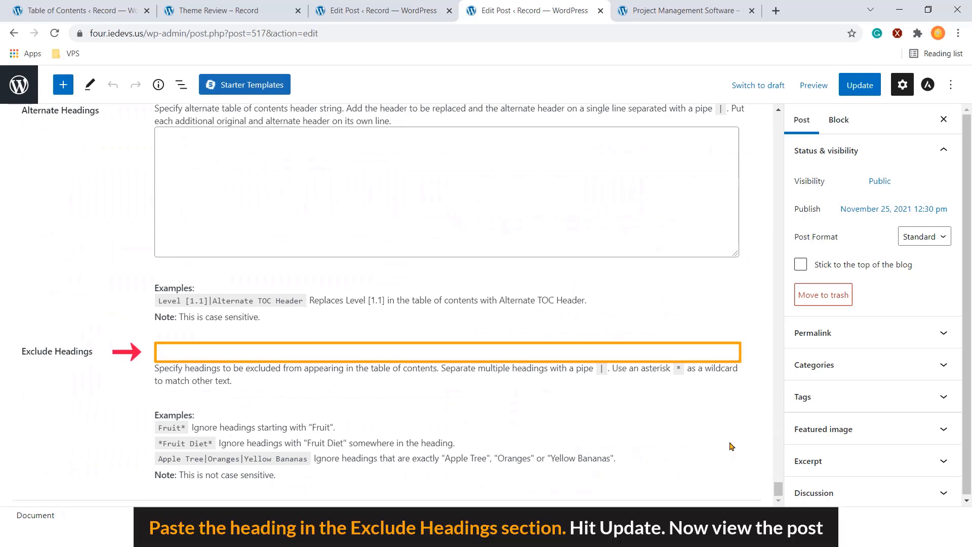
pyautogui.moveTo(671, 434)
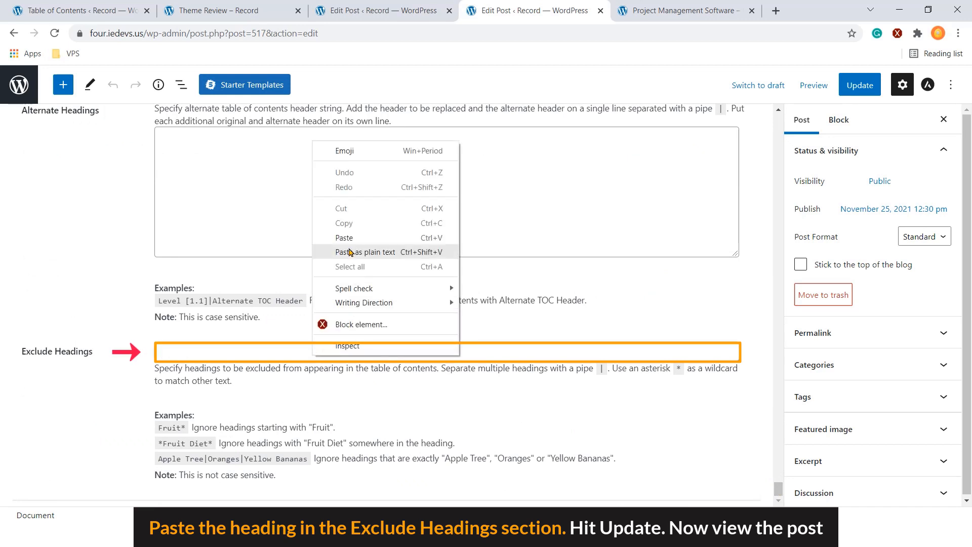
pyautogui.click(365, 252)
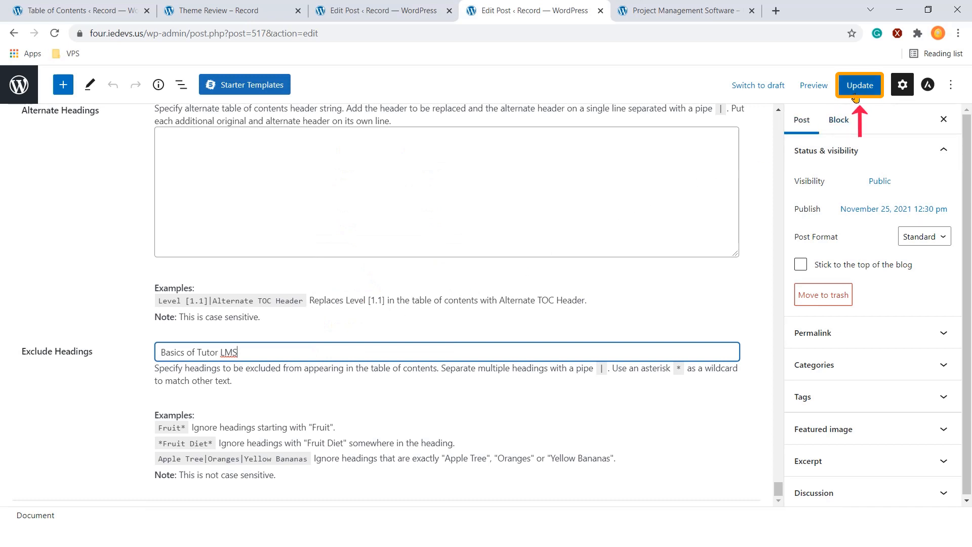
pyautogui.click(859, 85)
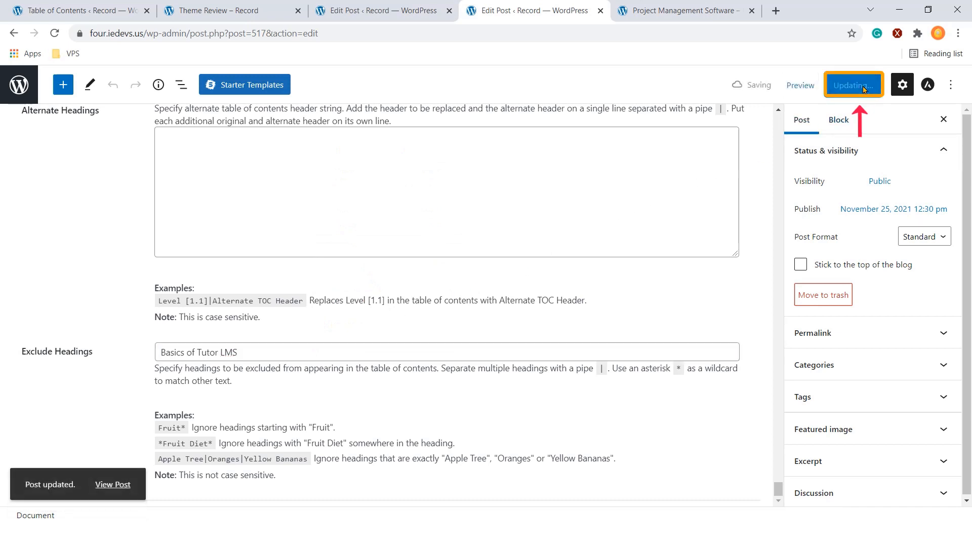
pyautogui.click(853, 85)
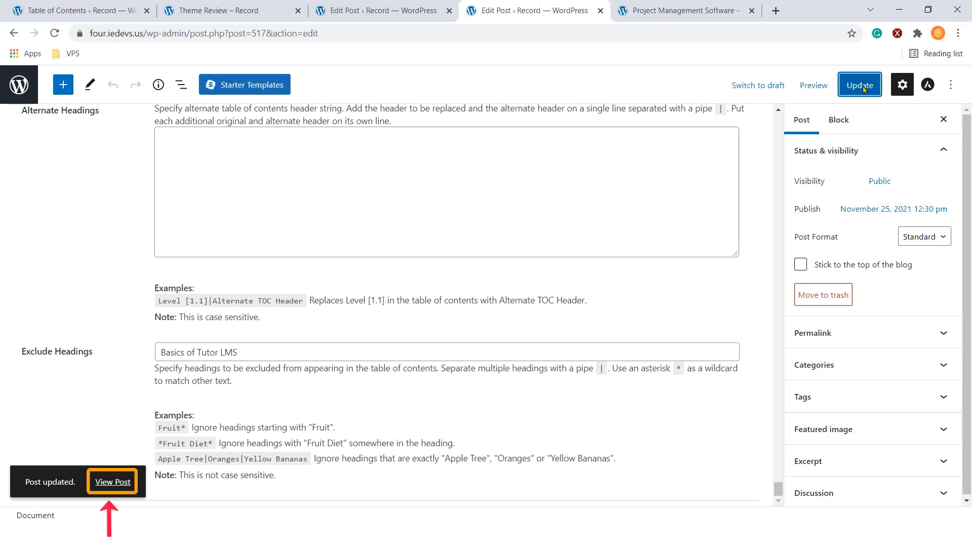
pyautogui.moveTo(748, 176)
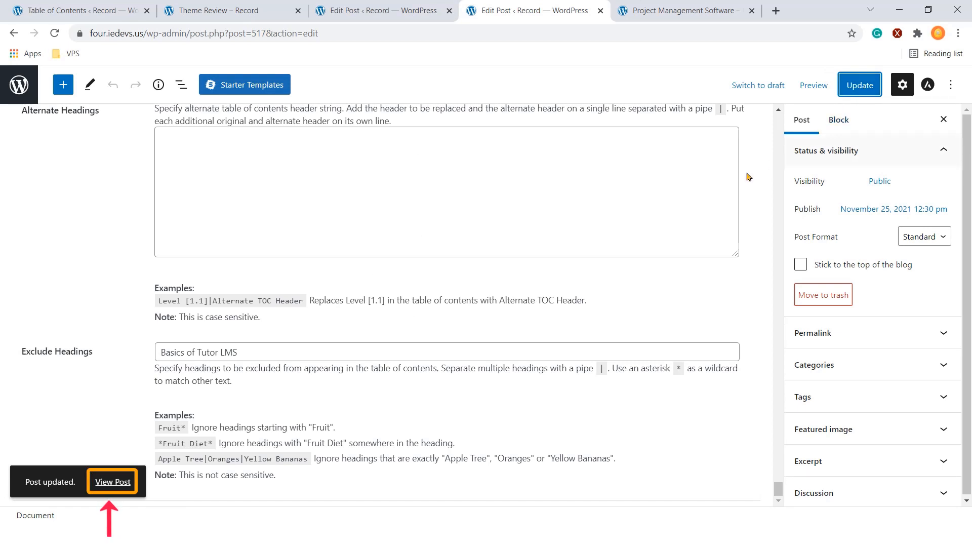
# - Open the updated Plugin Review post and confirm the Basics of Tutor LMS heading remains
pyautogui.click(112, 481)
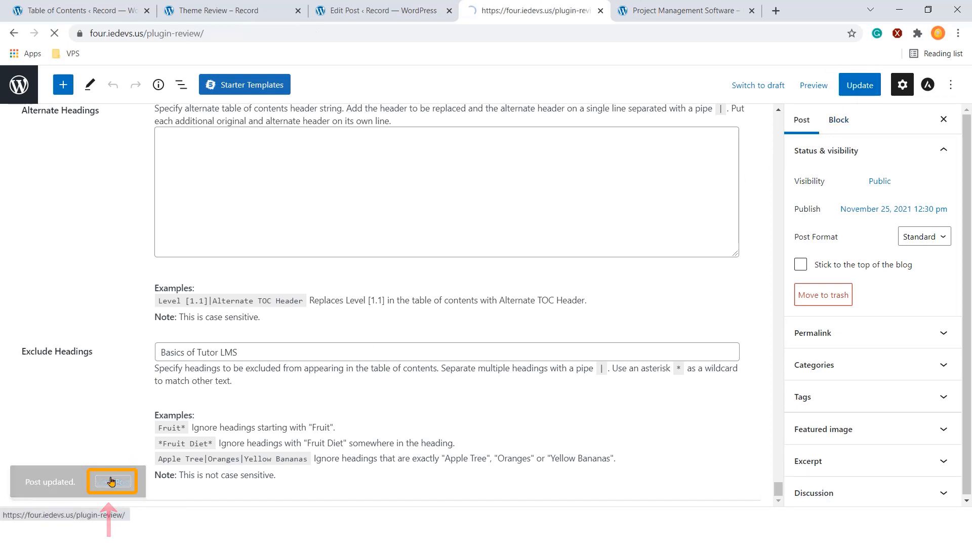
pyautogui.click(112, 481)
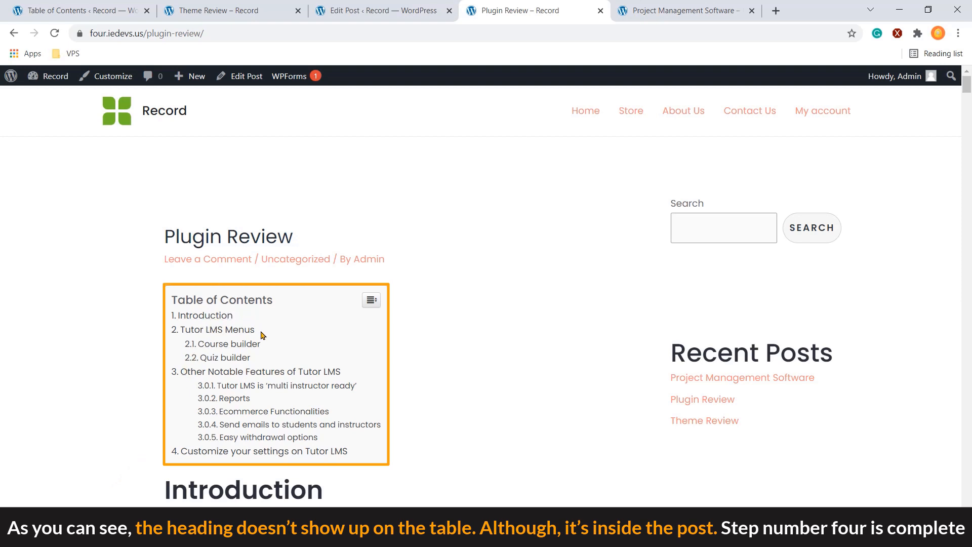
pyautogui.scroll(-3)
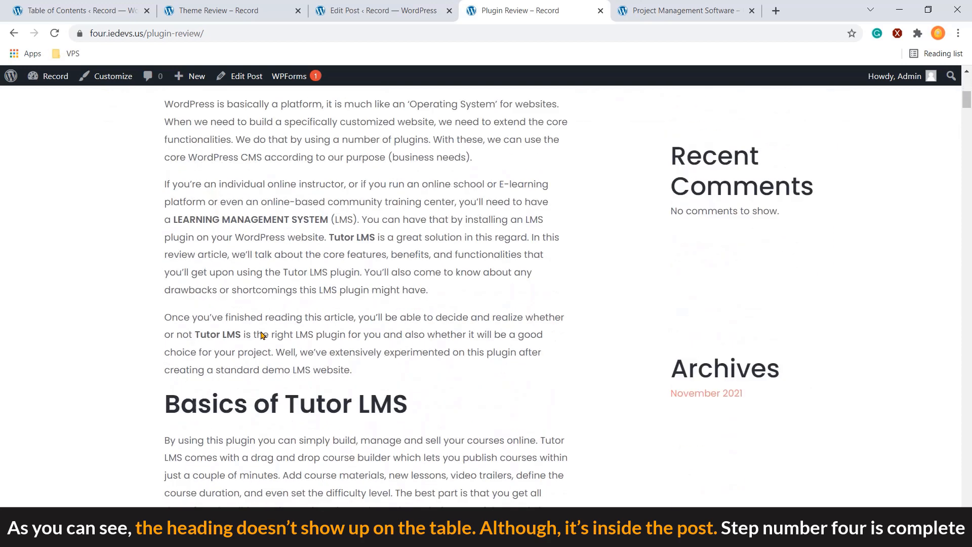
pyautogui.scroll(-3)
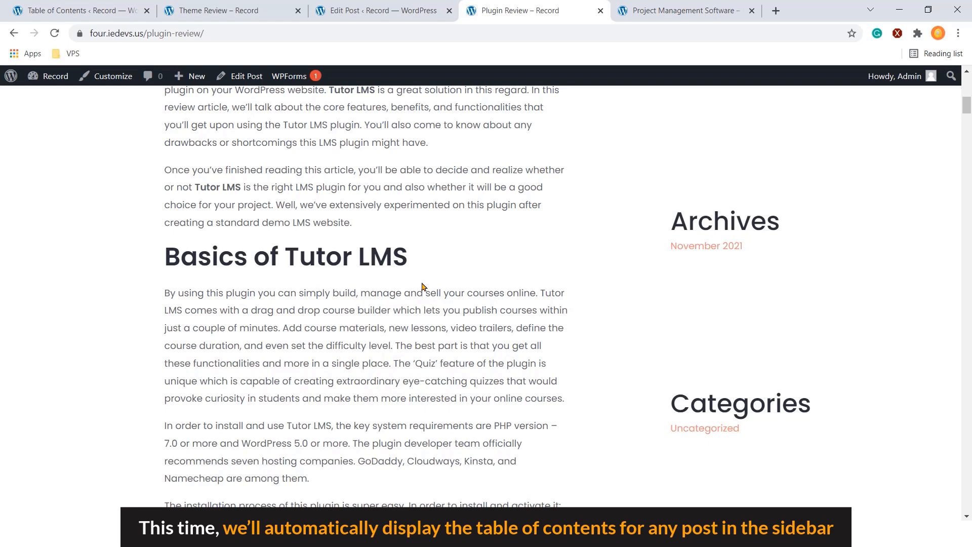
# - On Appearance > Widgets, dismiss the welcome guide and open the Main Sidebar search block's options
pyautogui.click(75, 11)
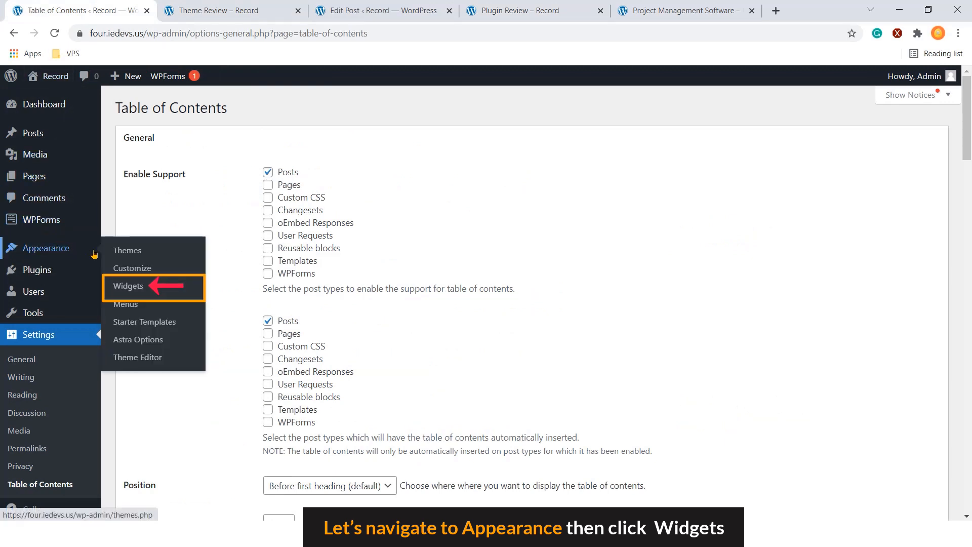
pyautogui.click(128, 285)
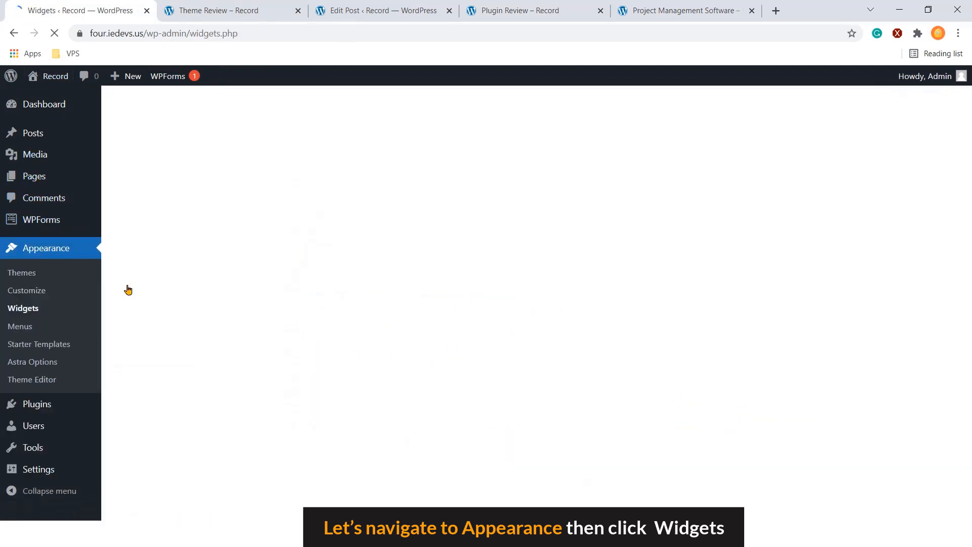
pyautogui.click(22, 308)
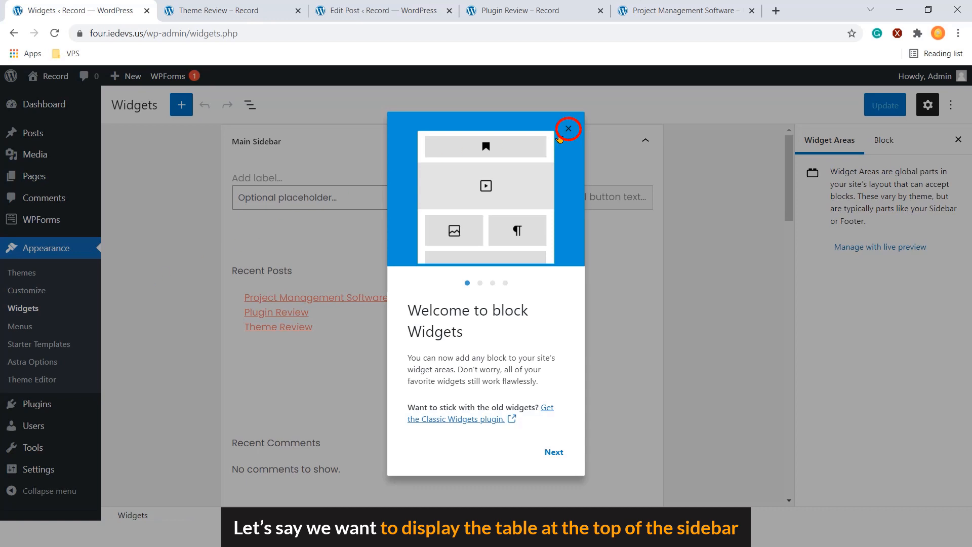
pyautogui.click(566, 128)
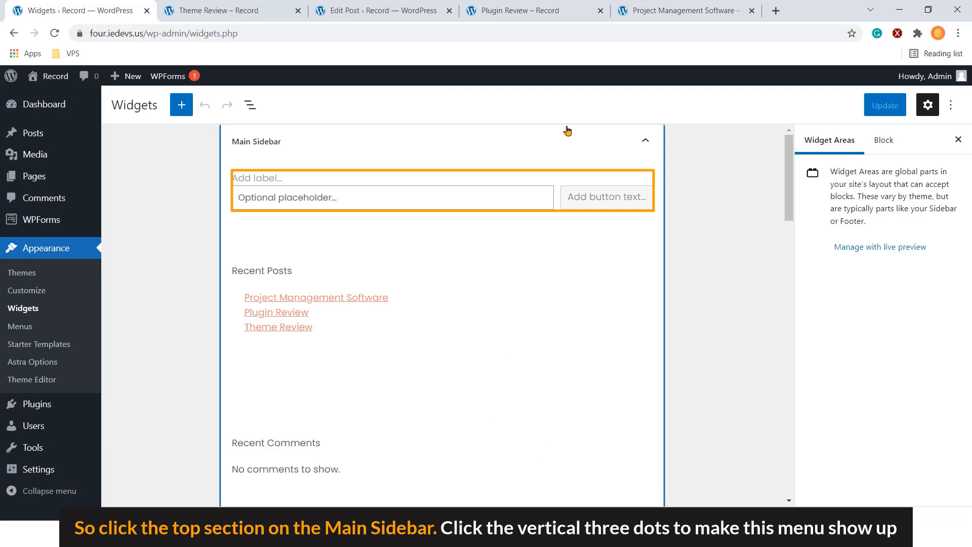
pyautogui.moveTo(564, 134)
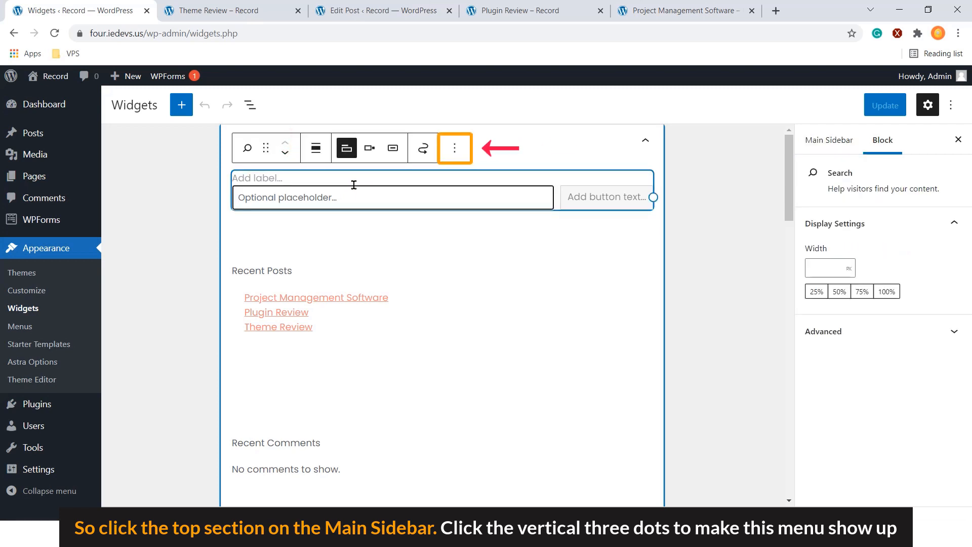
pyautogui.click(454, 147)
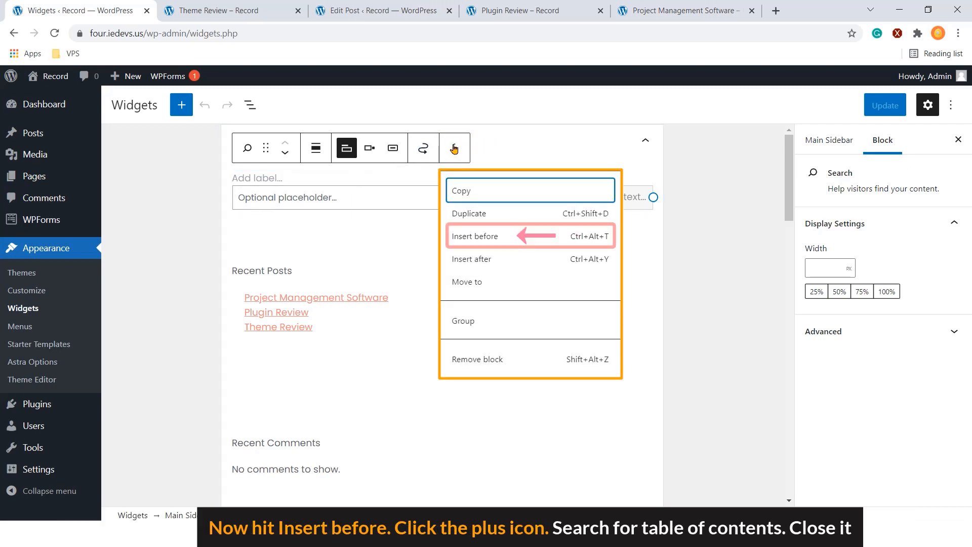
# - Insert a Table of Contents widget block before the search block in the Main Sidebar
pyautogui.click(476, 236)
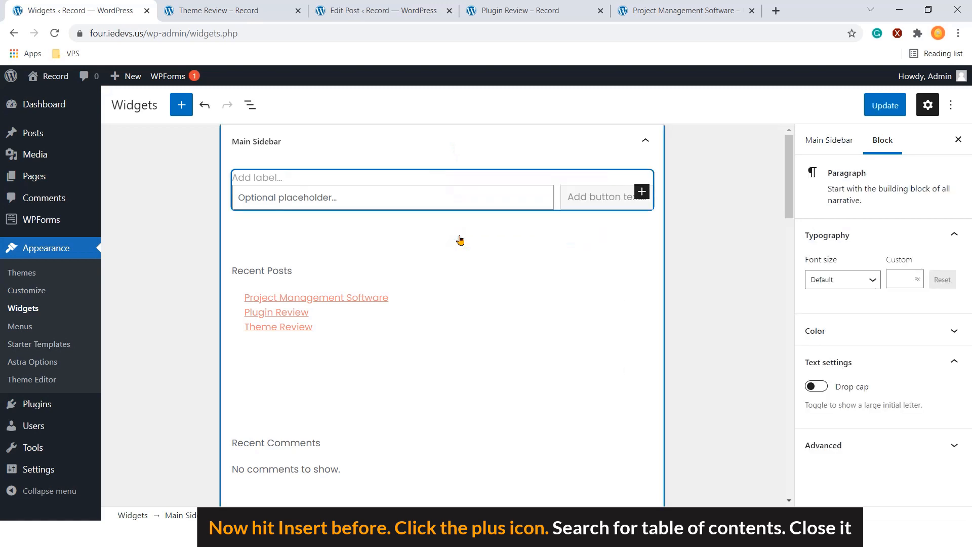
pyautogui.click(641, 190)
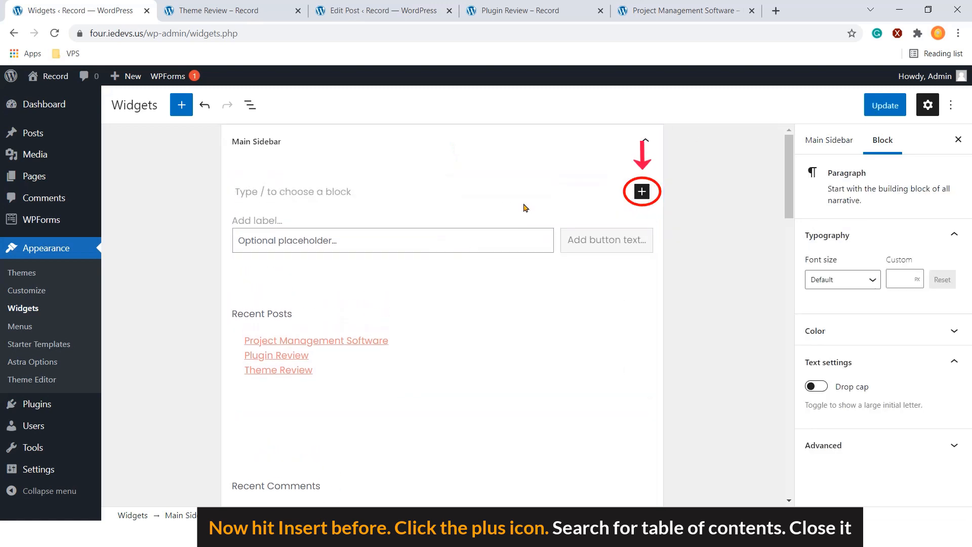
pyautogui.click(641, 191)
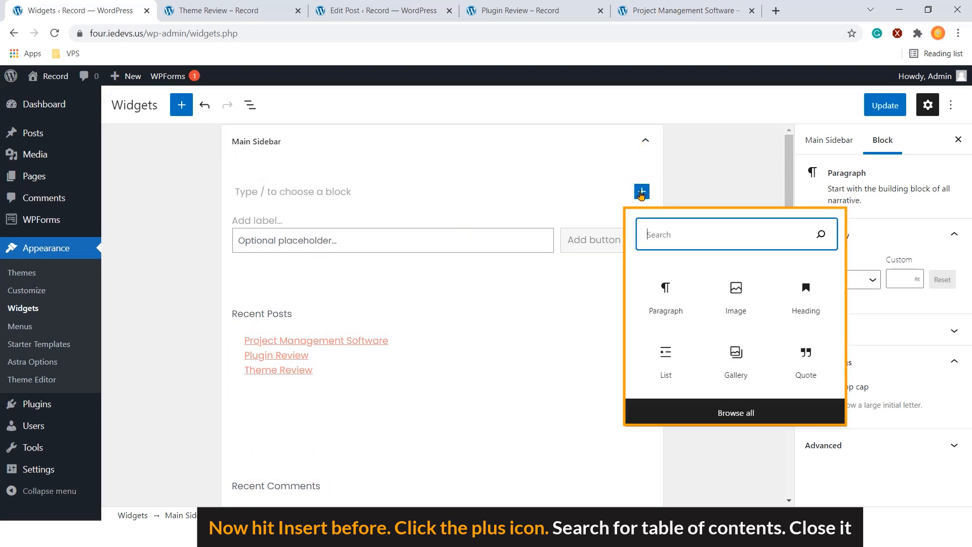
pyautogui.write('table of c')
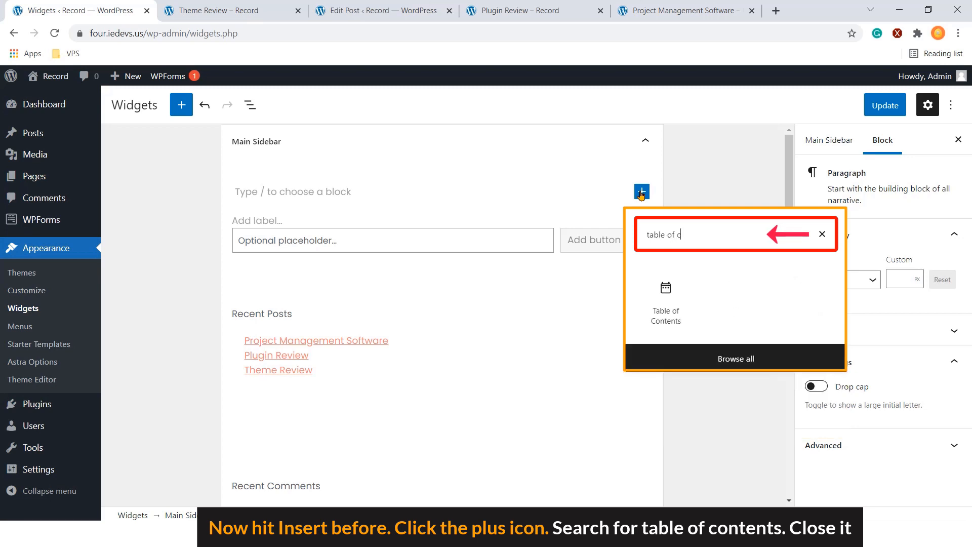
pyautogui.write('ontents')
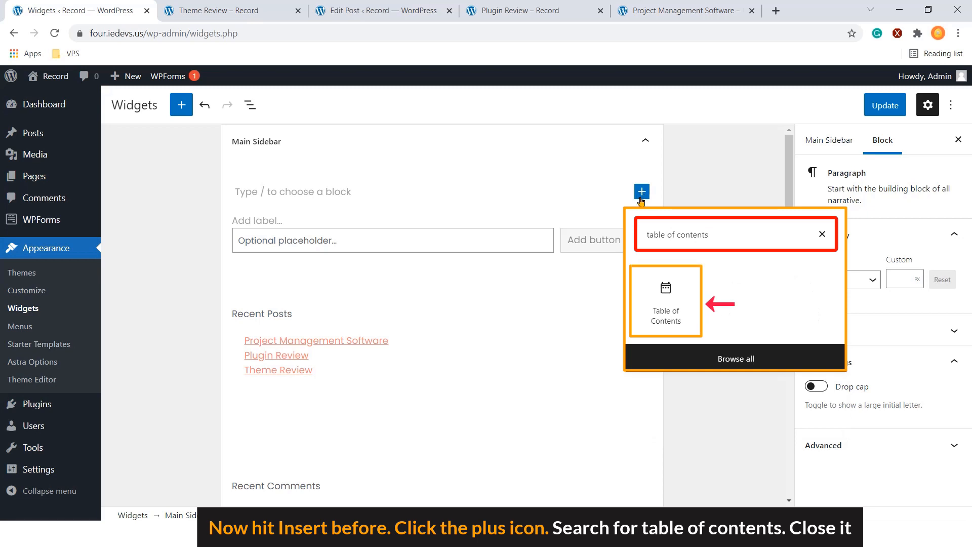
pyautogui.click(665, 299)
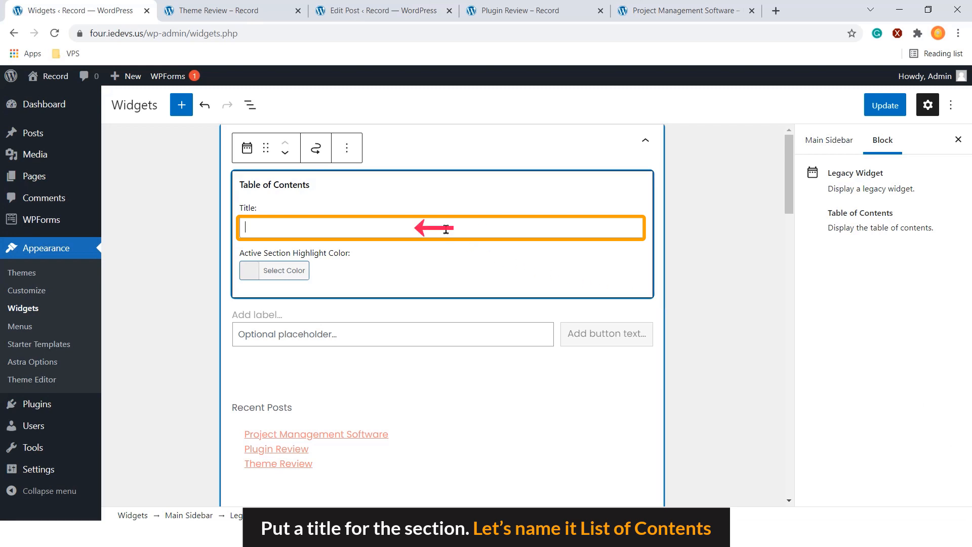
# - Title the widget 'List of contents', keep the Default highlight colour, and update the widgets
pyautogui.write('List of contents')
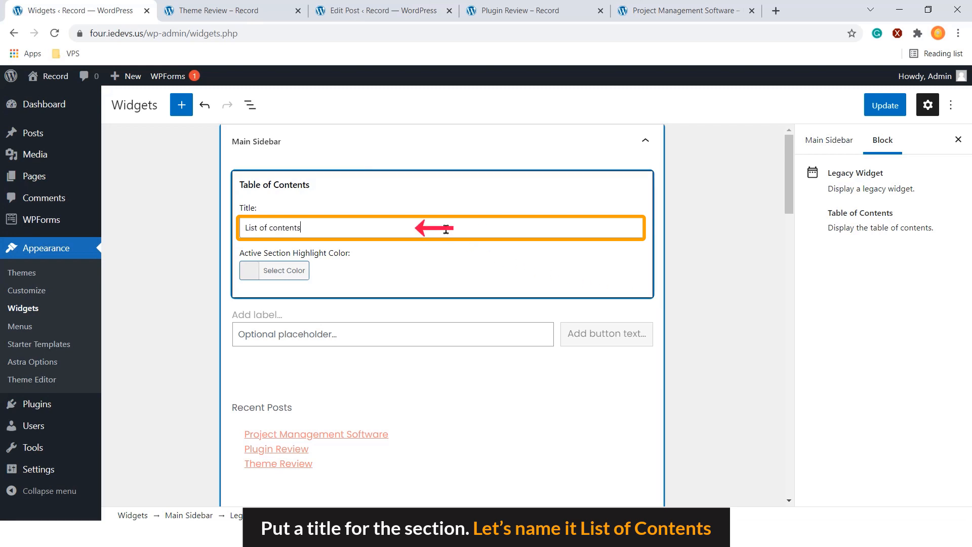
pyautogui.click(284, 270)
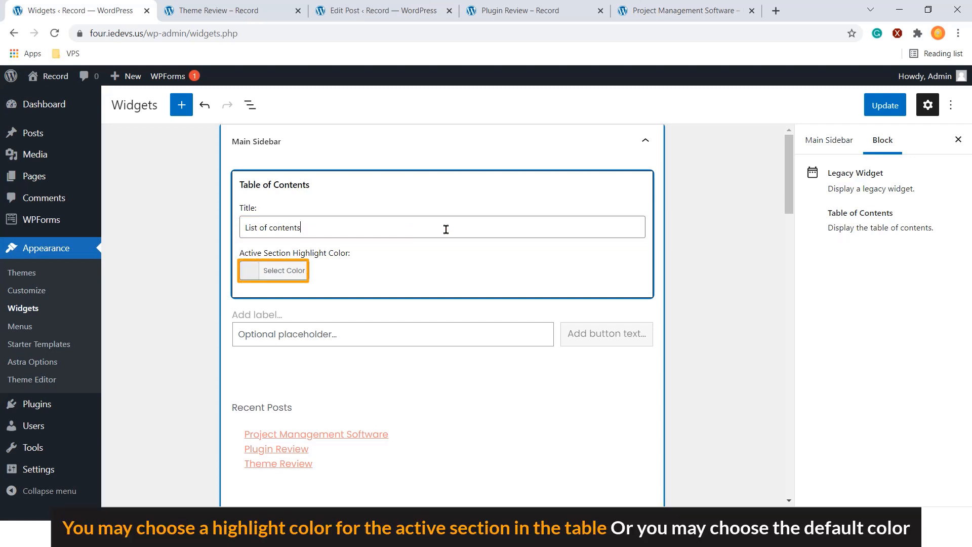
pyautogui.moveTo(432, 234)
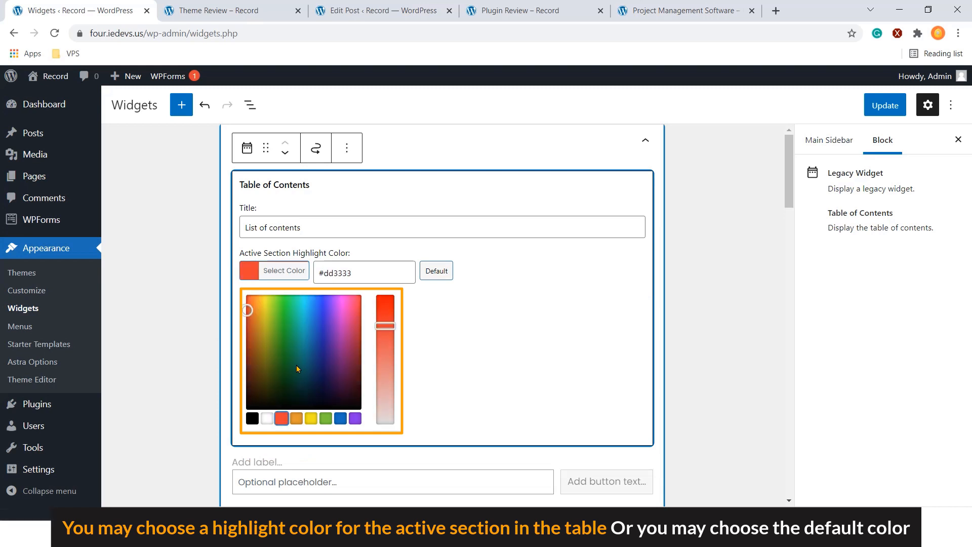
pyautogui.click(253, 385)
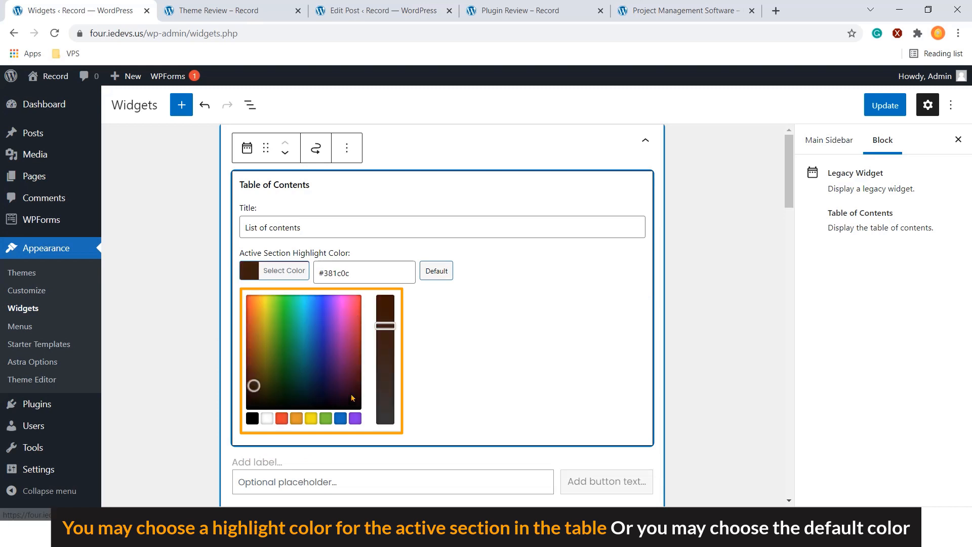
pyautogui.click(435, 271)
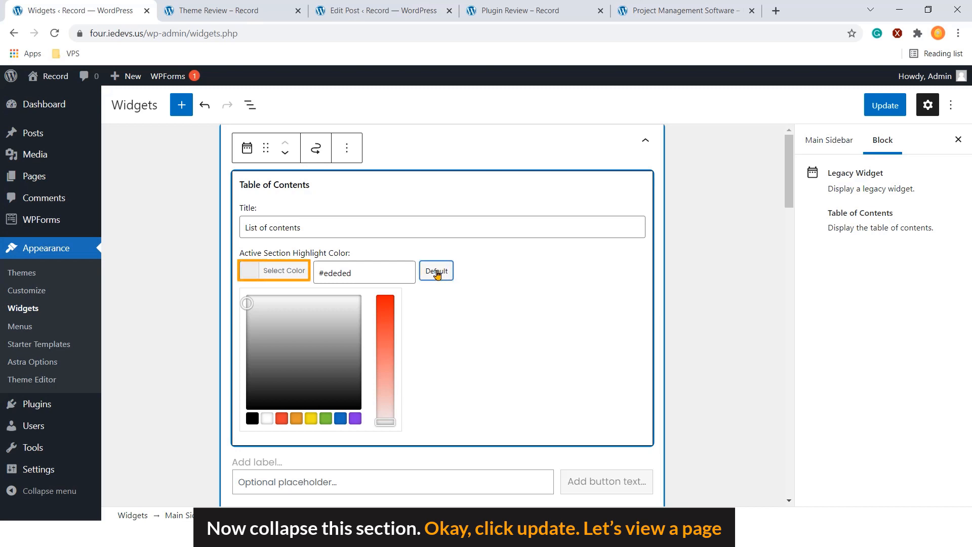
pyautogui.click(435, 270)
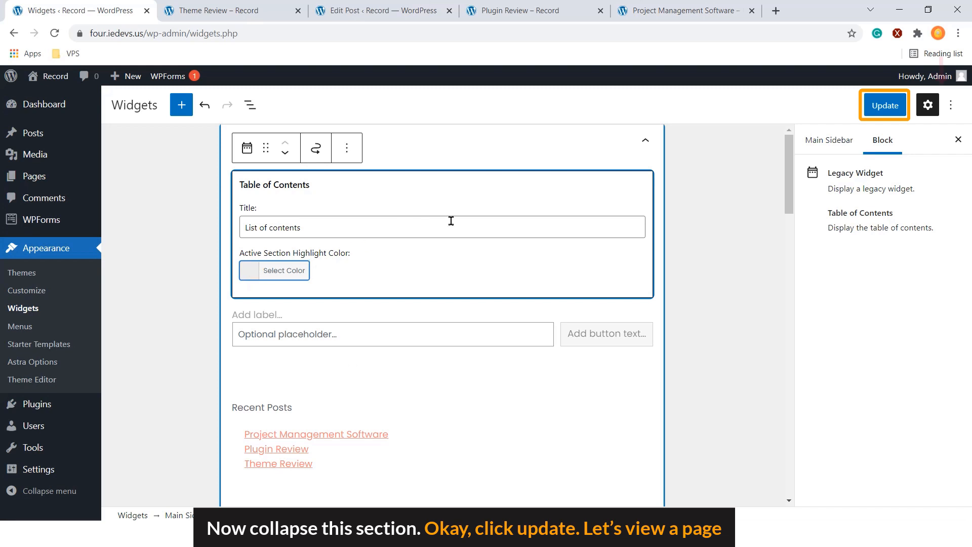
pyautogui.click(883, 104)
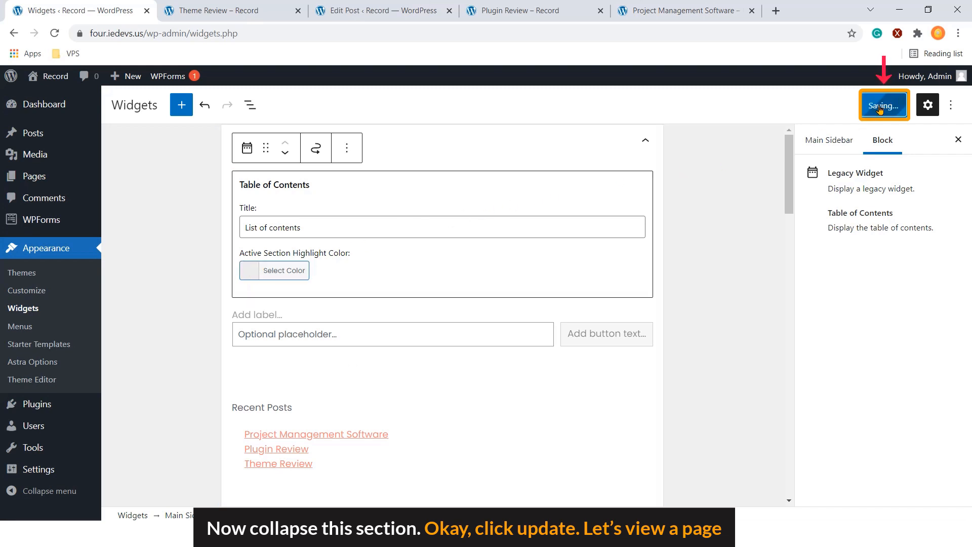
# - Reload the Theme Review post to see 'List of contents' in its sidebar
pyautogui.click(883, 105)
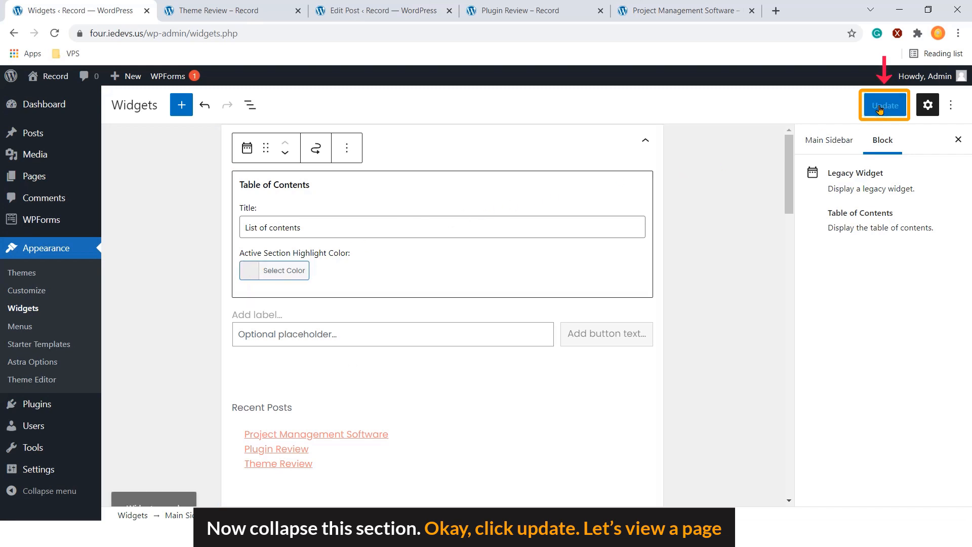
pyautogui.click(883, 104)
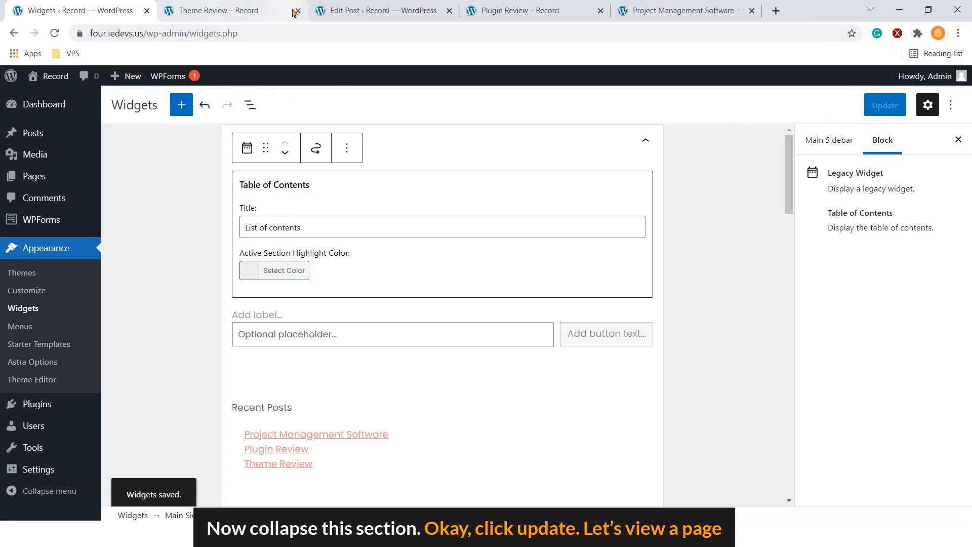
pyautogui.click(213, 11)
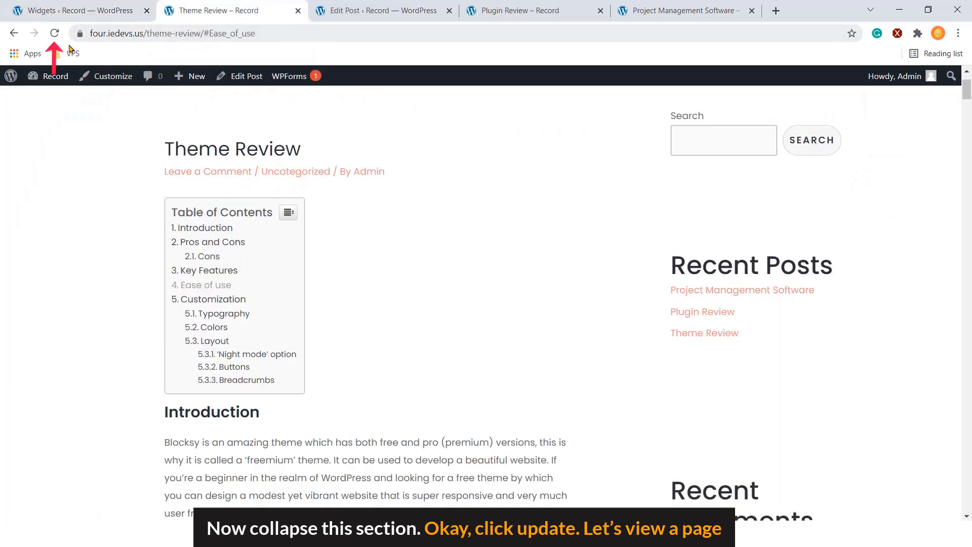
pyautogui.click(53, 33)
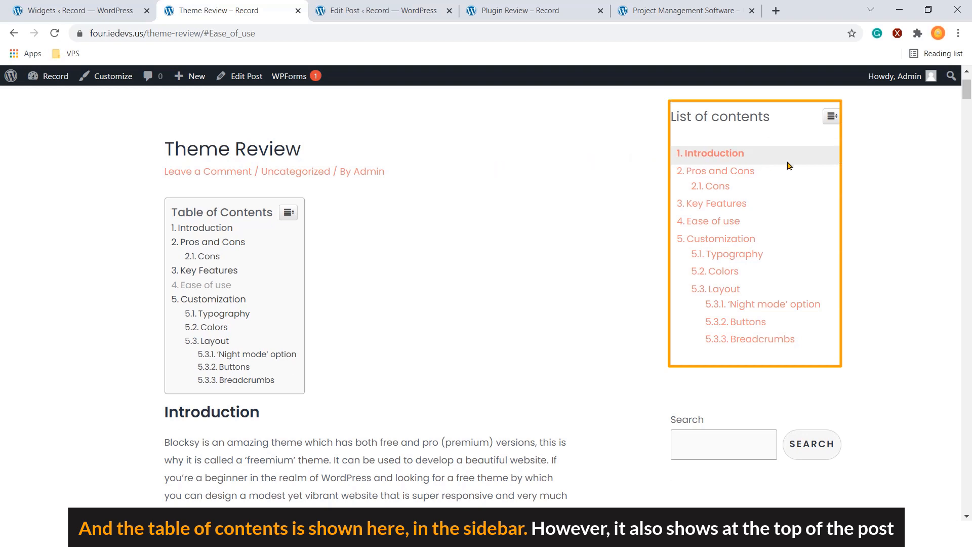
pyautogui.moveTo(789, 186)
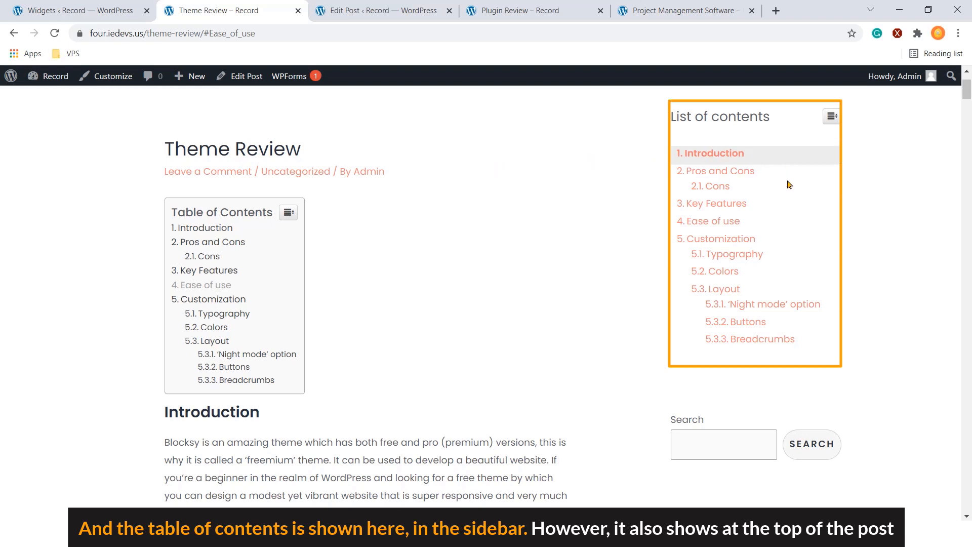
pyautogui.moveTo(780, 187)
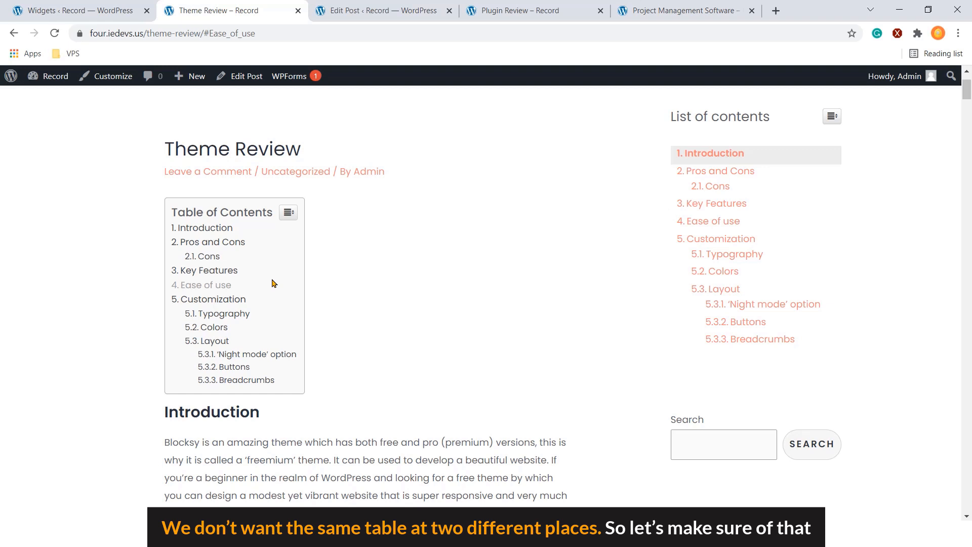
# - Untick Posts for Table of Contents support and auto-insert, then save the settings
pyautogui.click(75, 10)
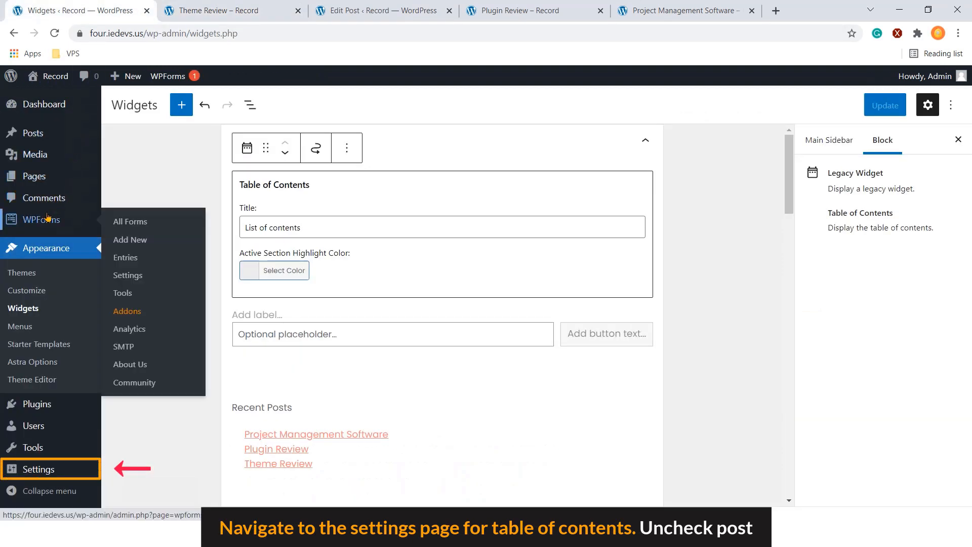
pyautogui.click(145, 458)
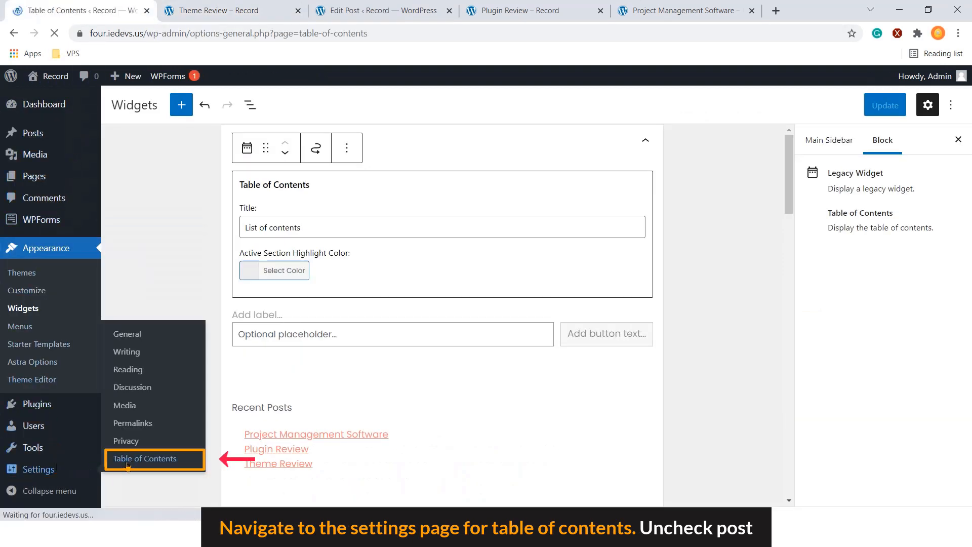
pyautogui.click(144, 458)
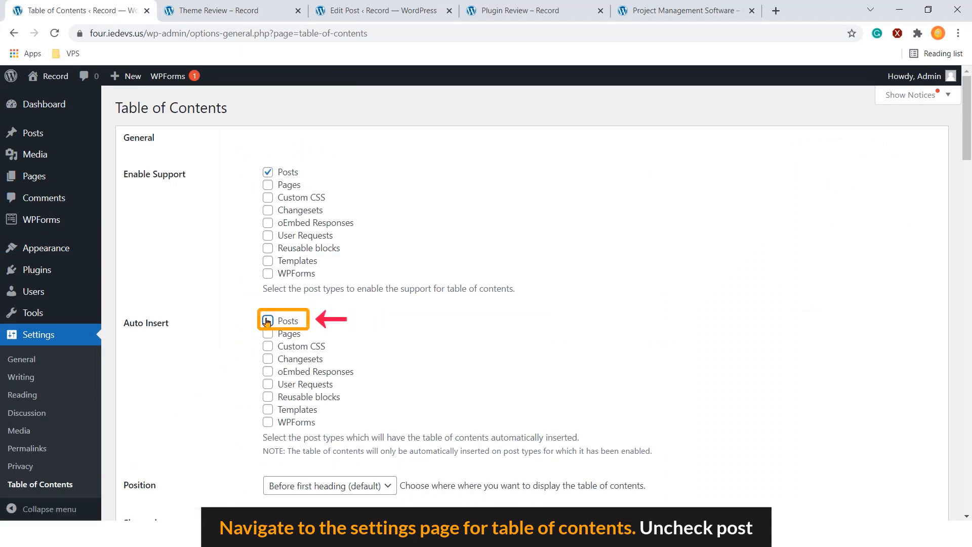
pyautogui.click(267, 171)
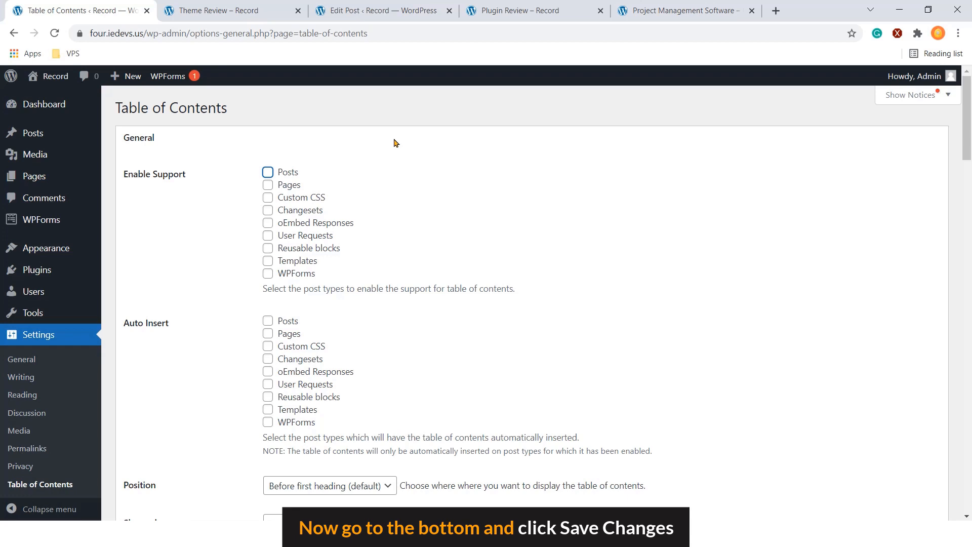
pyautogui.scroll(-3)
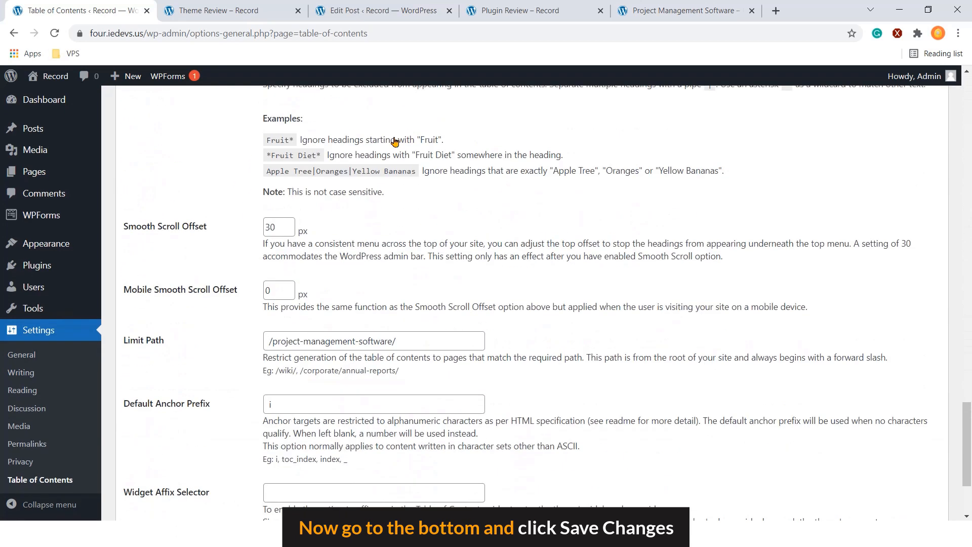
pyautogui.scroll(-3)
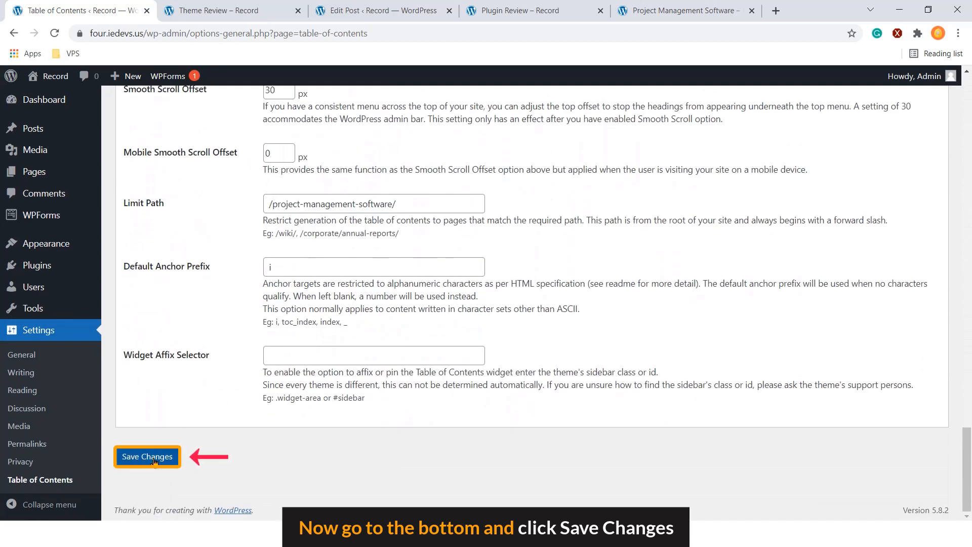
pyautogui.click(147, 456)
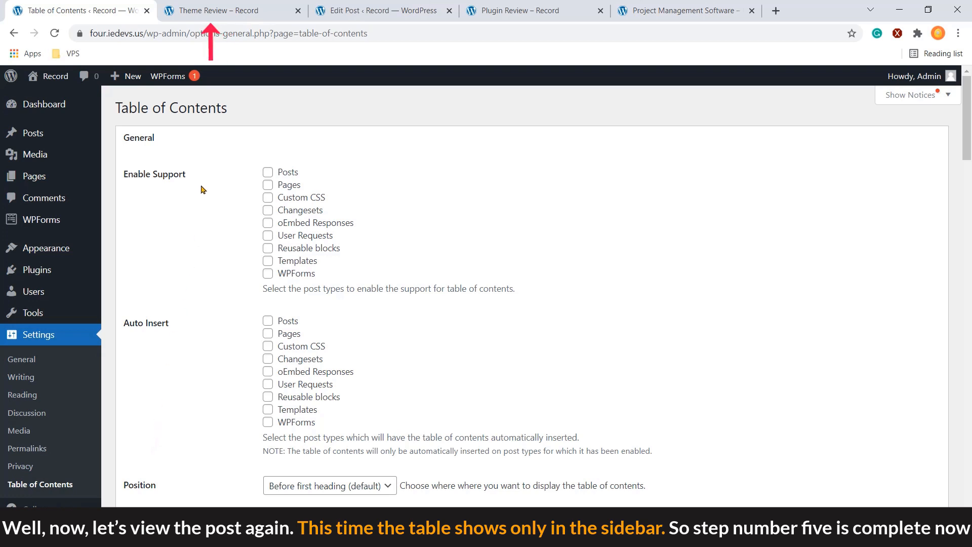
# - Reload the Theme Review post, then open the Project Management Software post
pyautogui.click(217, 11)
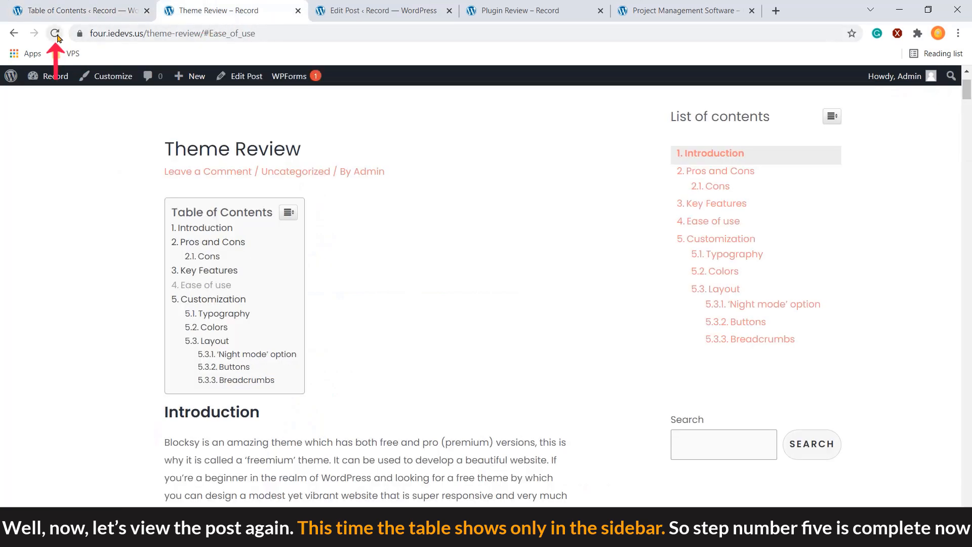
pyautogui.click(55, 32)
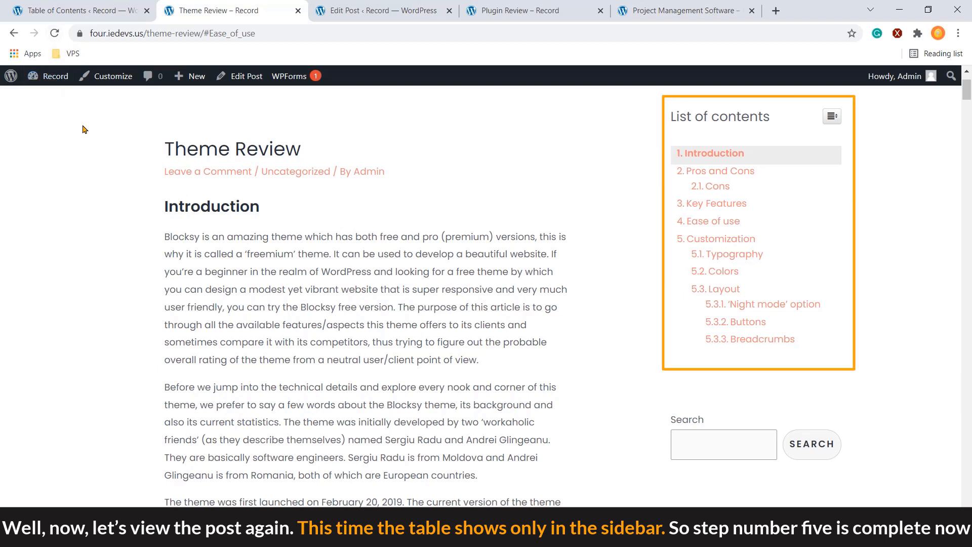
pyautogui.moveTo(202, 130)
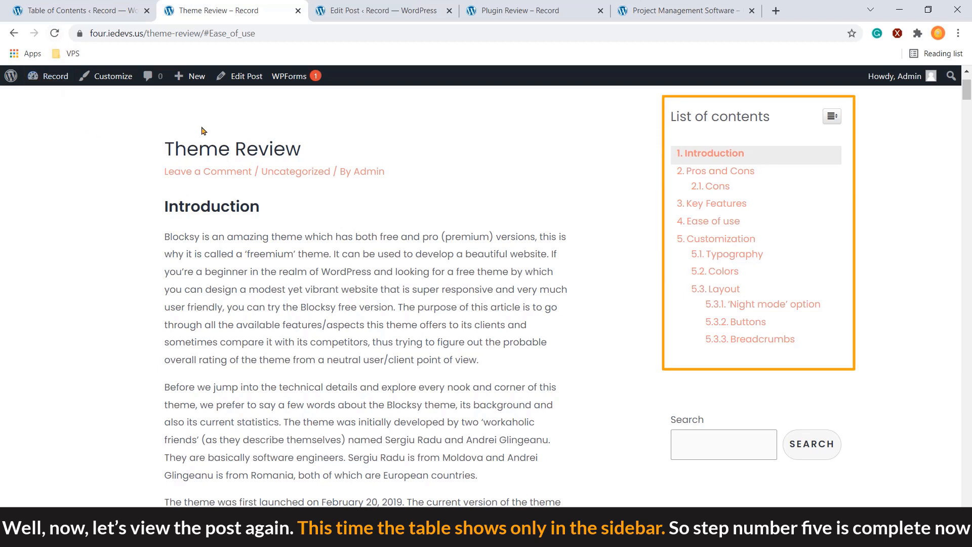
pyautogui.moveTo(666, 230)
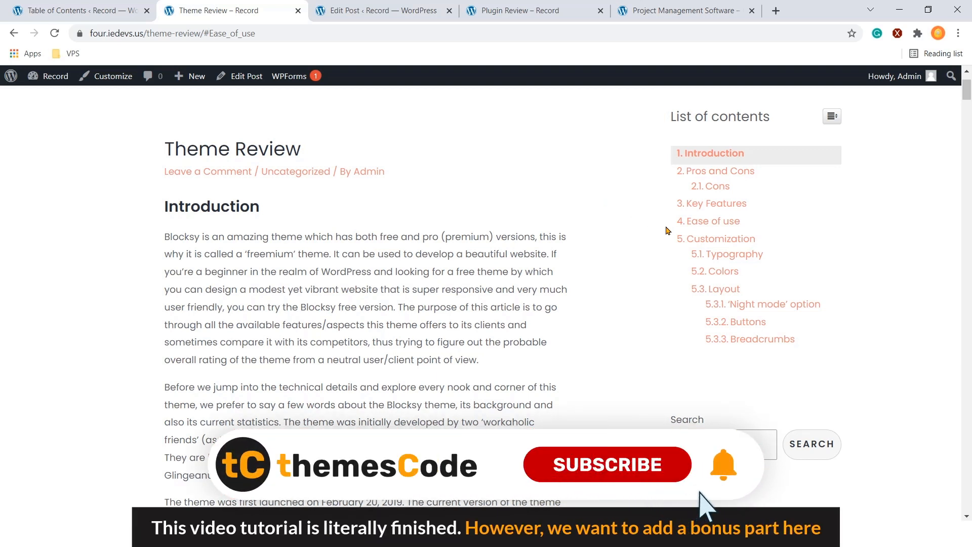
pyautogui.click(606, 464)
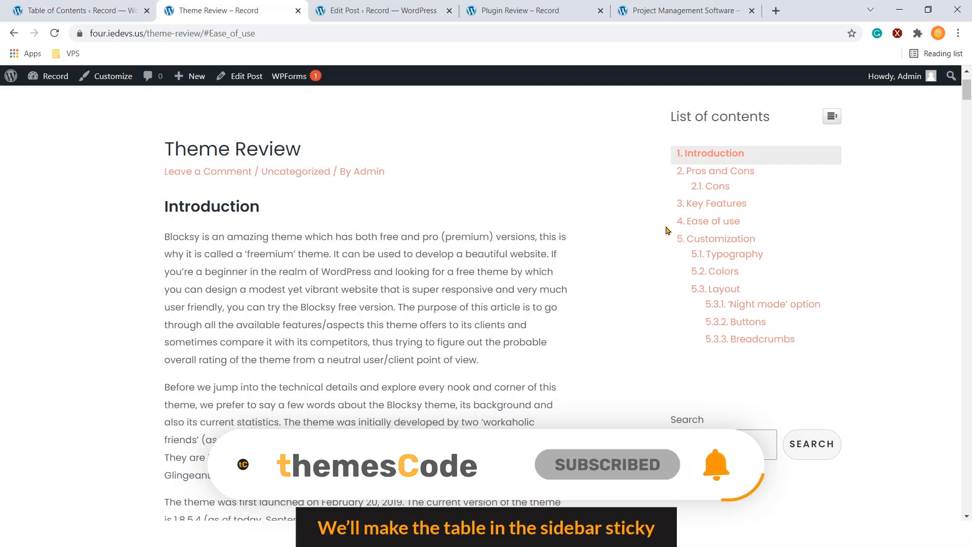
pyautogui.click(815, 11)
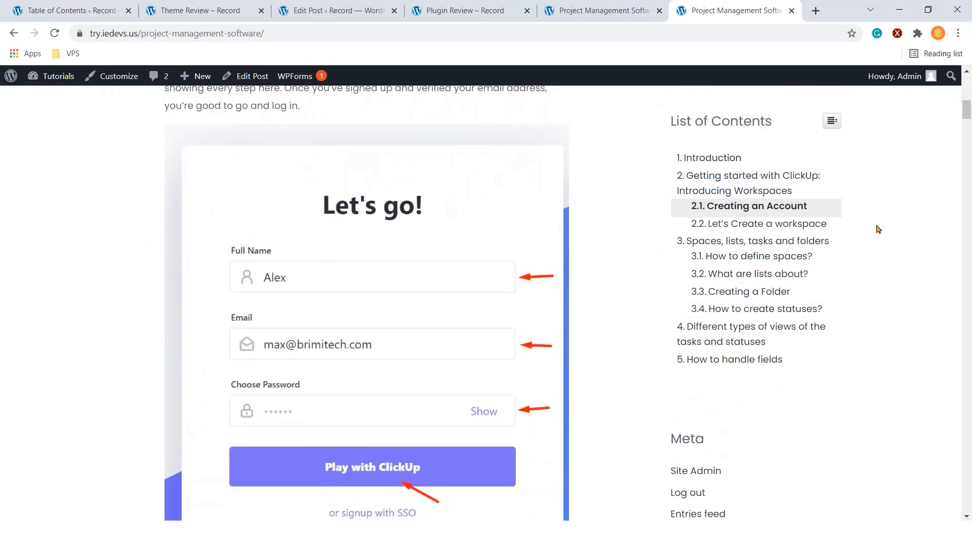
# - Scroll down the Project Management Software post as the sidebar contents track sections
pyautogui.scroll(-3)
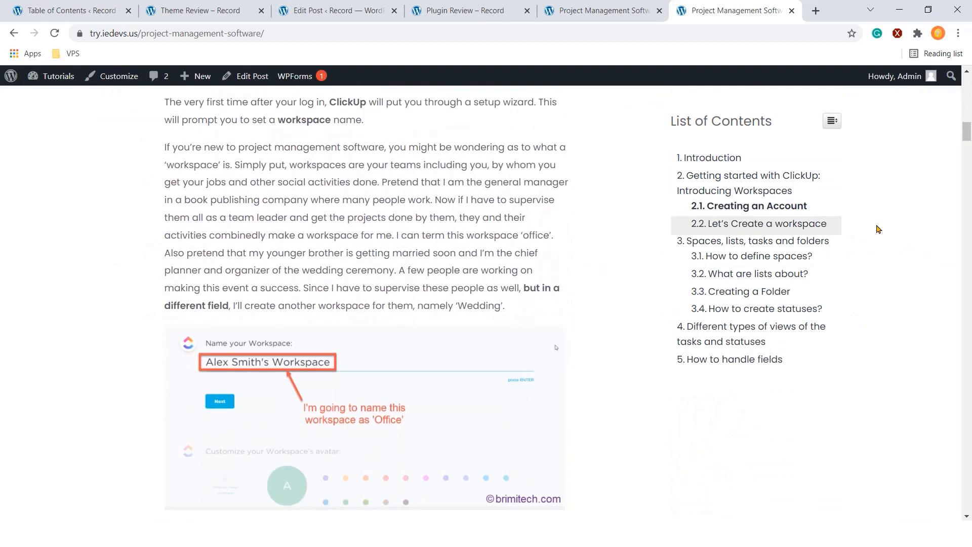
pyautogui.scroll(-3)
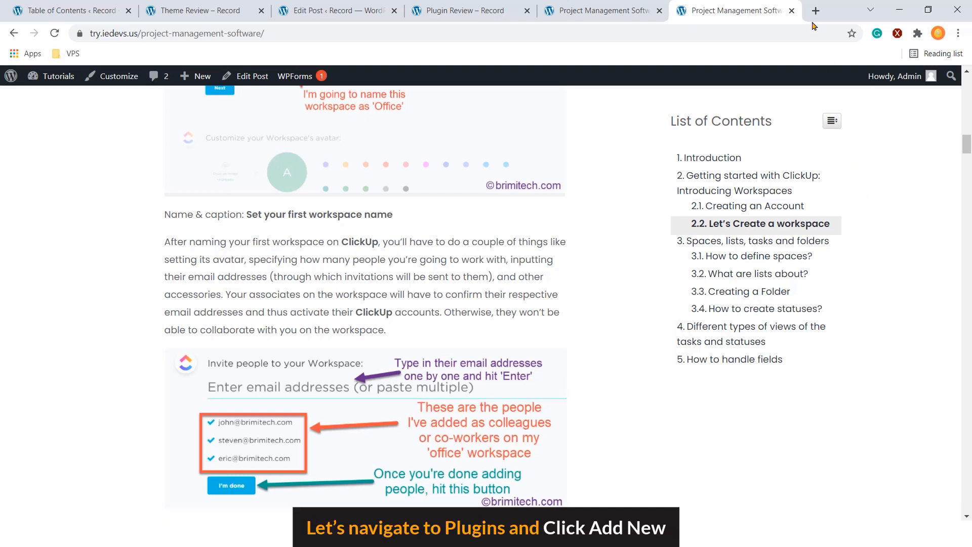
# - Search plugins for 'fixed widgets', then install and activate Q2W3 Fixed Widget
pyautogui.click(68, 10)
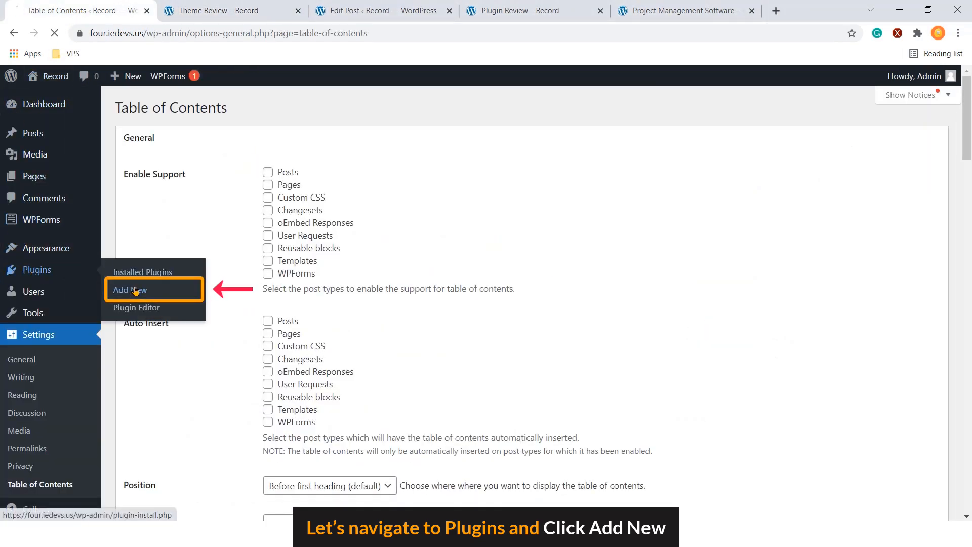
pyautogui.click(128, 289)
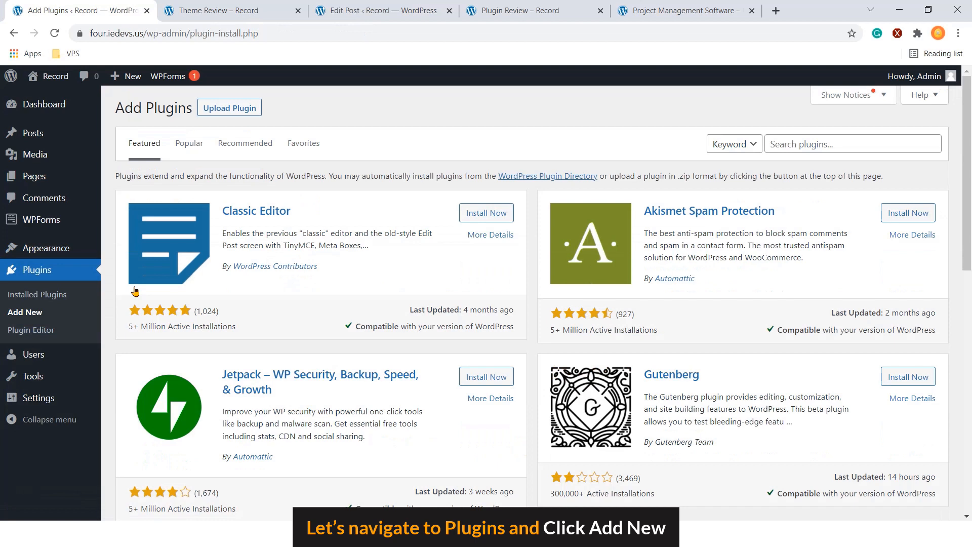
pyautogui.click(853, 144)
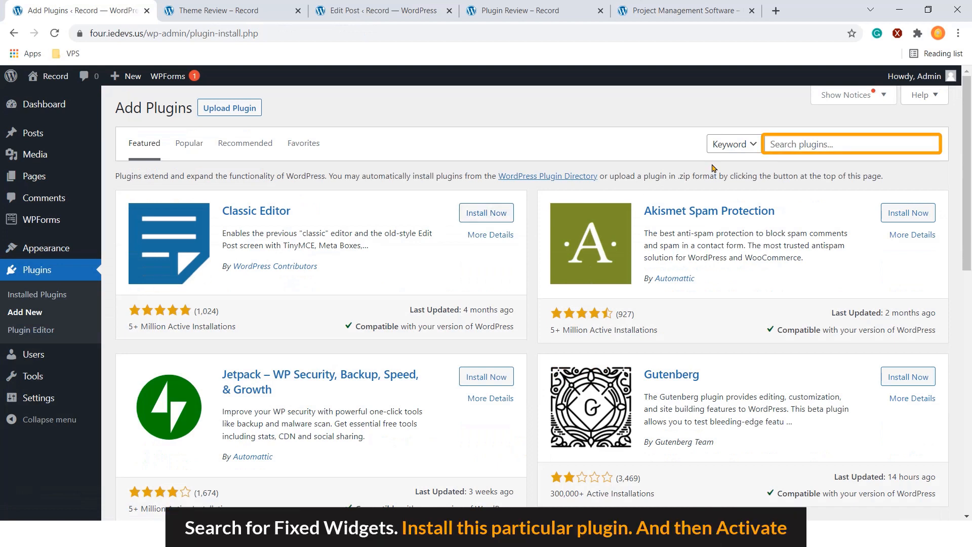
pyautogui.write('fixed widgets')
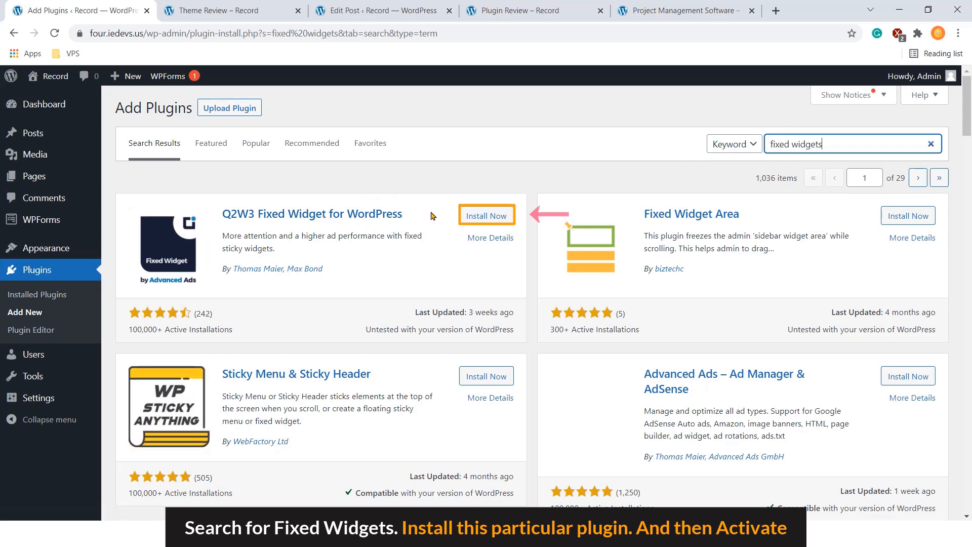
pyautogui.click(487, 215)
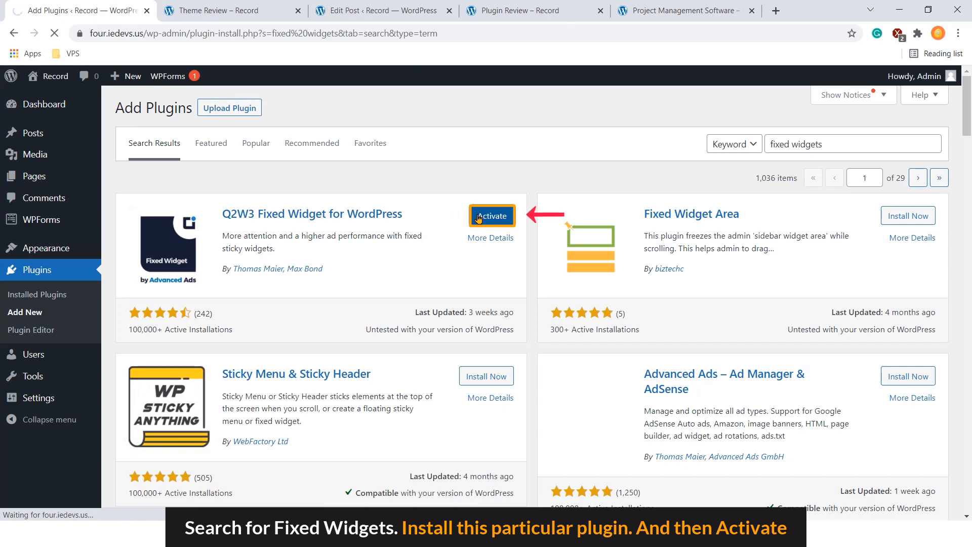
pyautogui.click(492, 216)
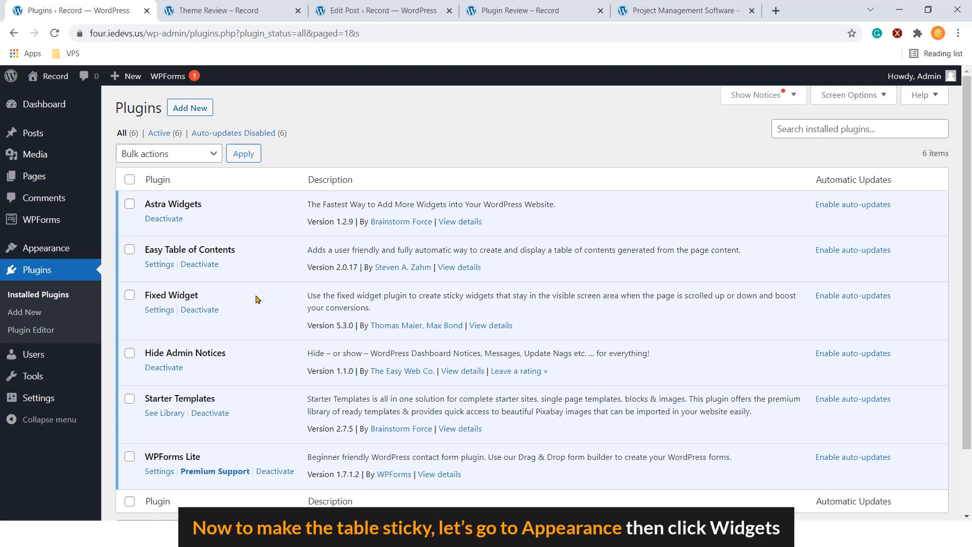
pyautogui.moveTo(165, 326)
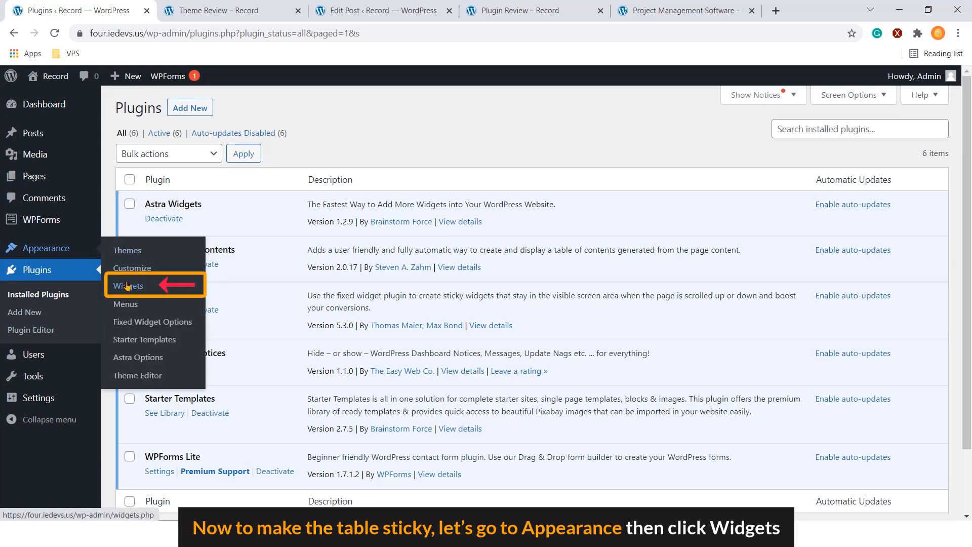
# - Tick Fixed widget on the sidebar Table of Contents widget and update the widgets
pyautogui.click(129, 286)
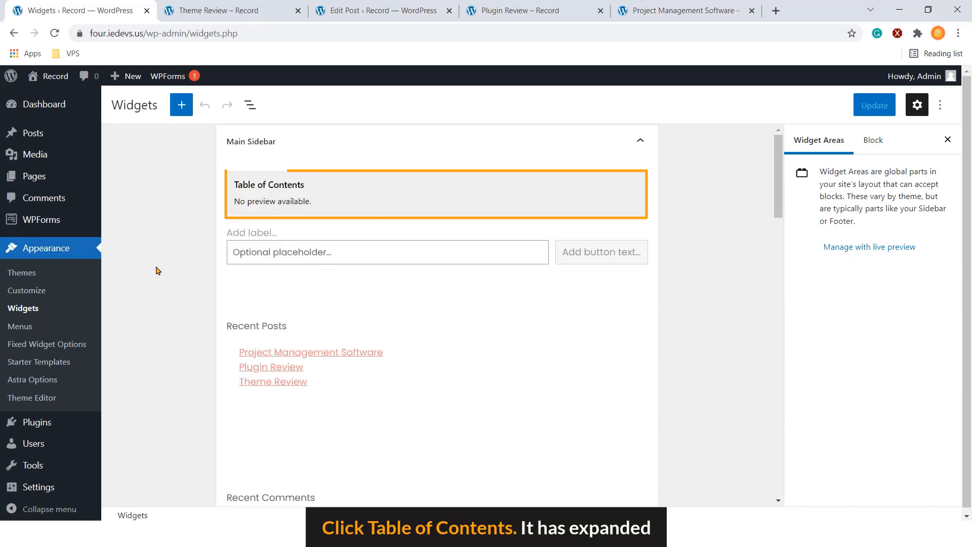
pyautogui.click(268, 184)
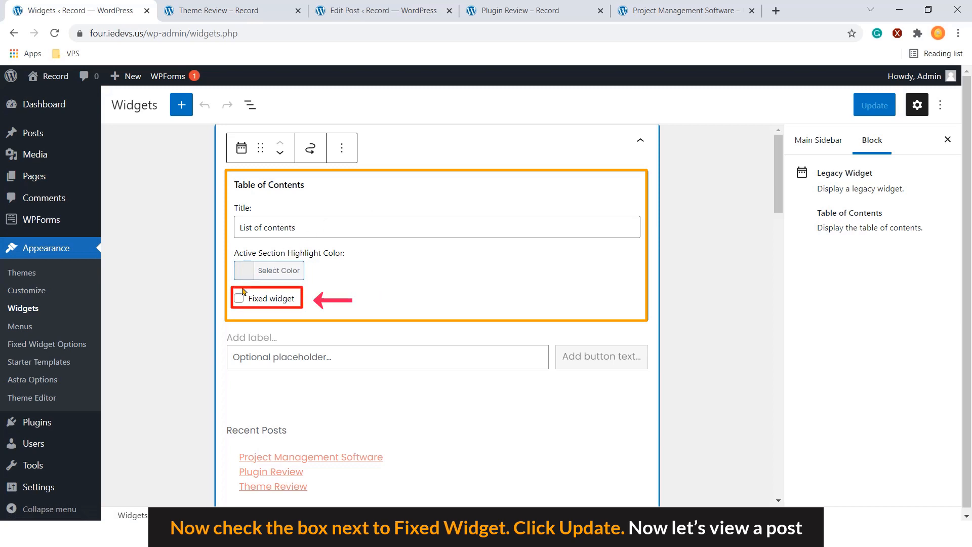
pyautogui.click(238, 298)
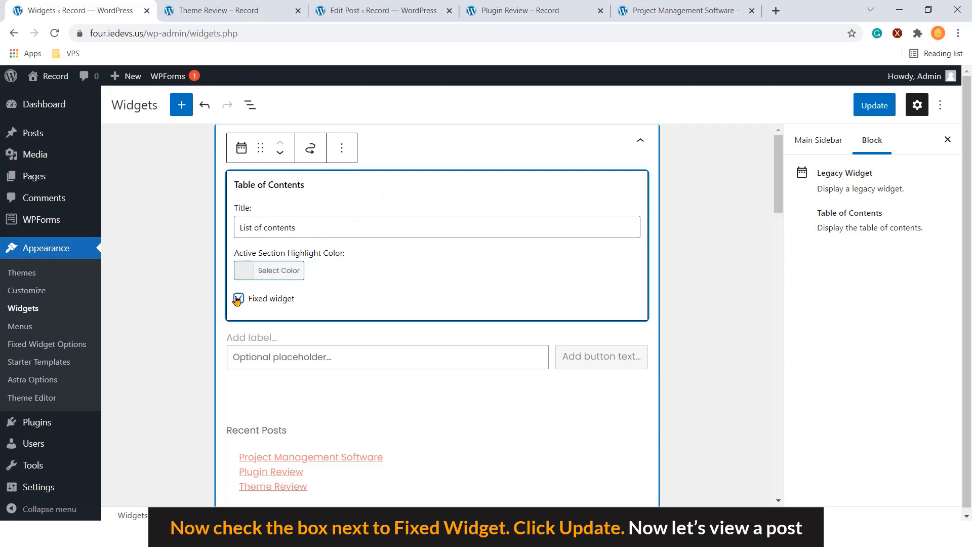
pyautogui.click(238, 298)
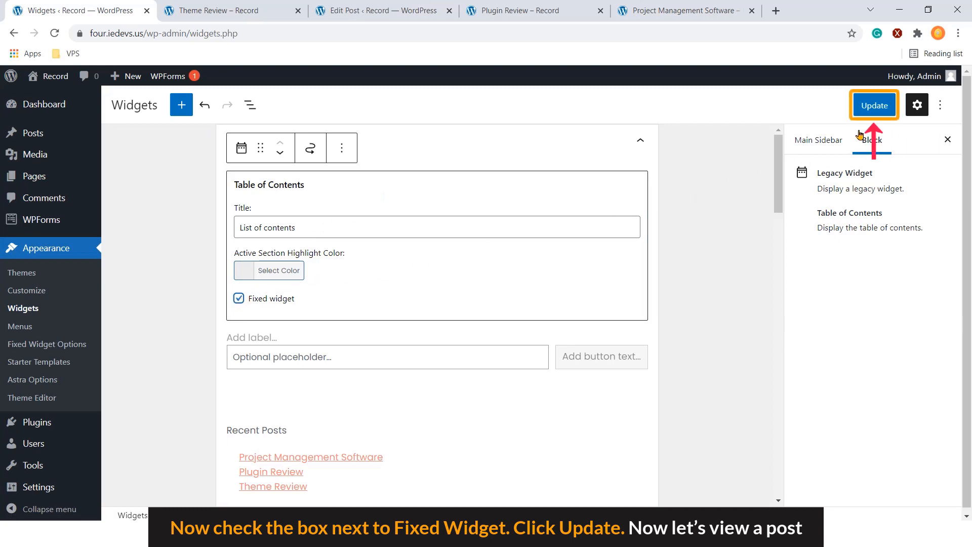
pyautogui.click(873, 105)
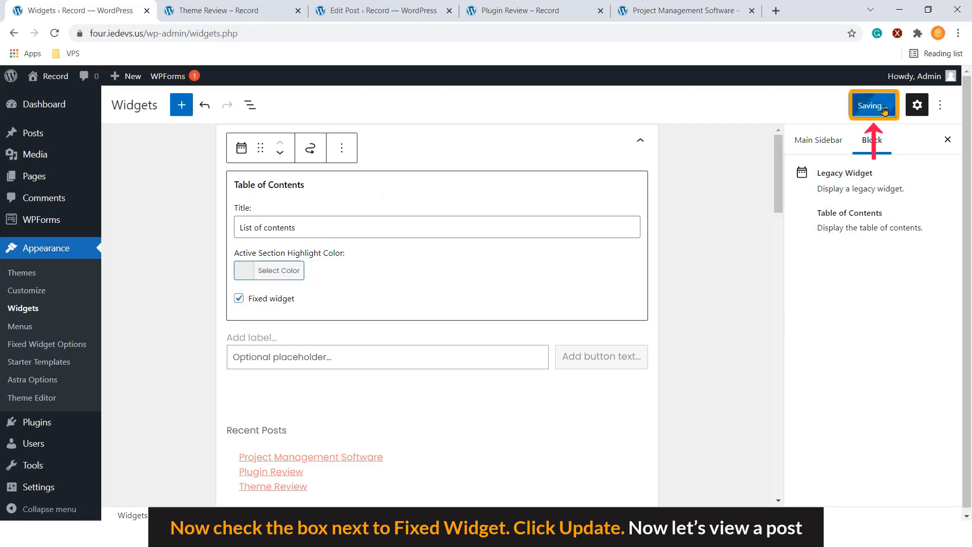
pyautogui.click(873, 105)
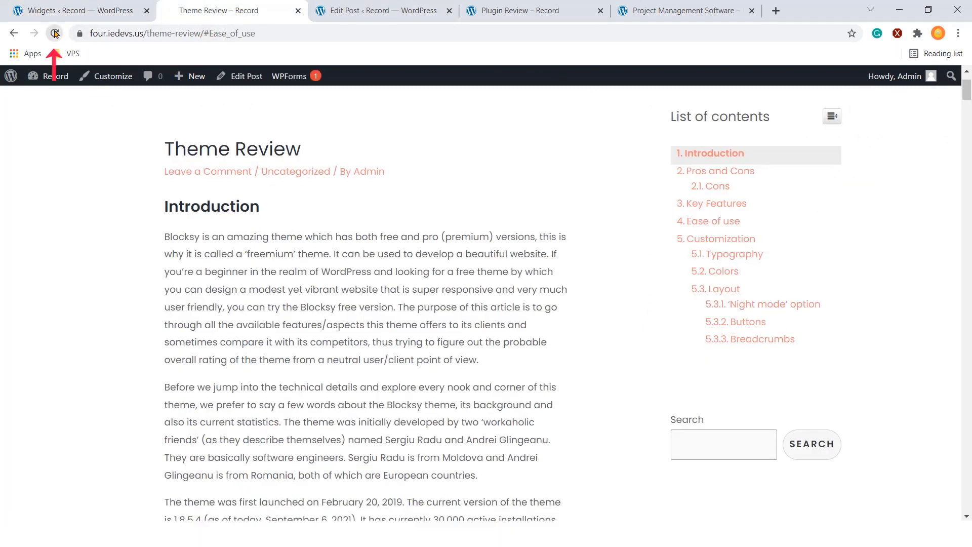
# - Reload the Theme Review post and scroll down to confirm the sidebar contents stay fixed
pyautogui.click(54, 33)
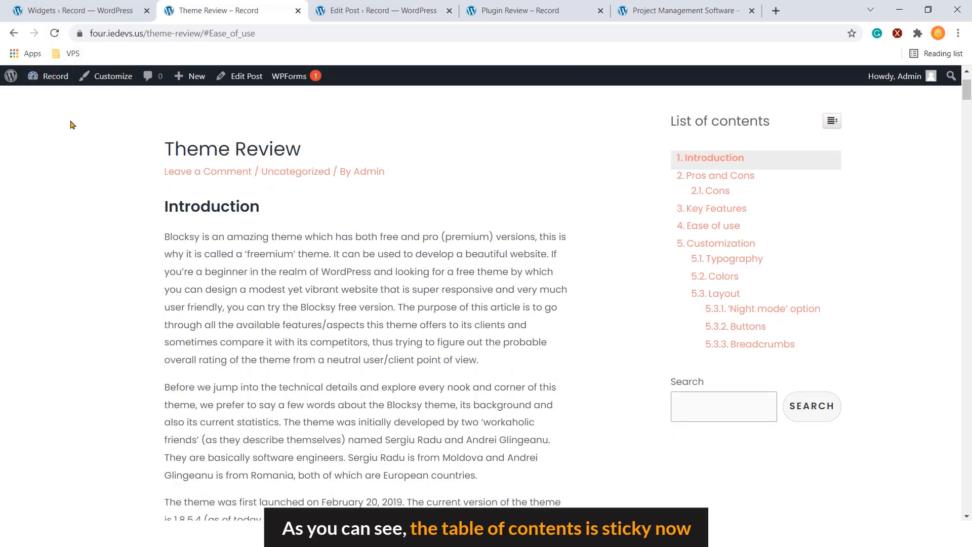
pyautogui.scroll(-3)
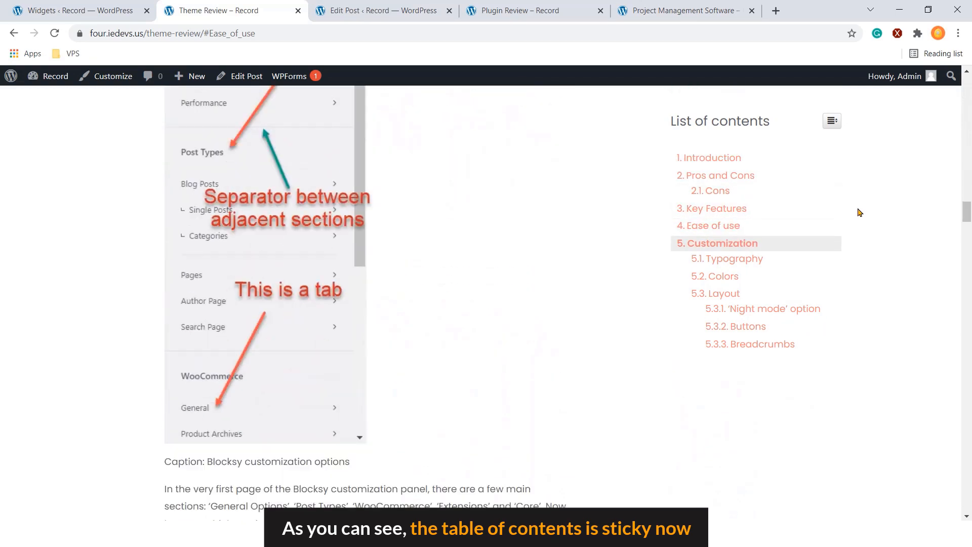
pyautogui.scroll(-3)
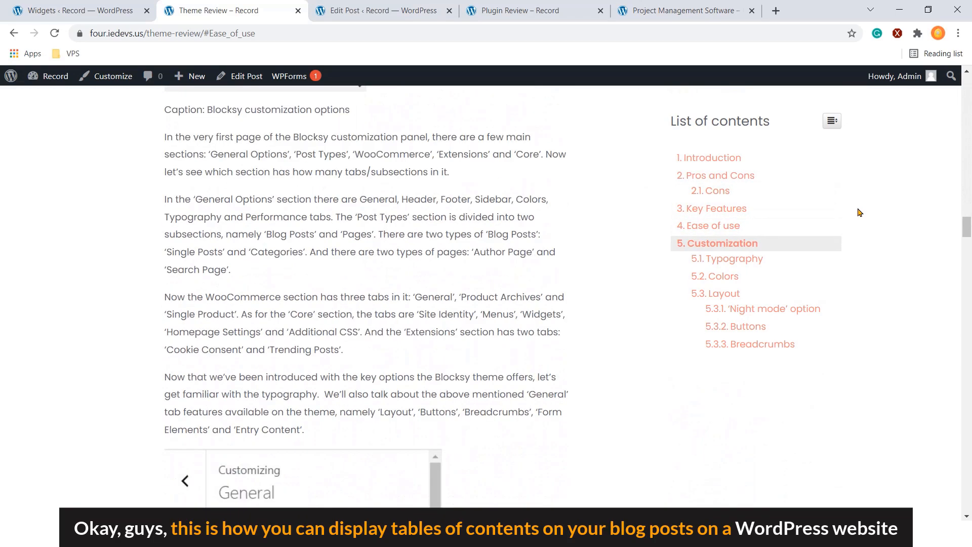
pyautogui.scroll(-3)
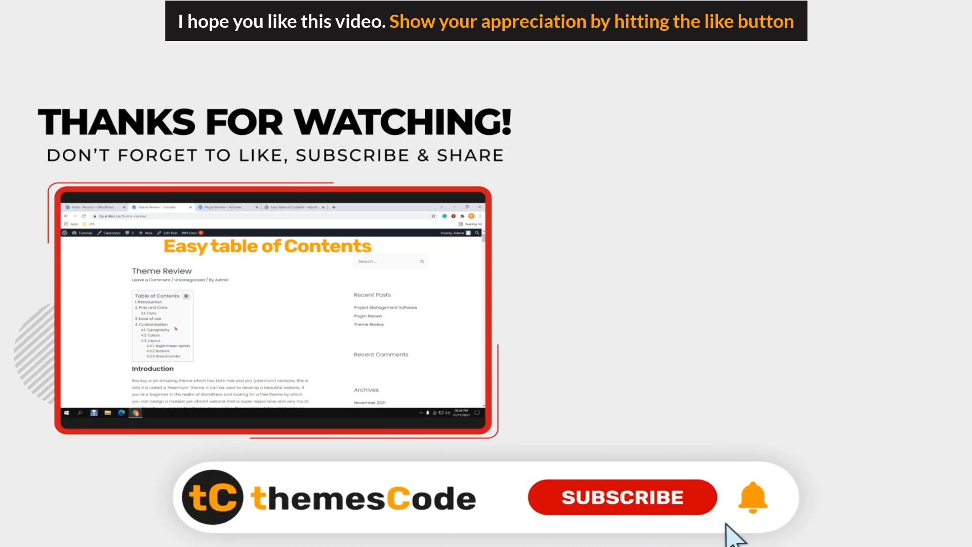
pyautogui.click(621, 496)
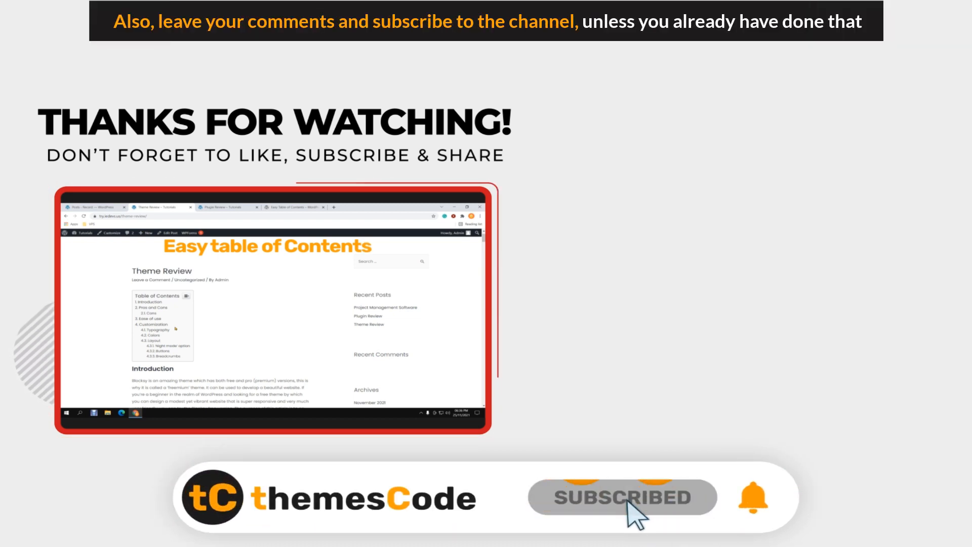